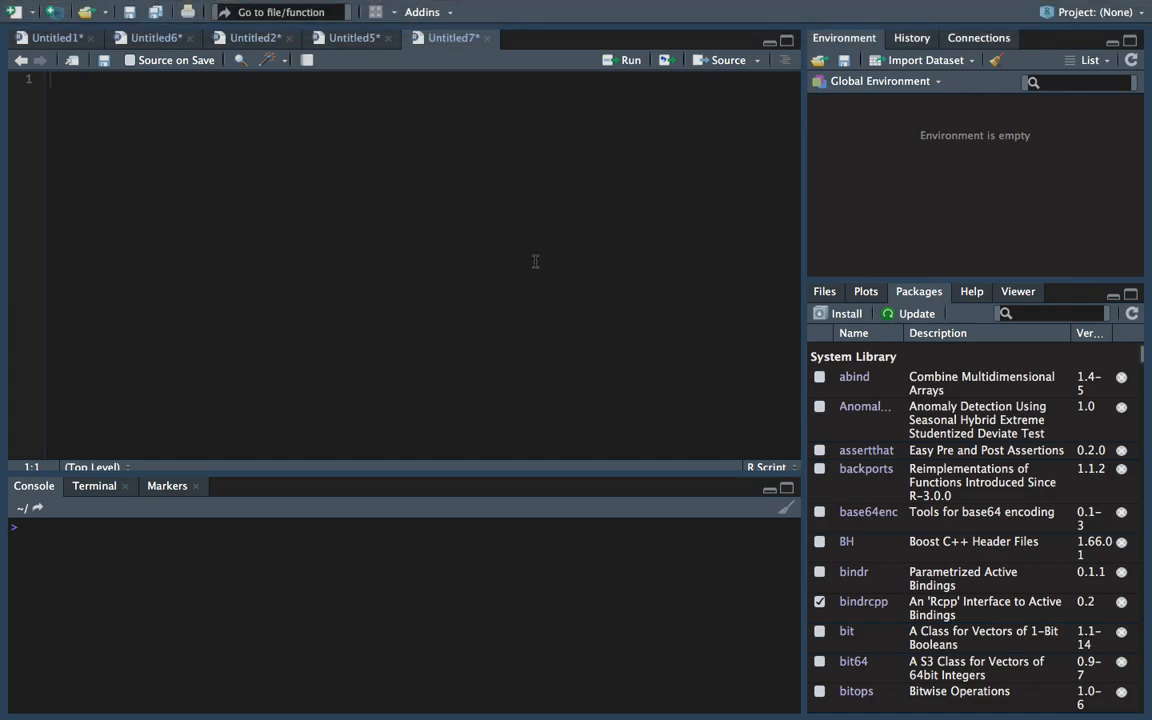
mouse_move(380, 236)
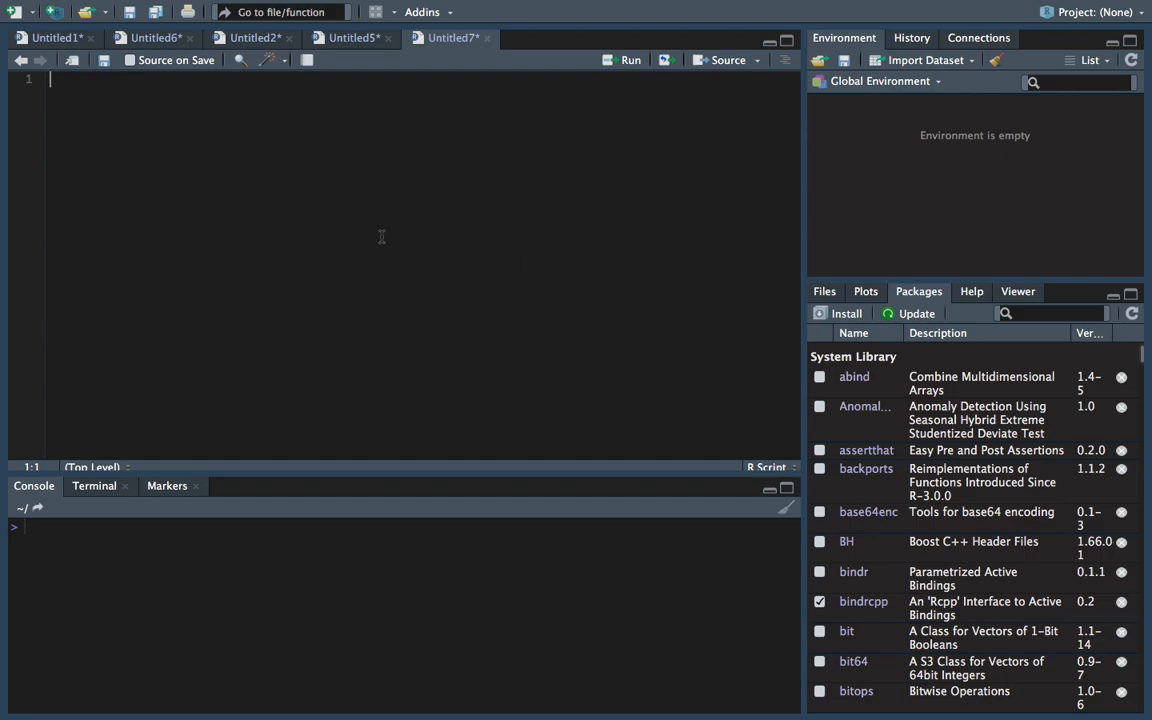
mouse_move(264, 206)
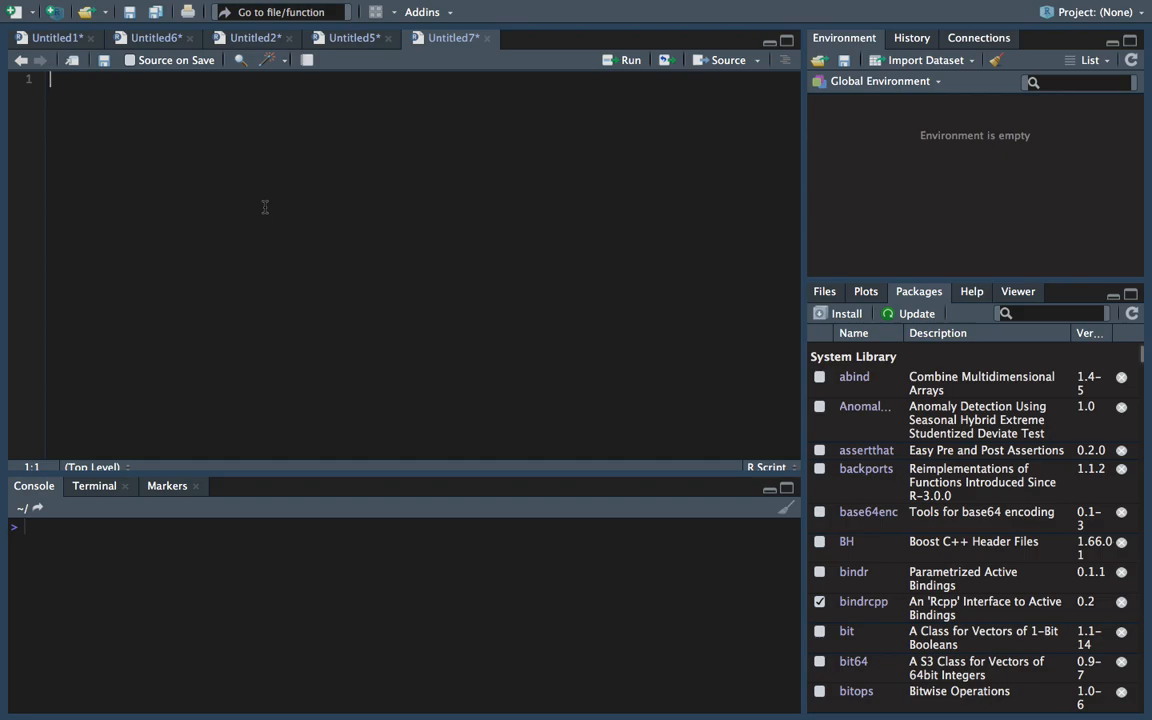
Load tidyverse with library(tidyverse) on line 1 and run it in the console
text(library()
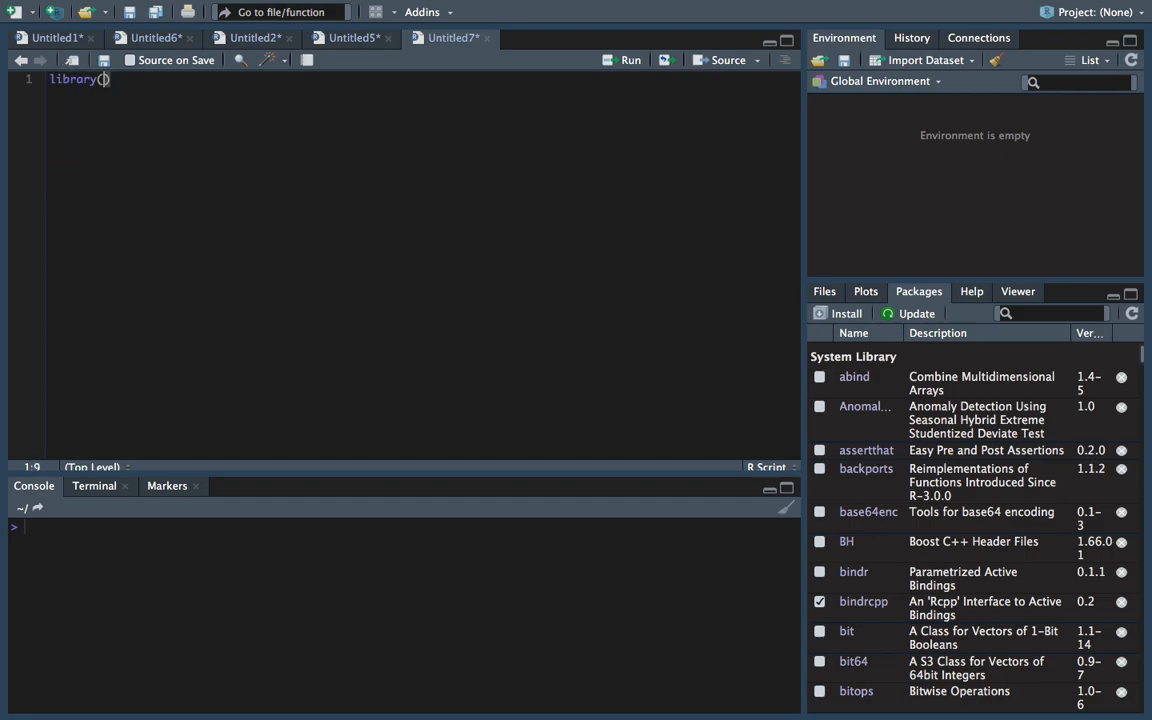
text(tidyverse)
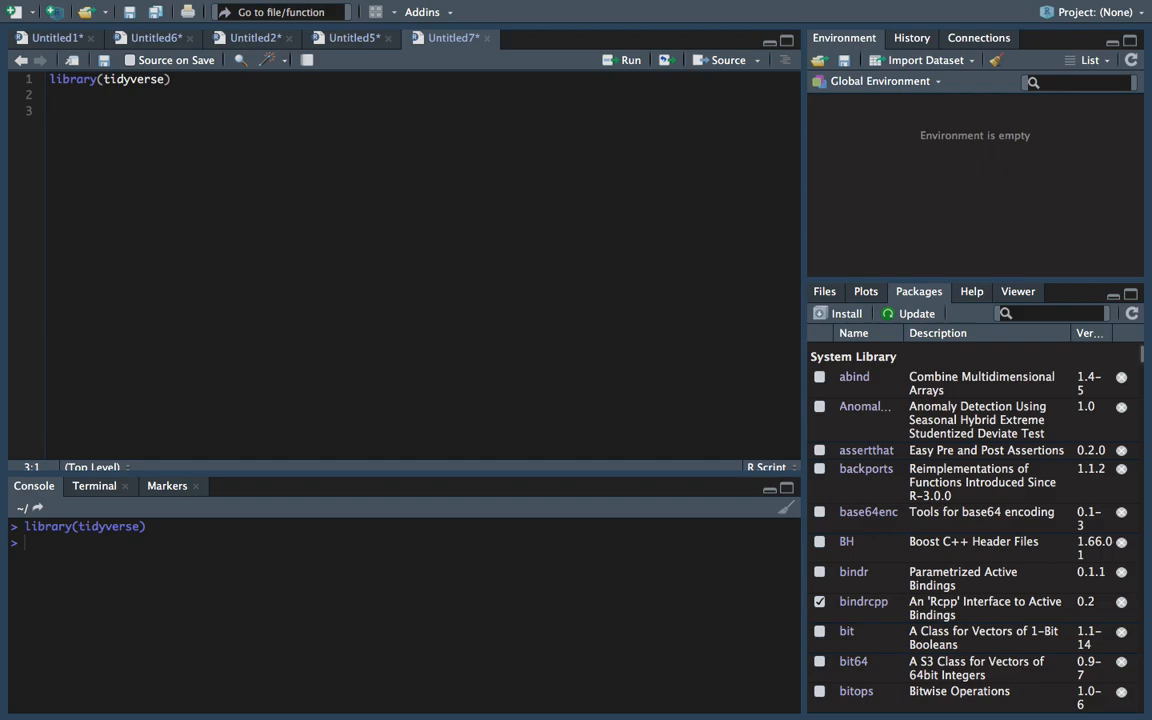
text(s)
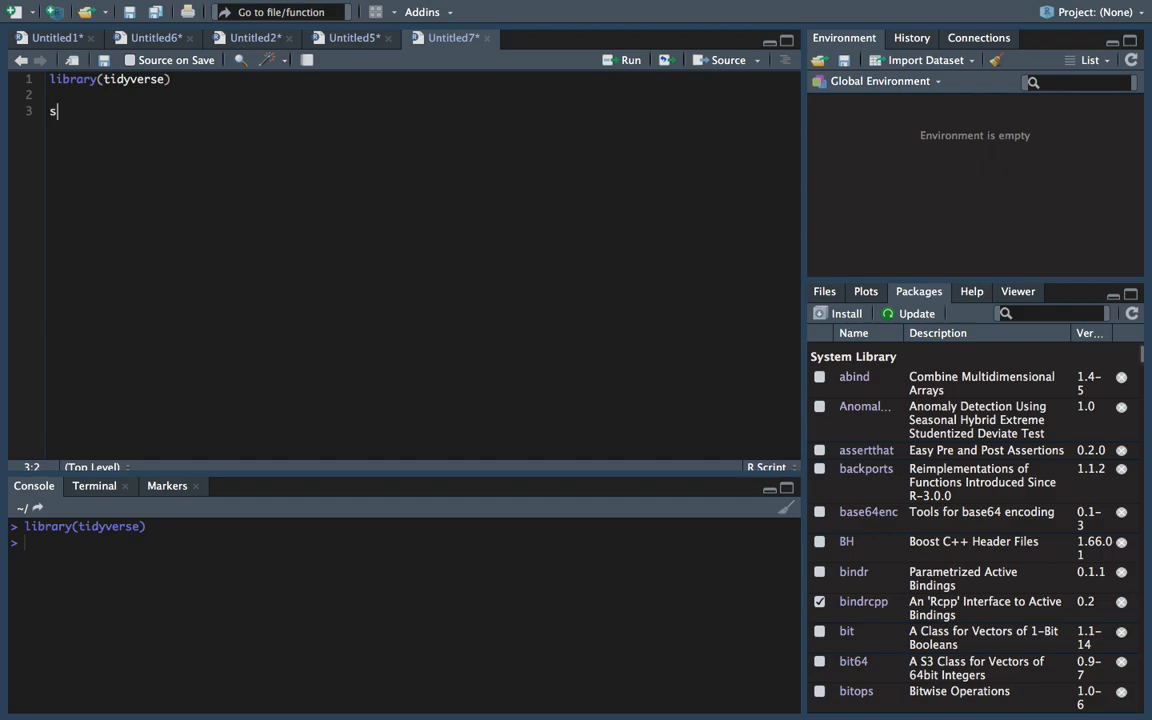
Set seed 2018 and start df1 as a data.frame with customer_id = c(1:10)
text(et.seed)
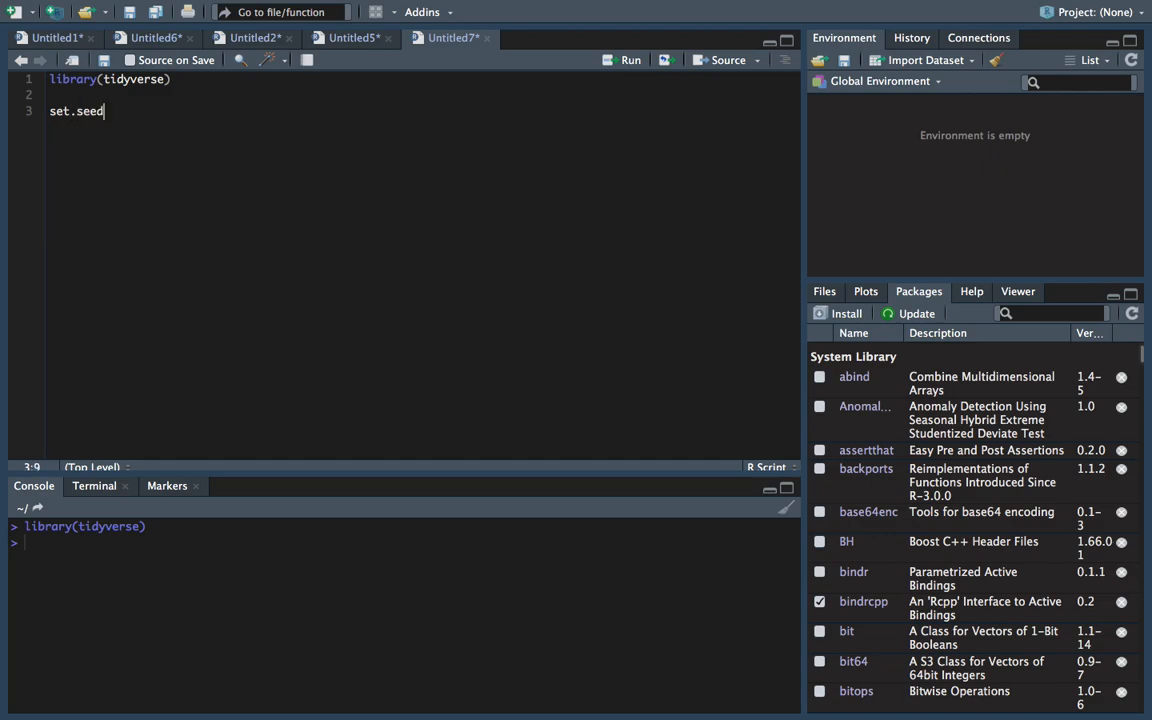
text((2018))
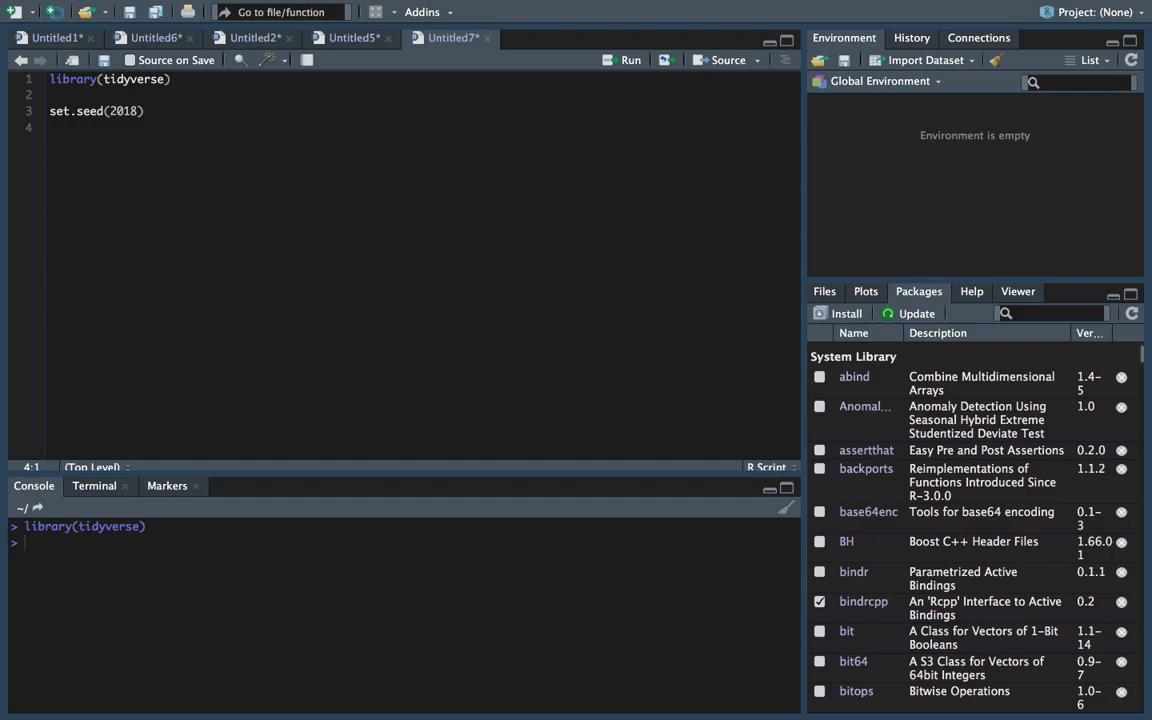
text(df1)
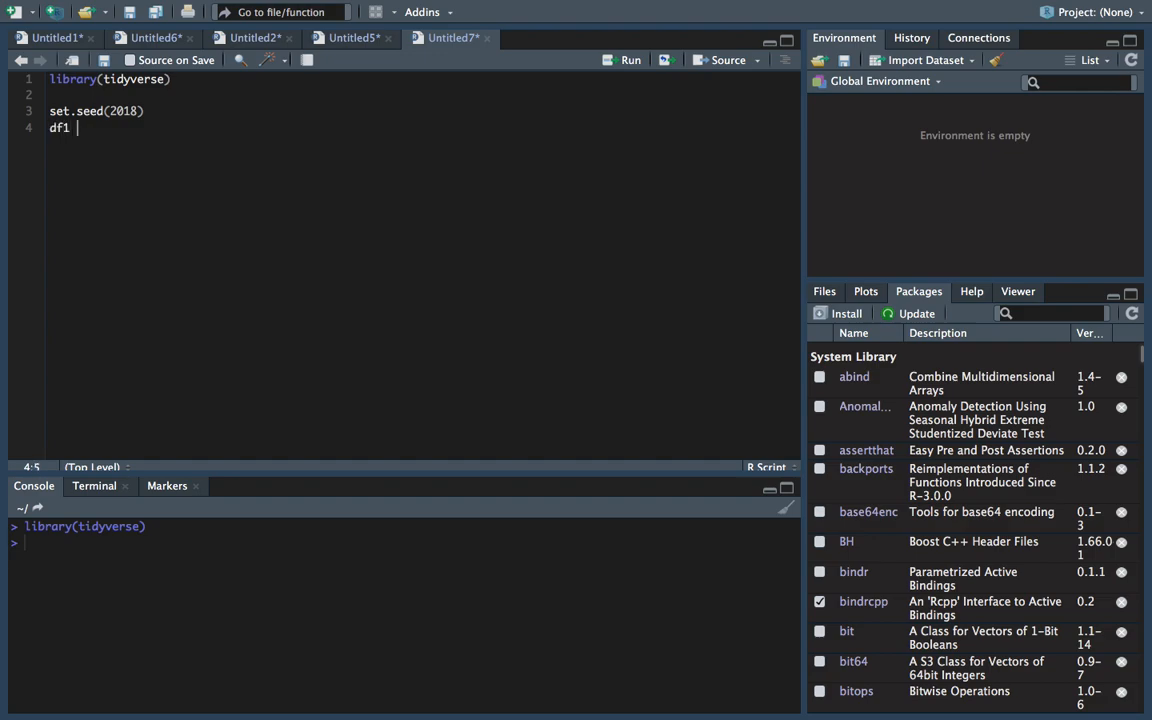
text(<-)
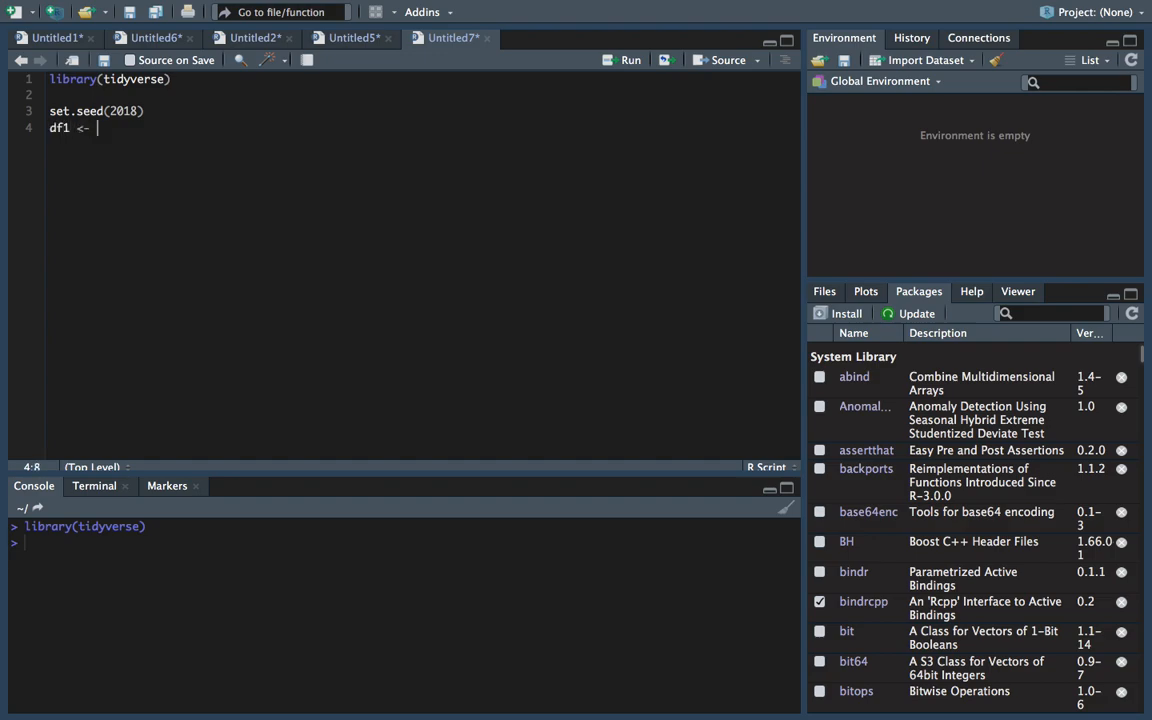
text(data.fr)
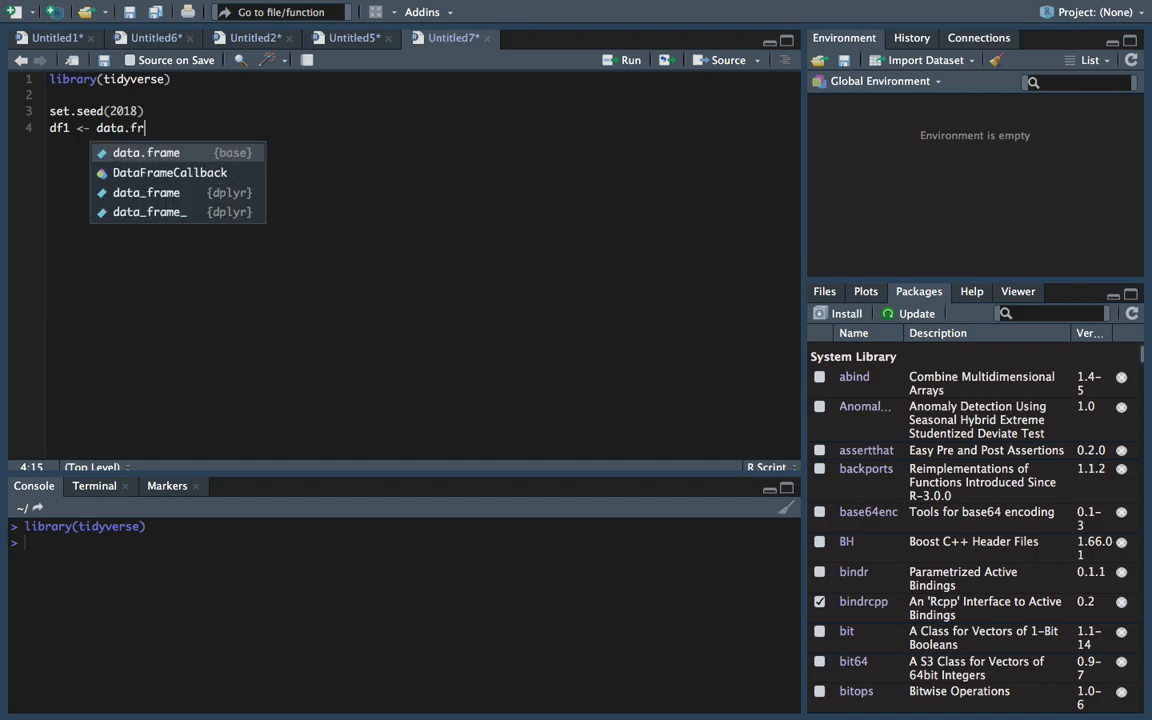
key(Tab)
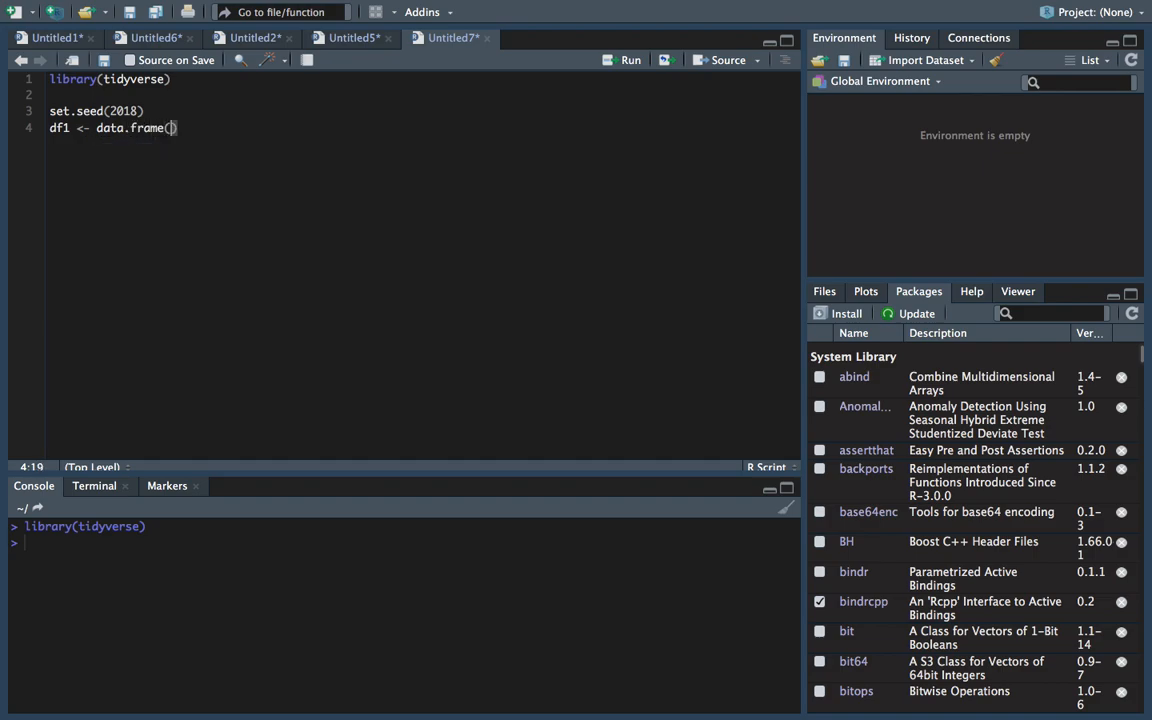
text(customer_id)
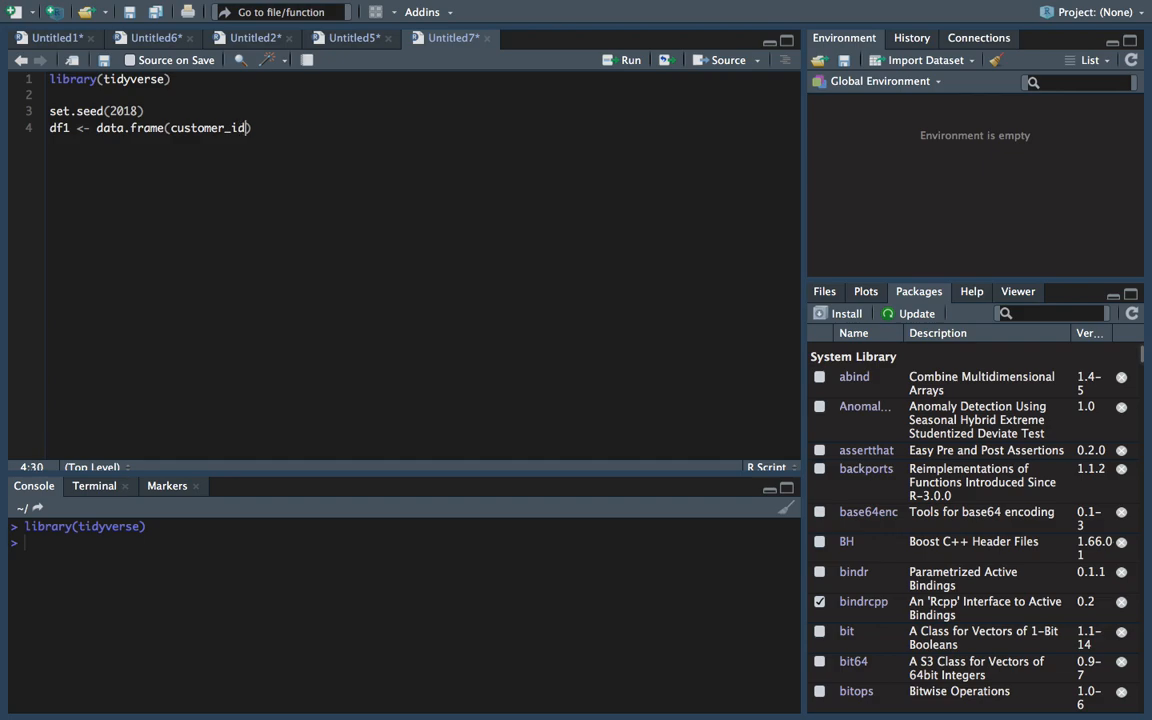
text(= c()
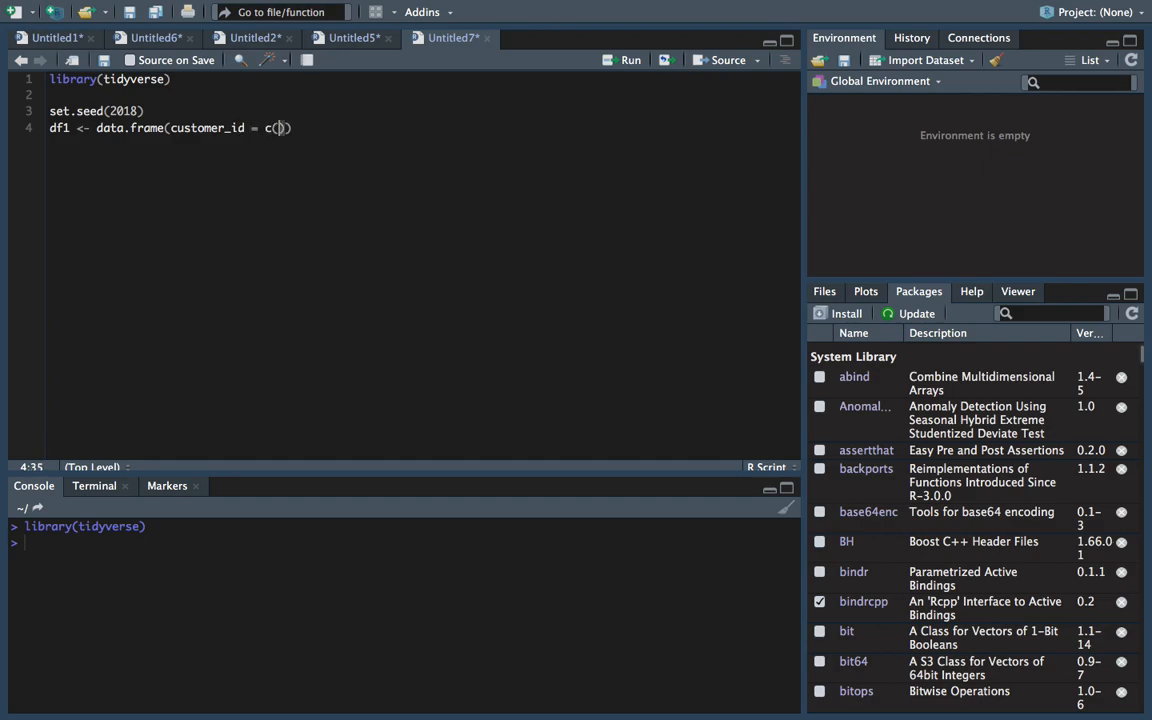
text(1:10)
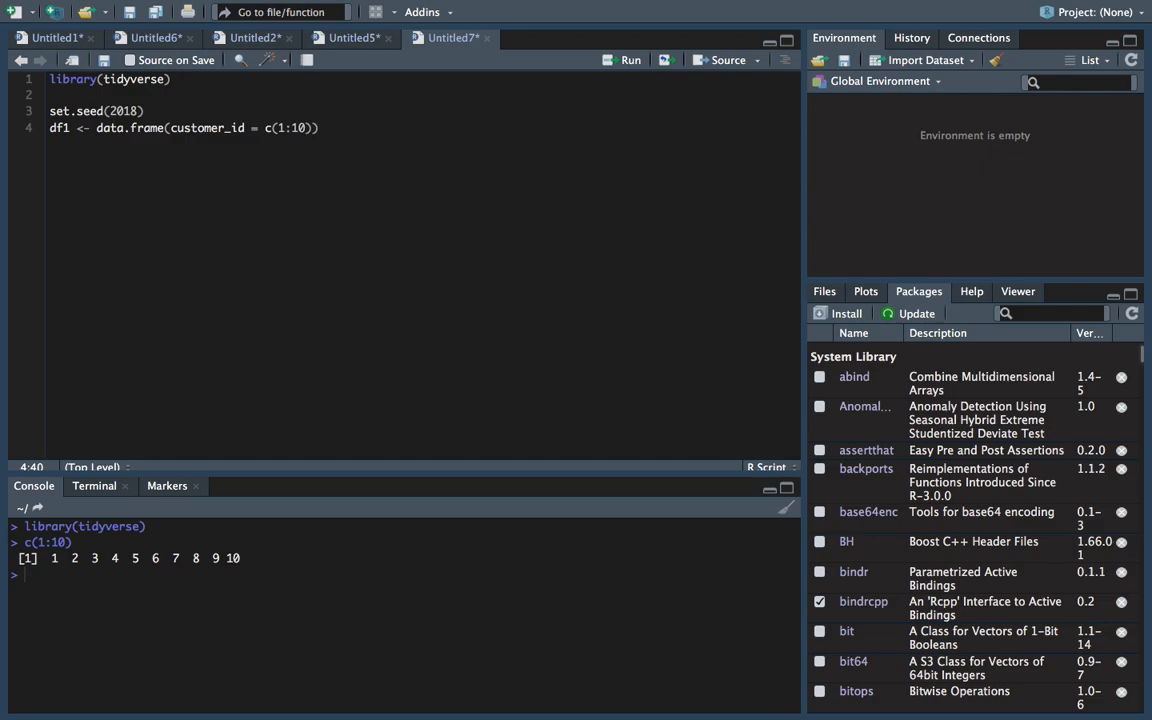
text(,)
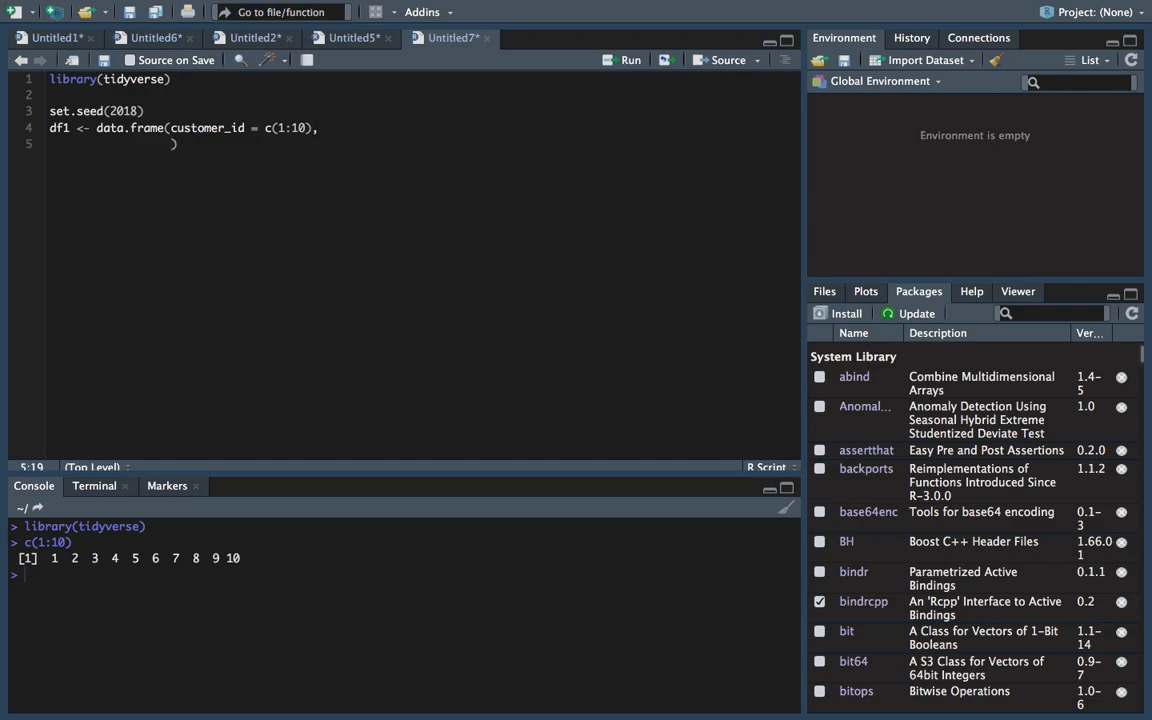
Add a product column sampling Toaster, TV and Dishwasher 10 times with replacement
text(product = sample()
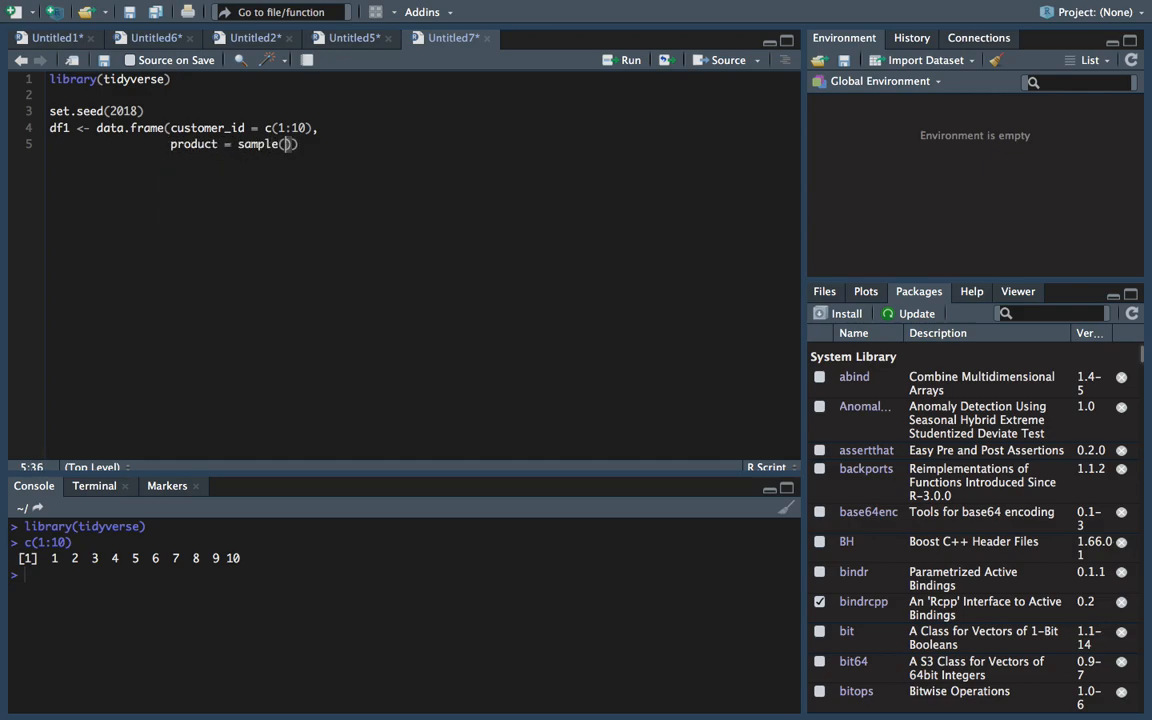
text(c(')
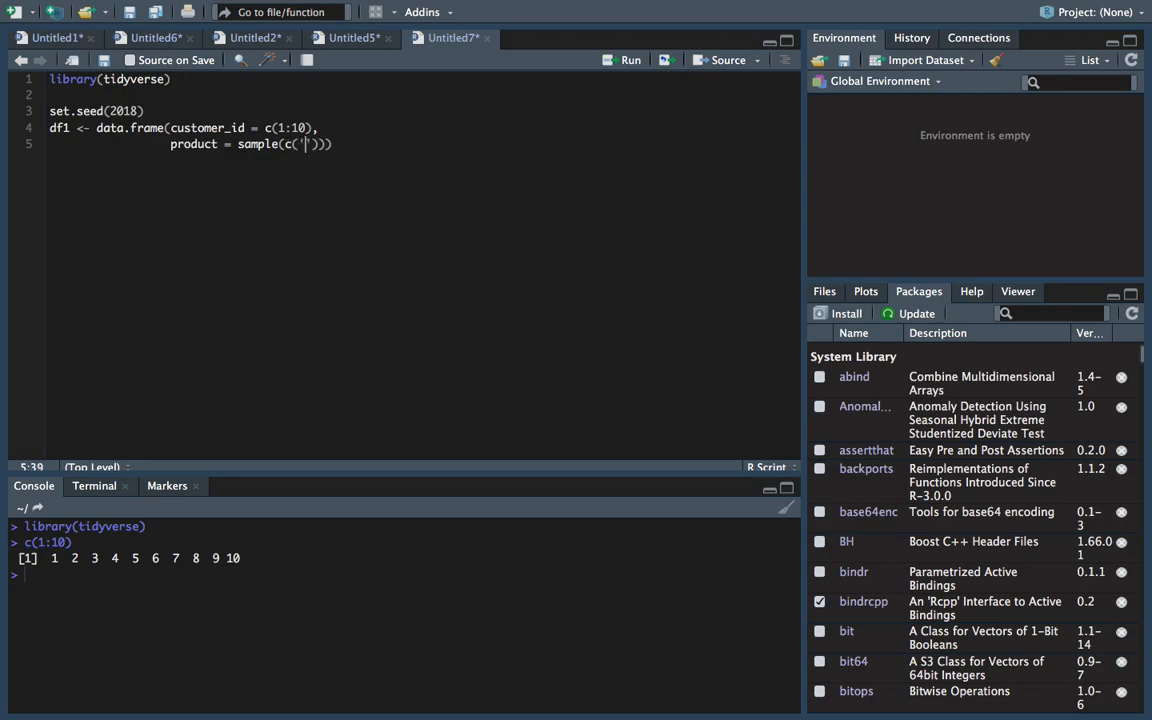
text(Toaster)
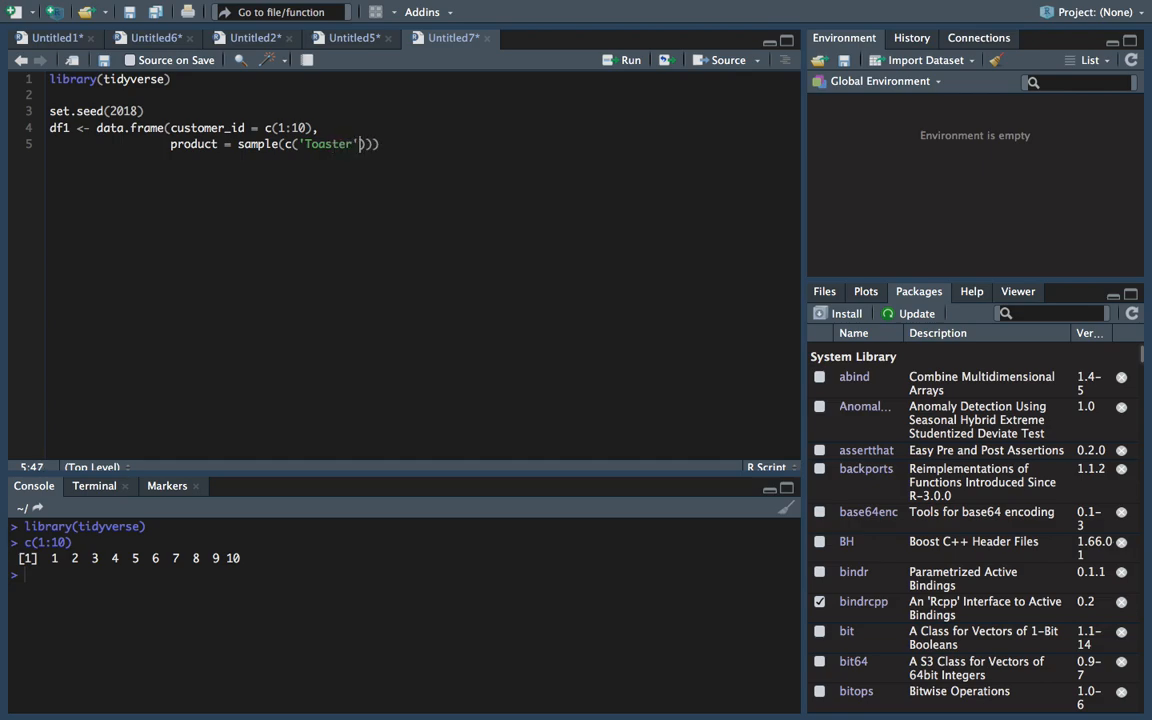
text(, 'TV',)
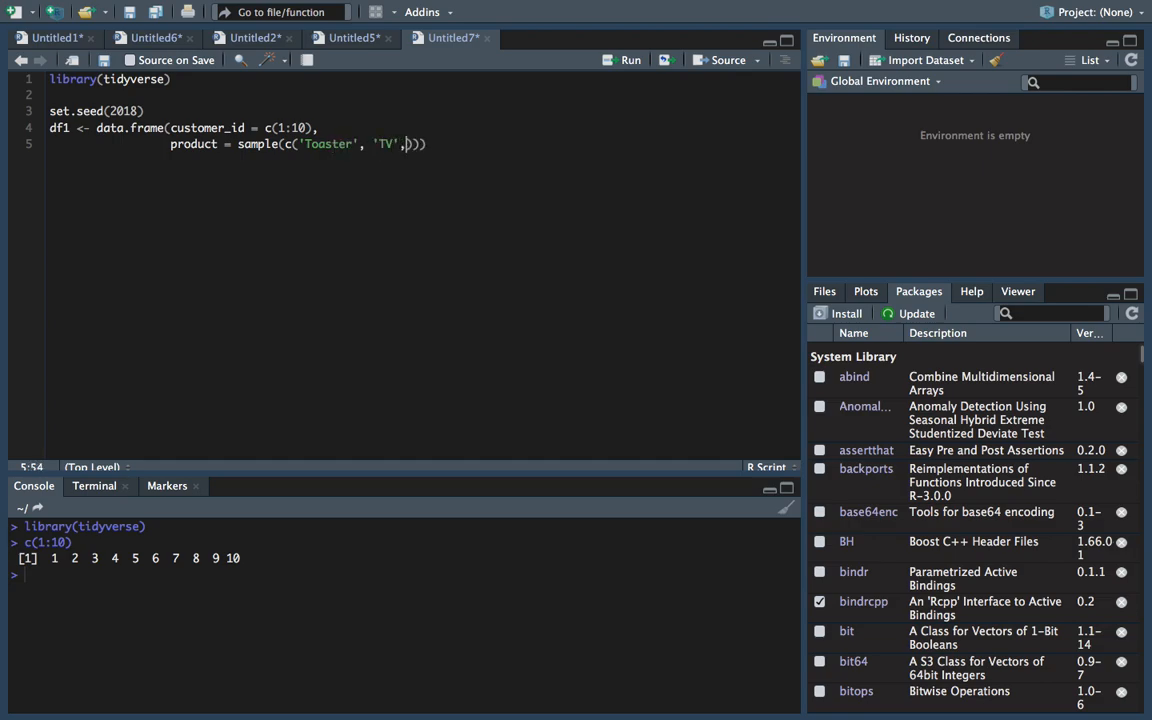
text('')
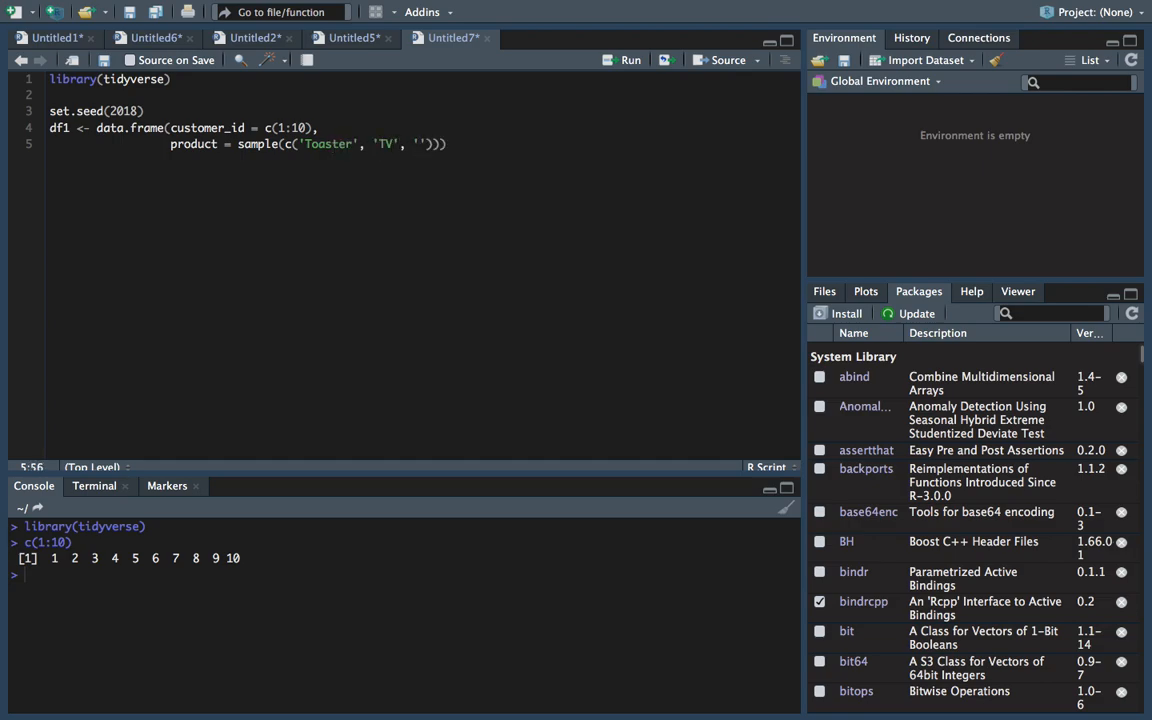
text(Dishwasher)
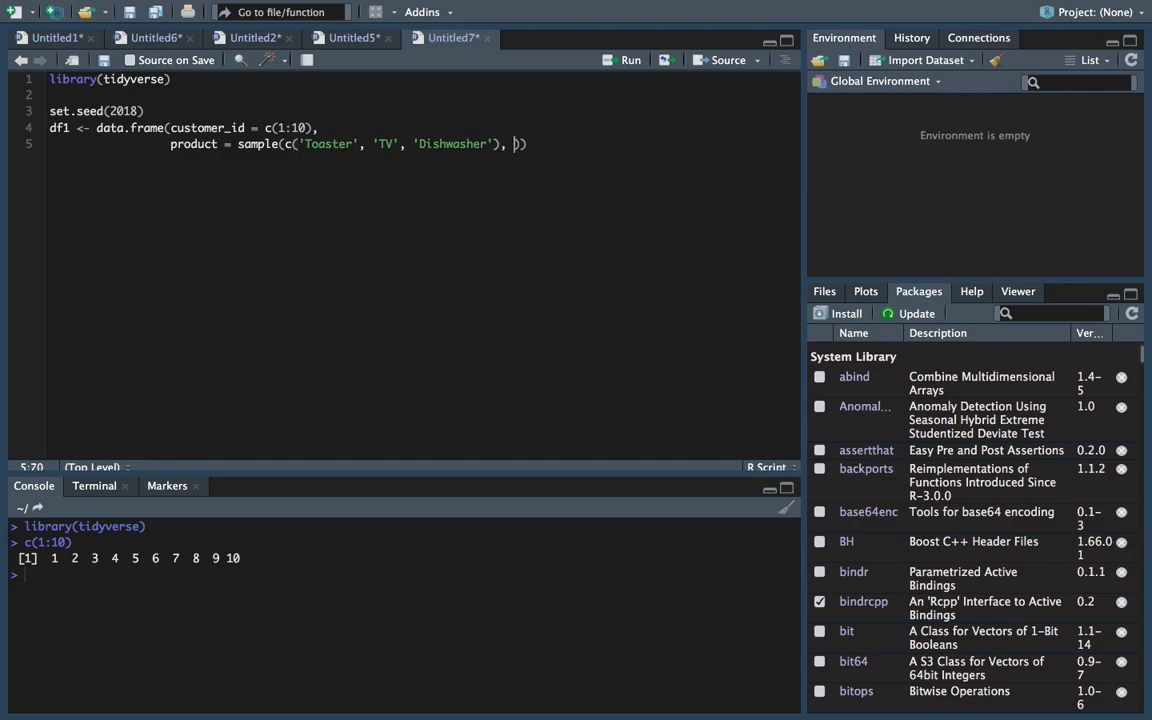
text(10, replace = TRUE)
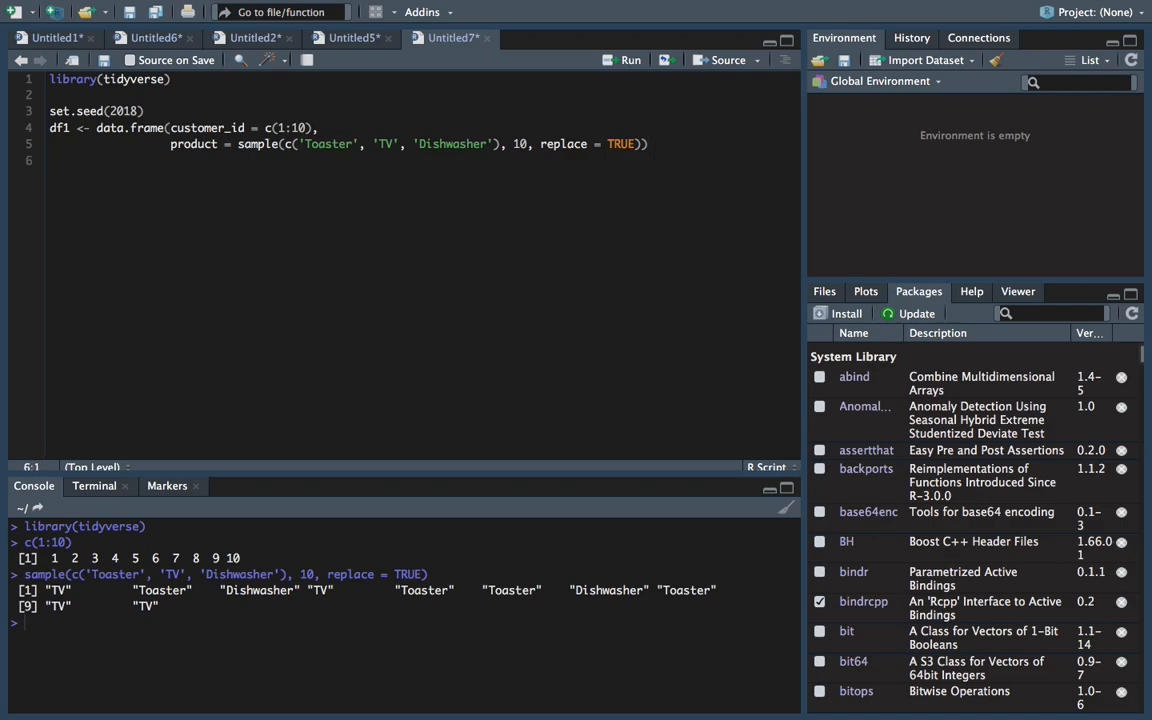
Define df2 as a data.frame with customer_id = c(sample(df1$customer_id, 5))
text(df2 <- d)
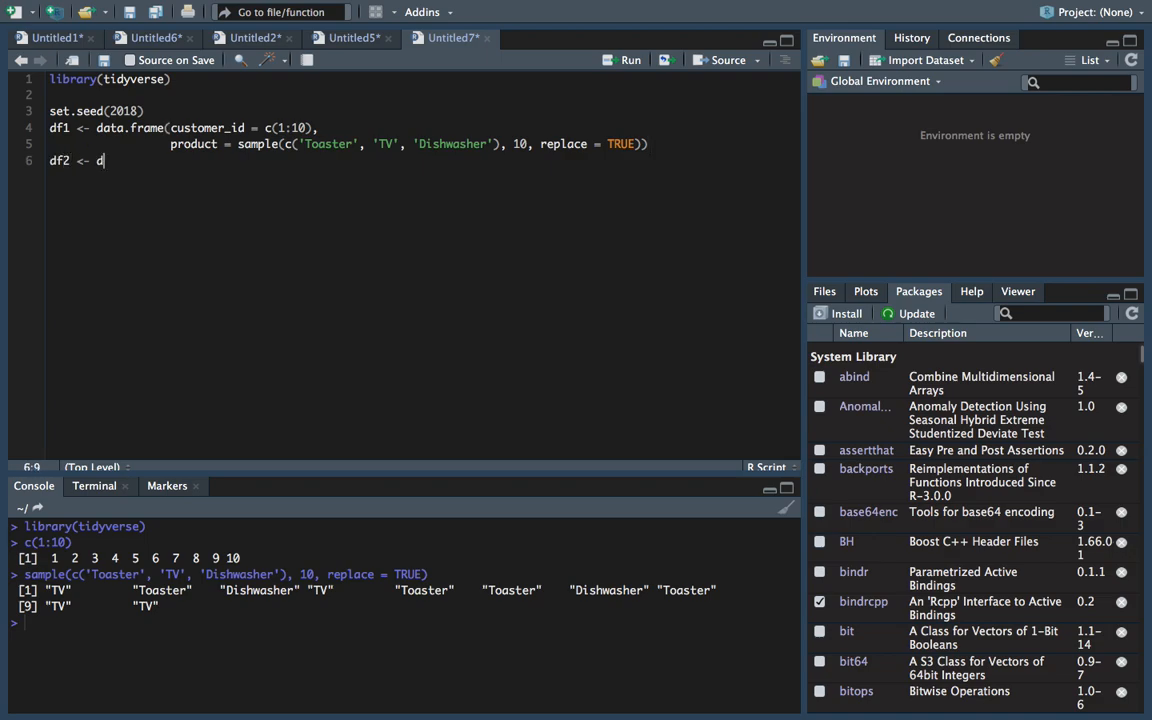
text(ata.frame())
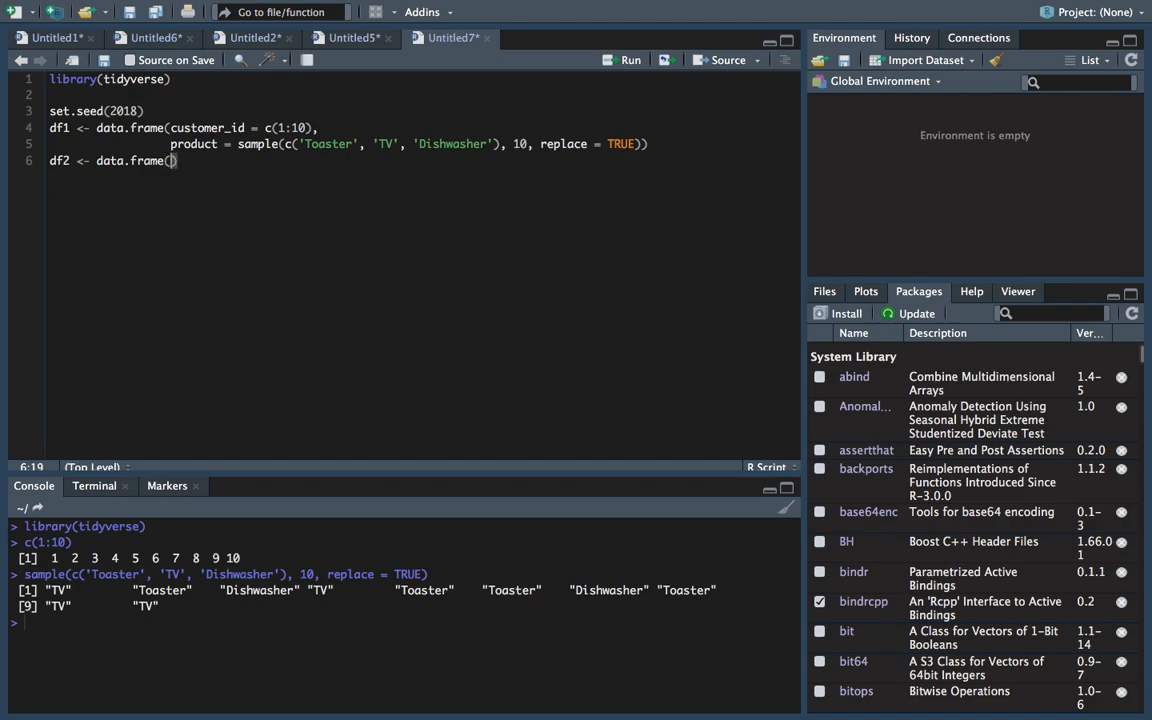
text(customer_id =)
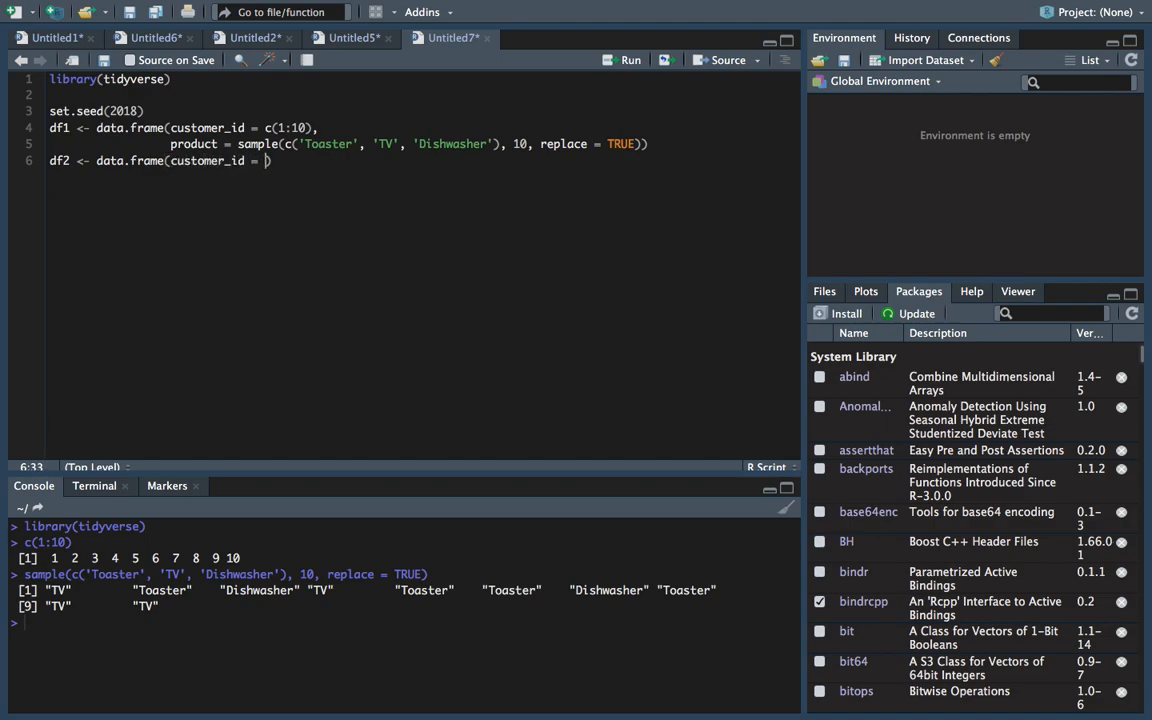
text(c()
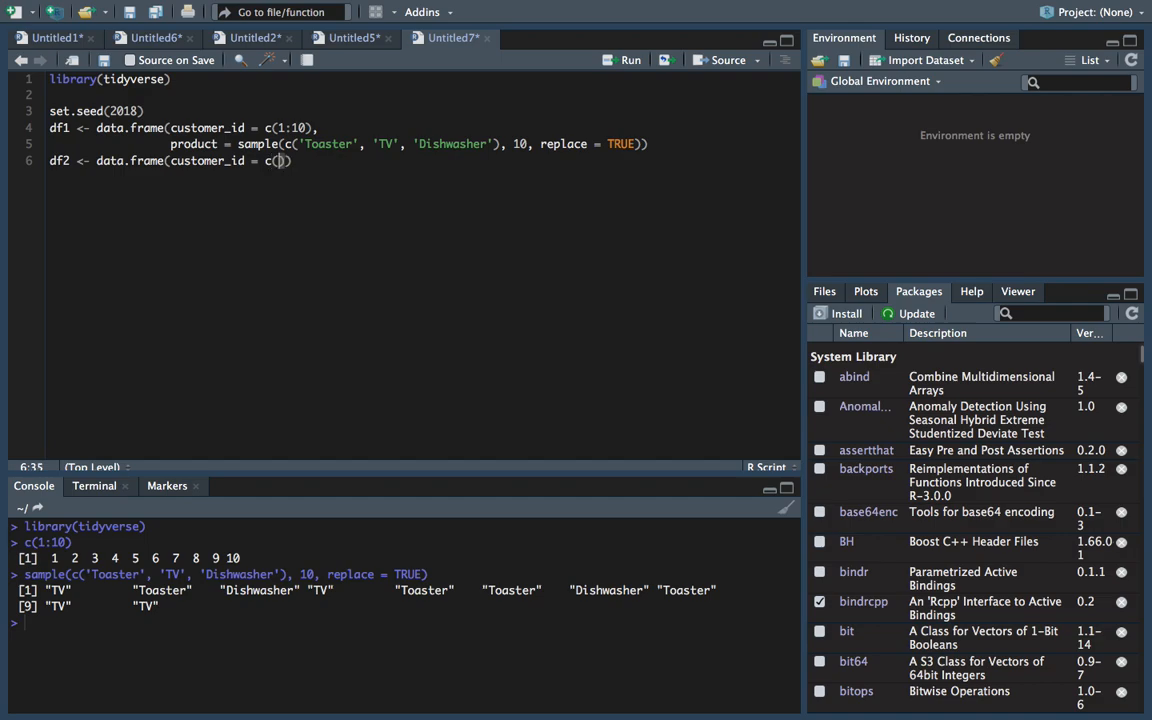
text(sample)
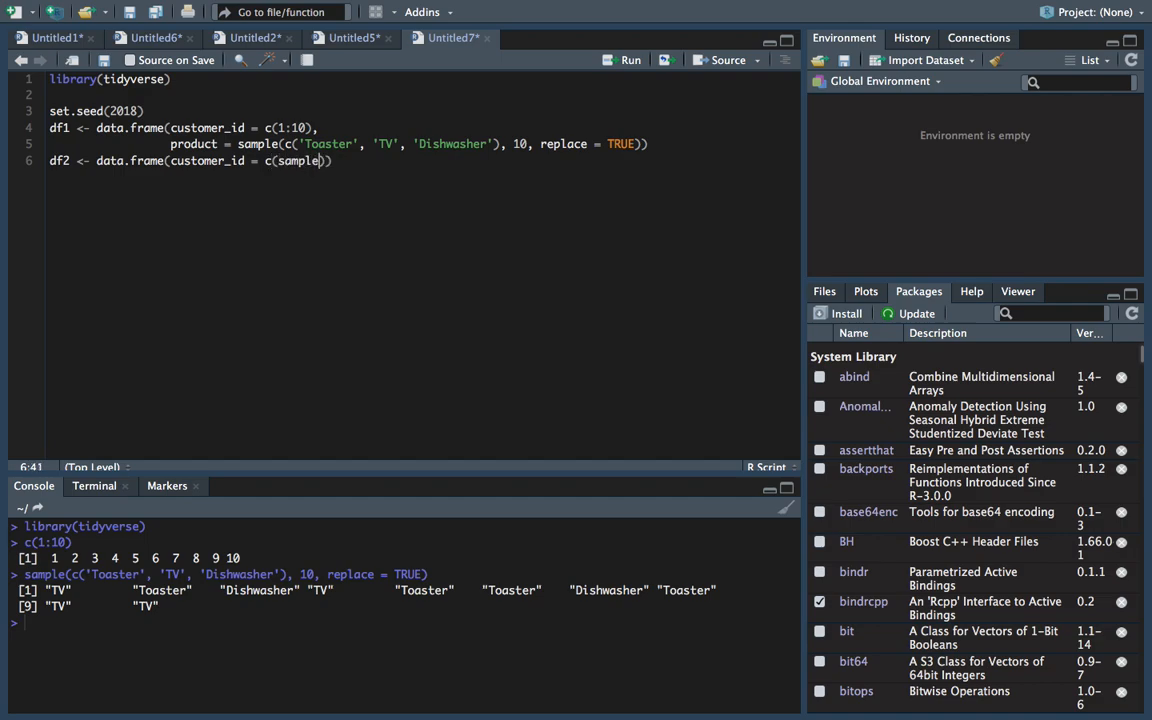
text(df1)
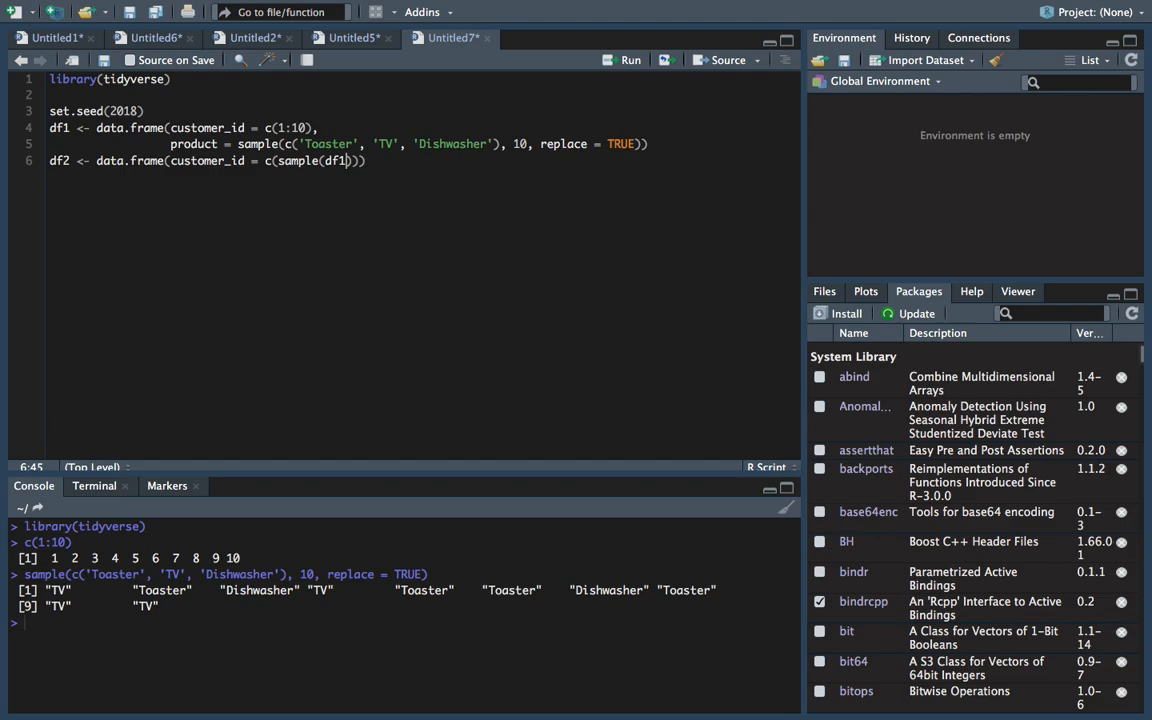
text($customer_id)
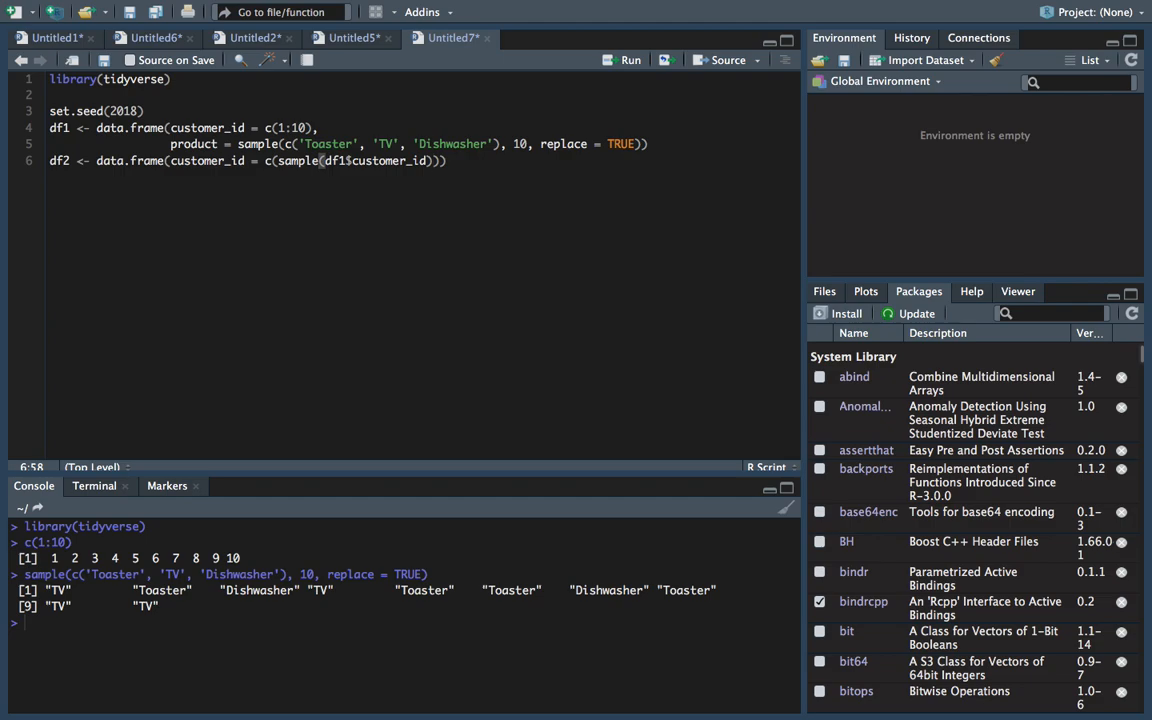
text(,)
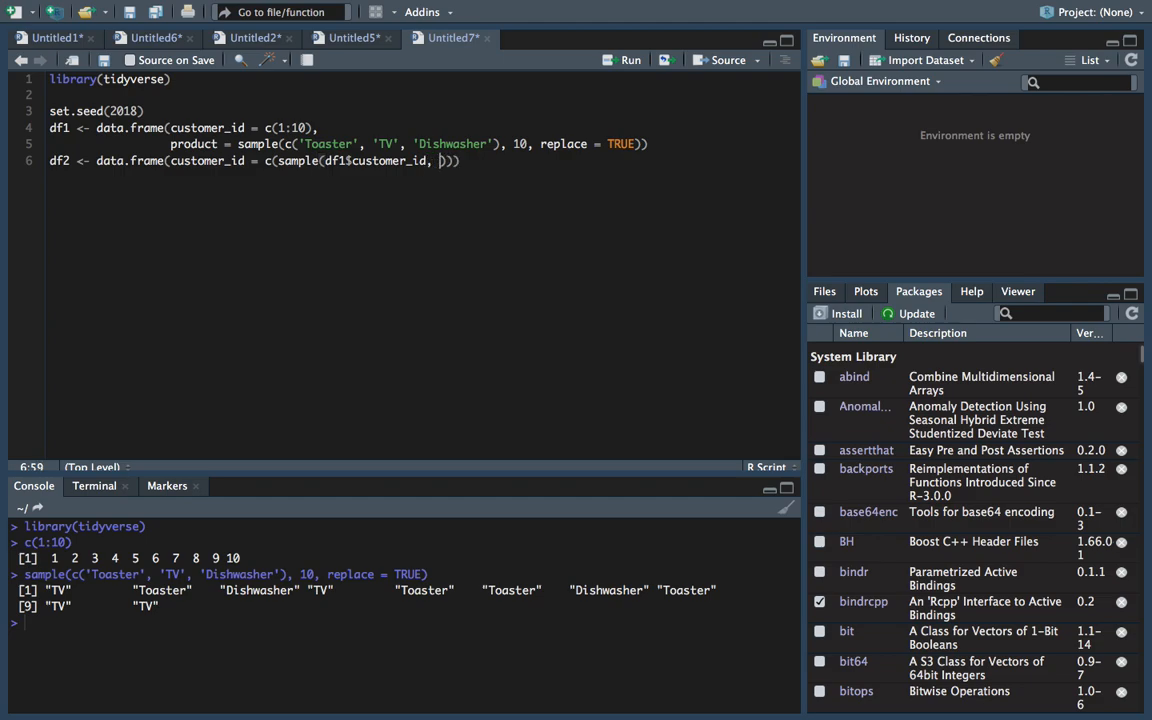
text(5)
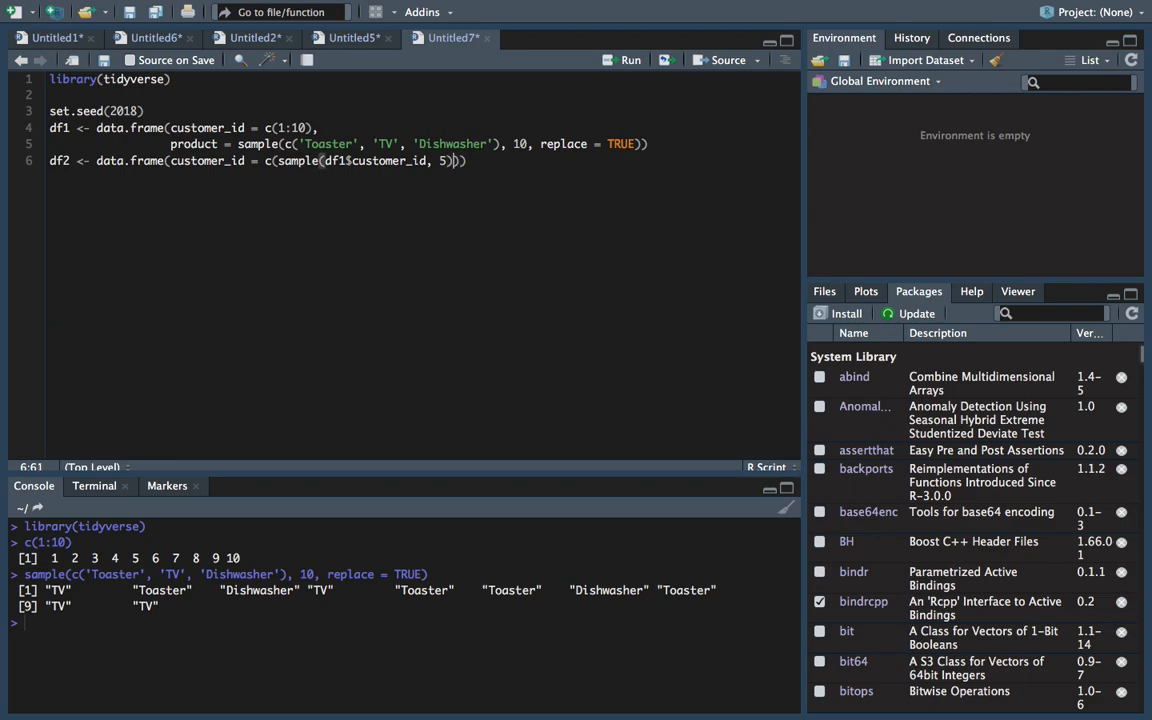
Add a state column sampling New York and California 5 times with replacement
text(,)
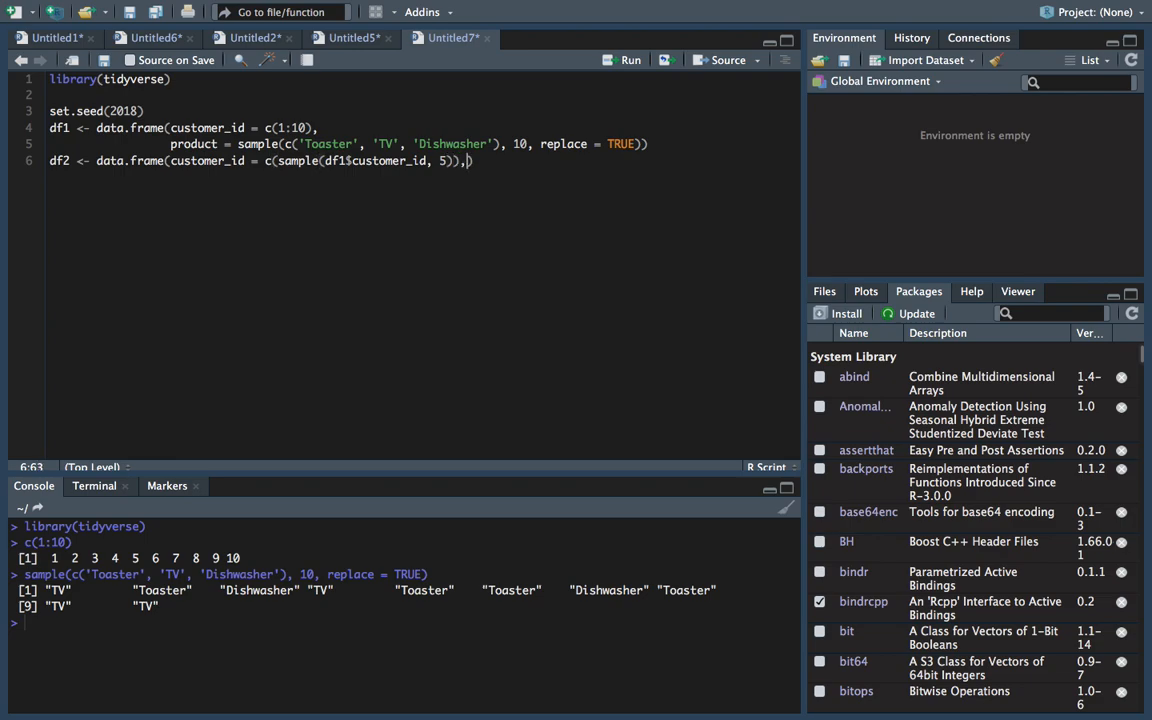
text(, state = sampel)
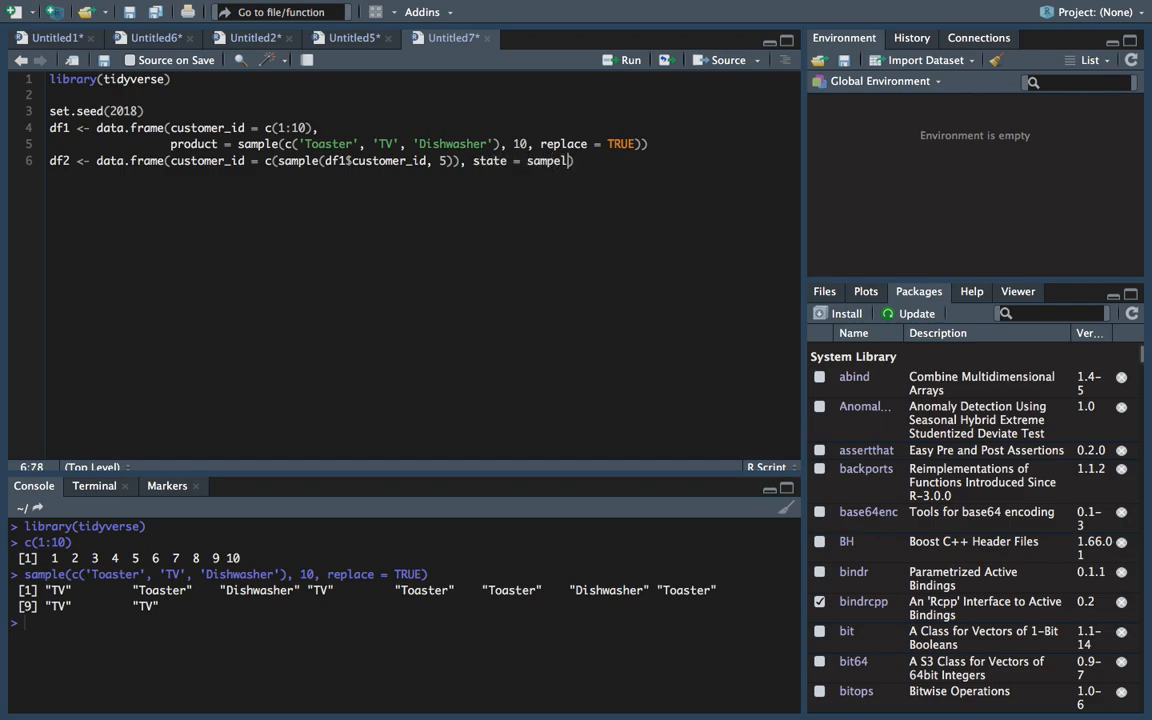
text((c)
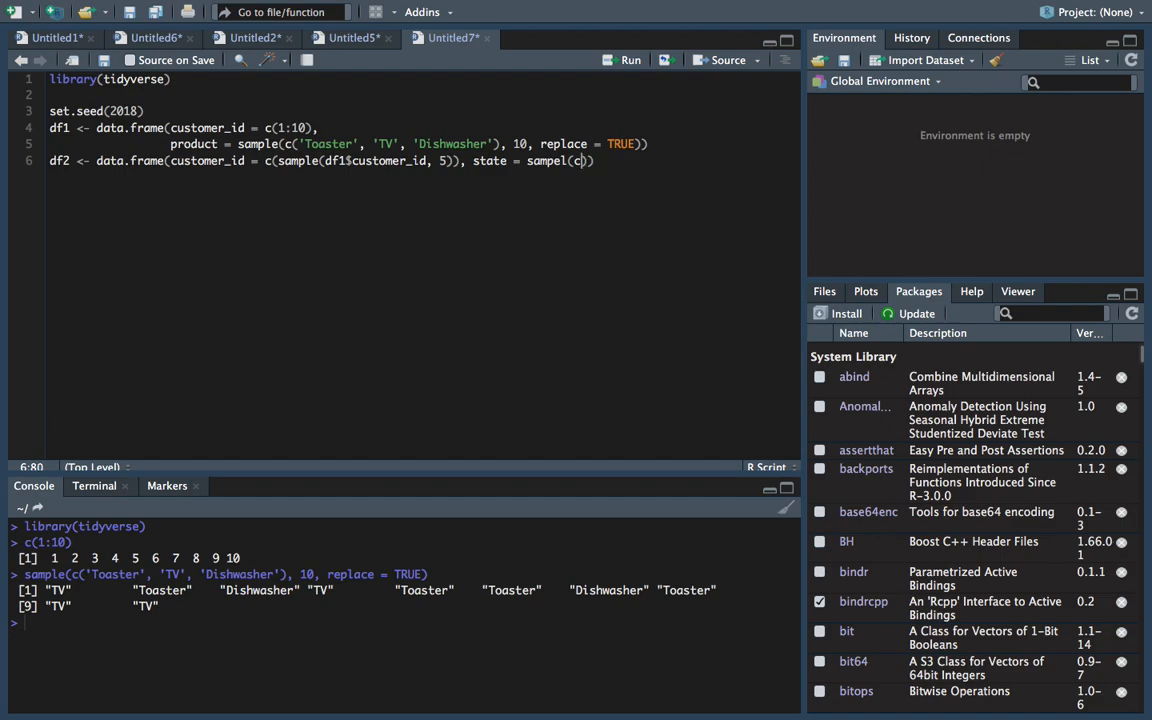
text(sample)
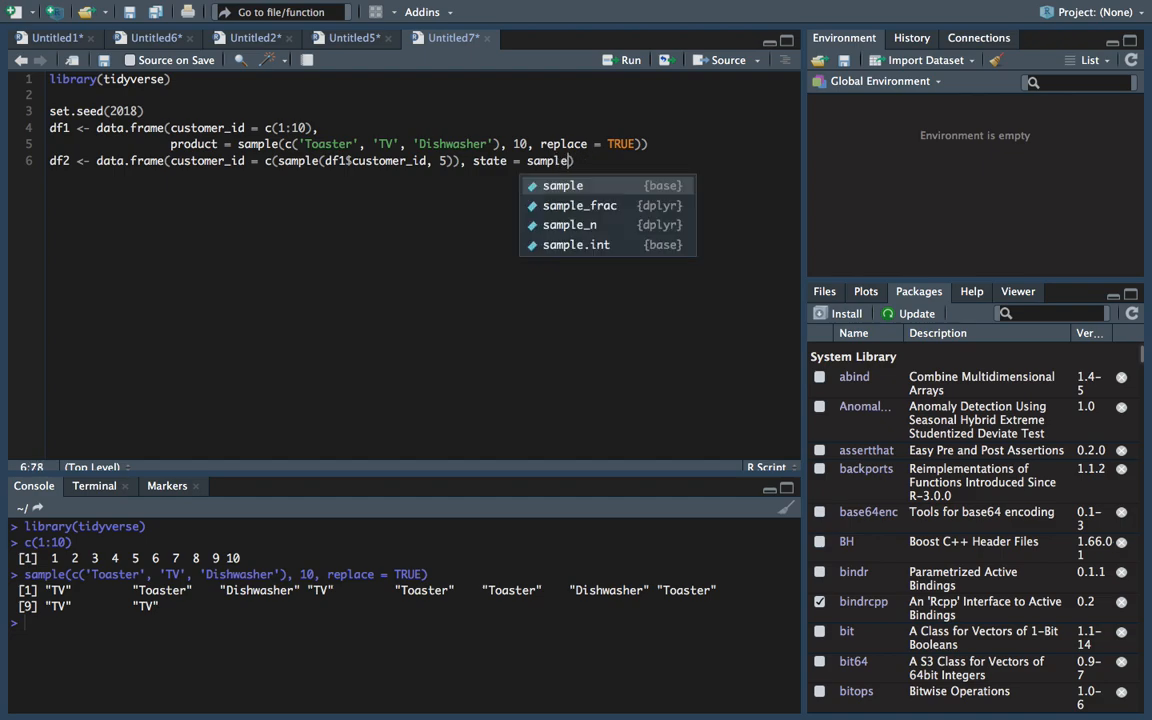
text((c('New York', 'Califor')
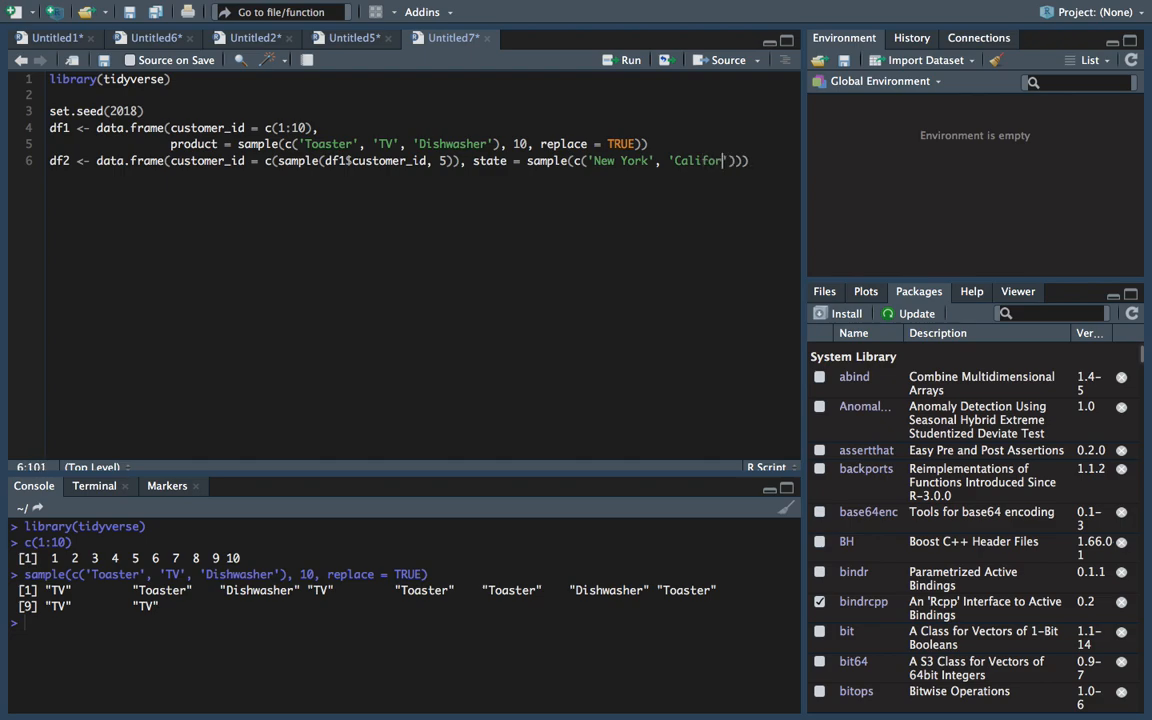
text(nia', 5, replace = TRUE)
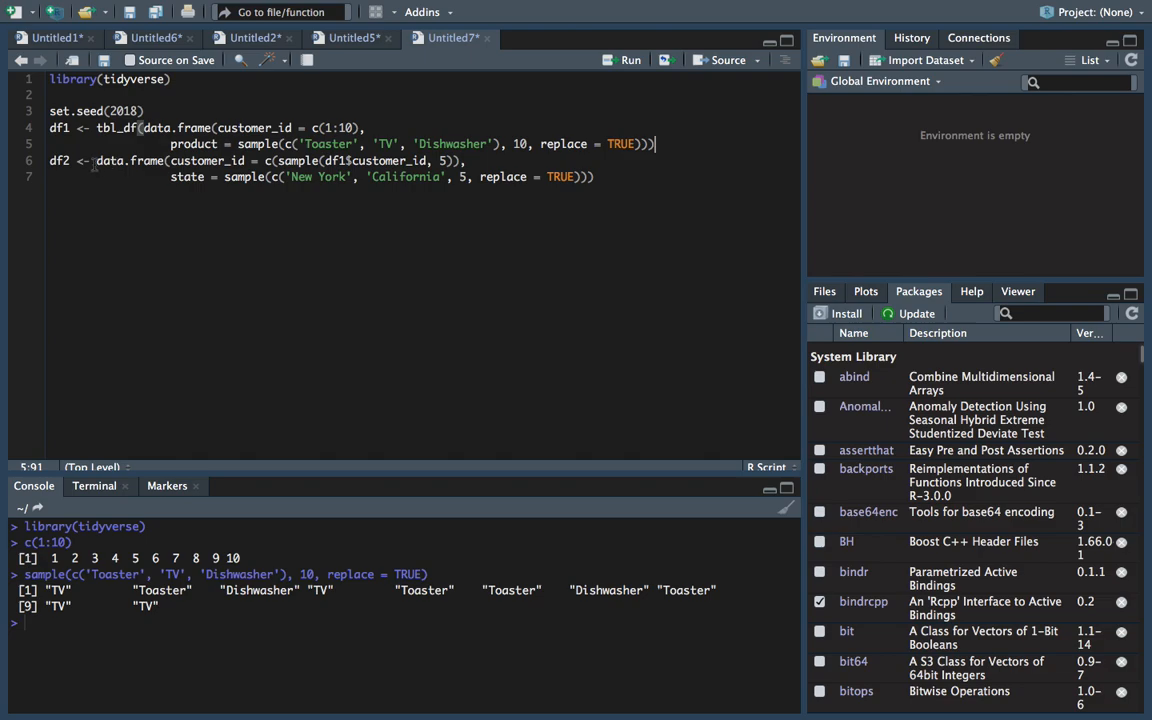
Wrap the data.frame calls in tbl_df() and run the setup lines to create both tibbles
text(tbl_df()
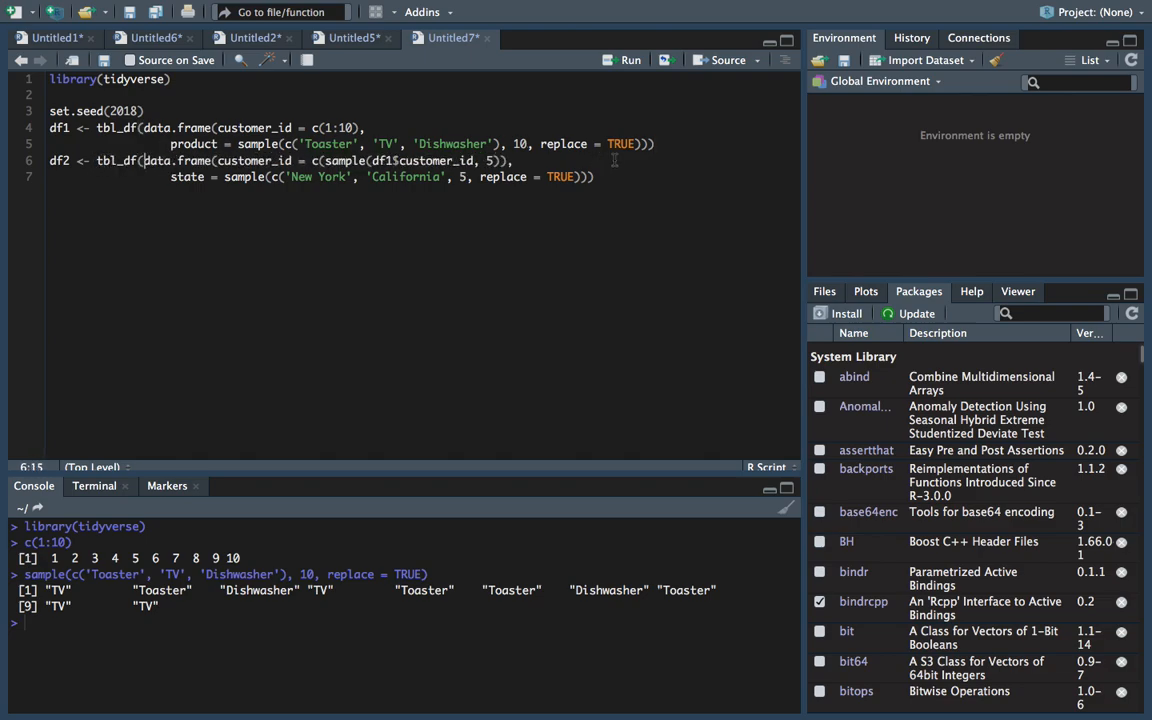
text())
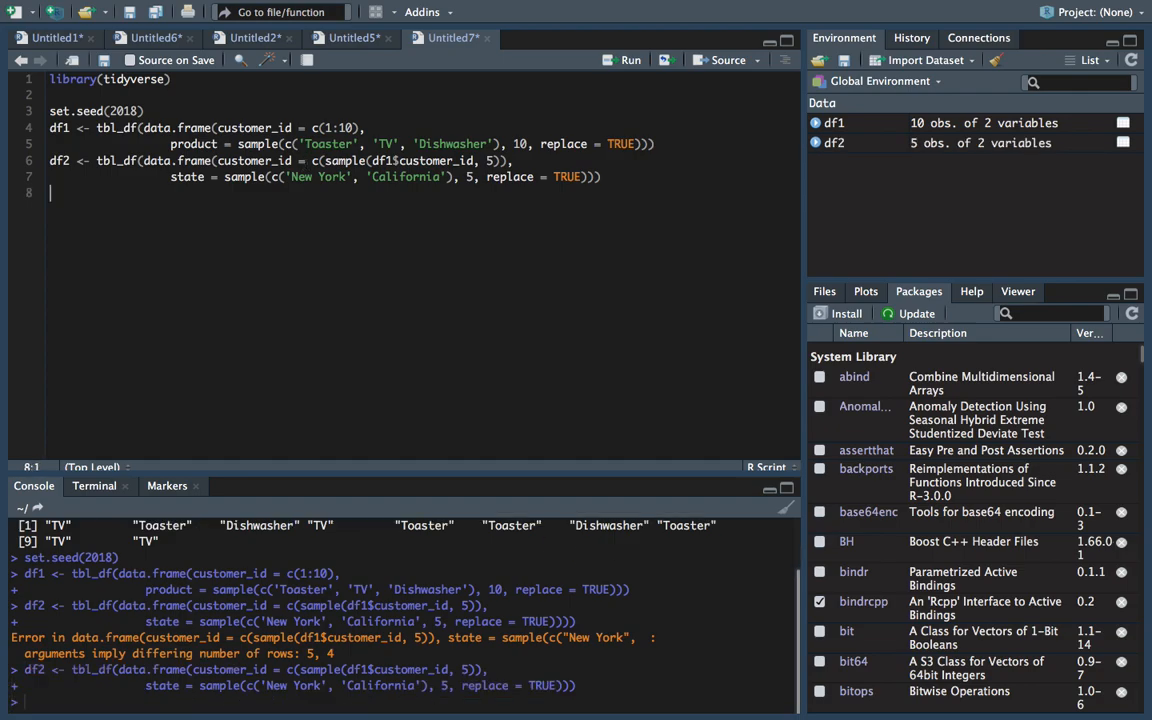
Print df1 and df2 on their own lines and run each in the console
drag(48, 112, 600, 176)
text(df1)
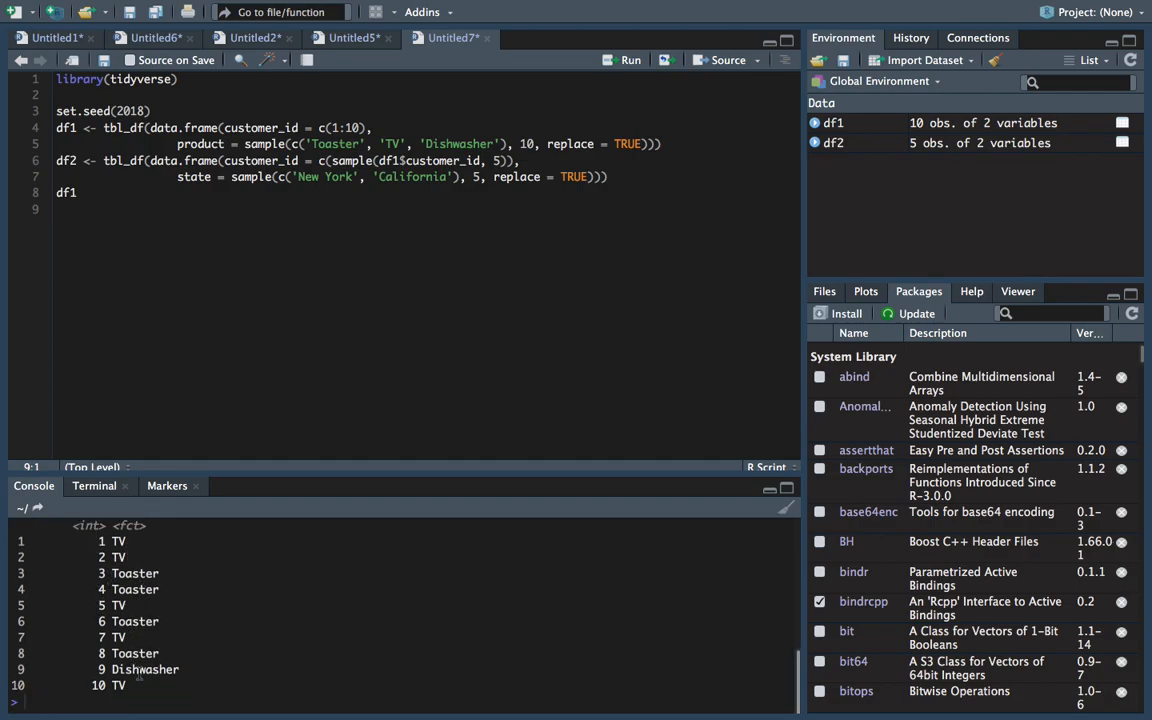
text(df2)
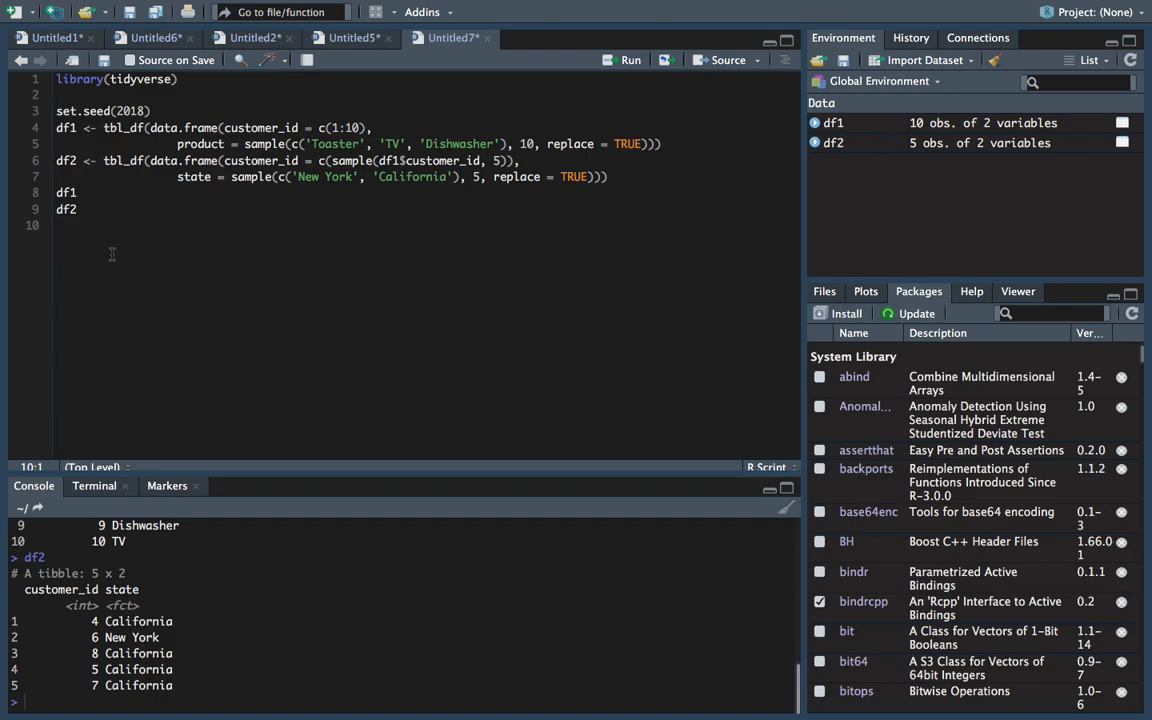
Add comments '# df1 = left table' and '# df2 = right table'
key(enter)
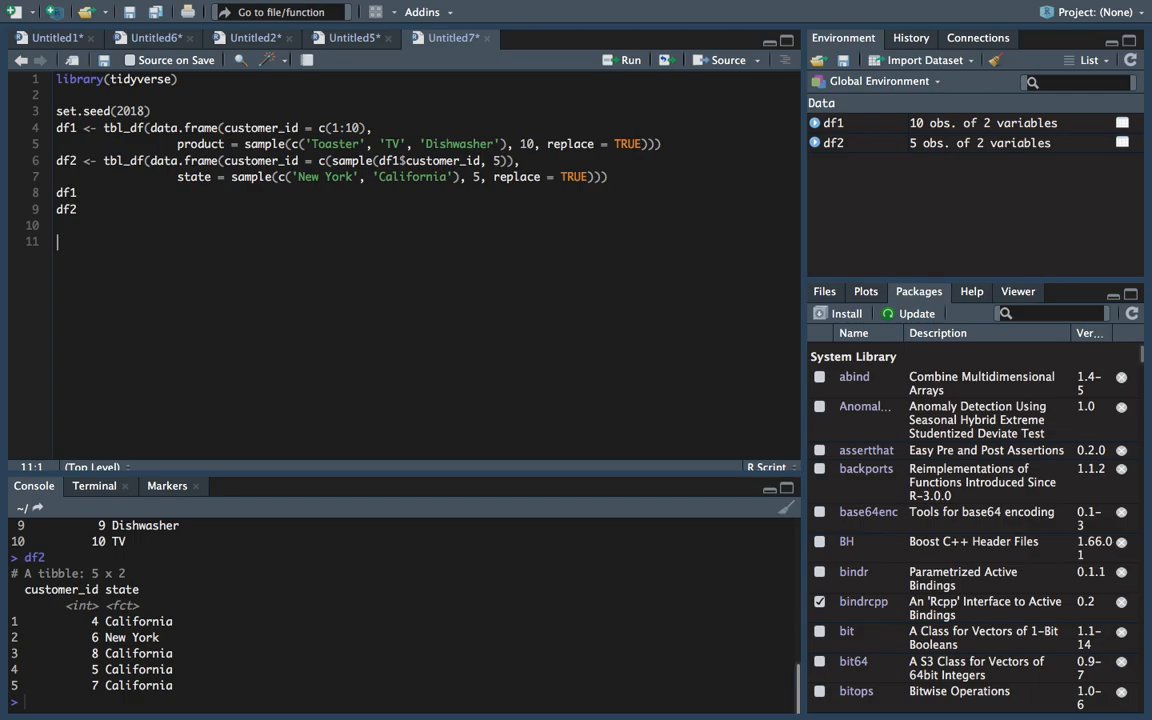
text(# df1)
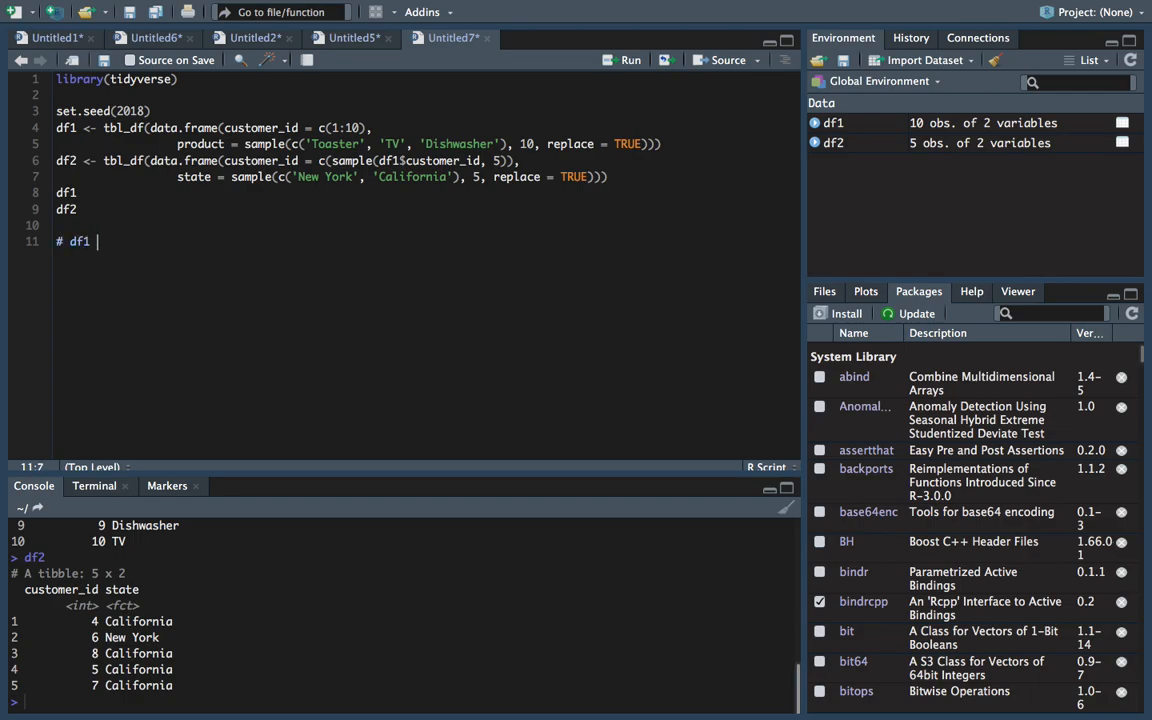
text(=)
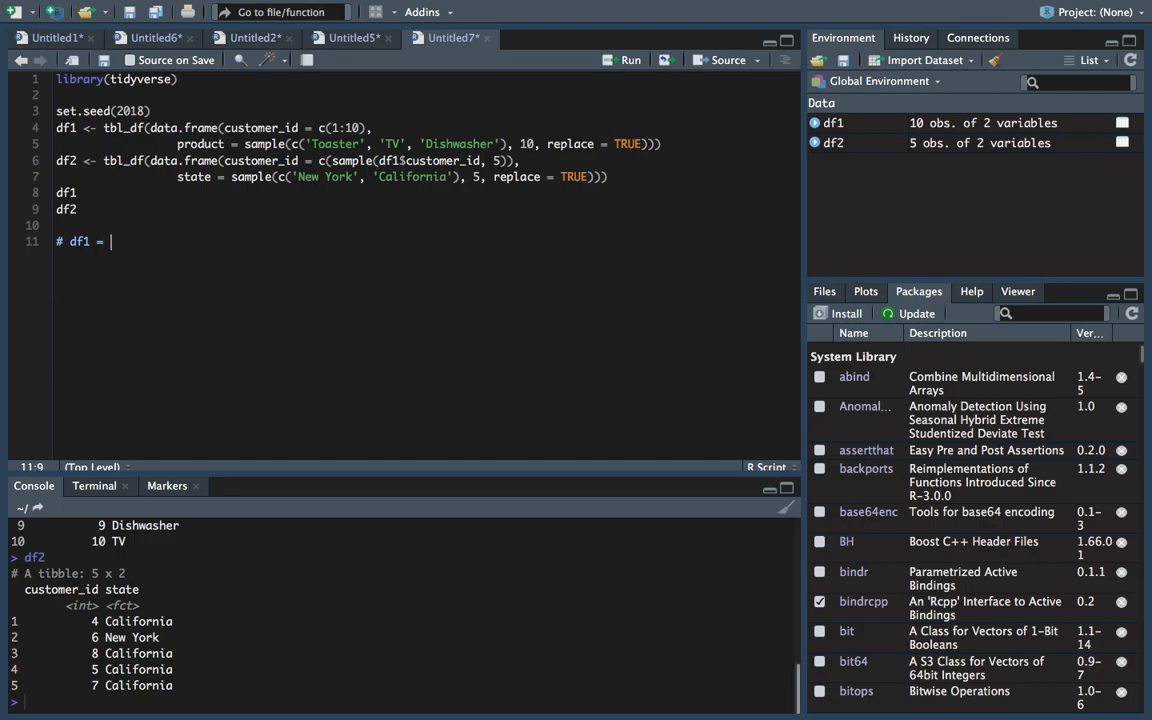
text(left table)
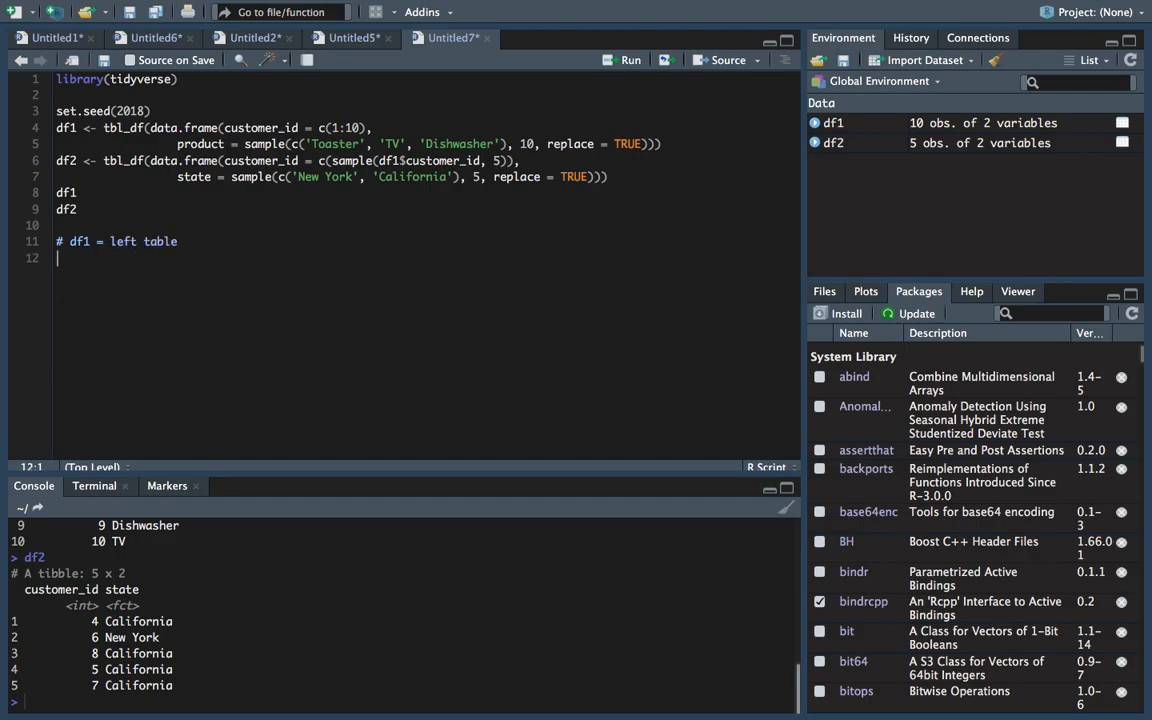
text(# df2 = right table)
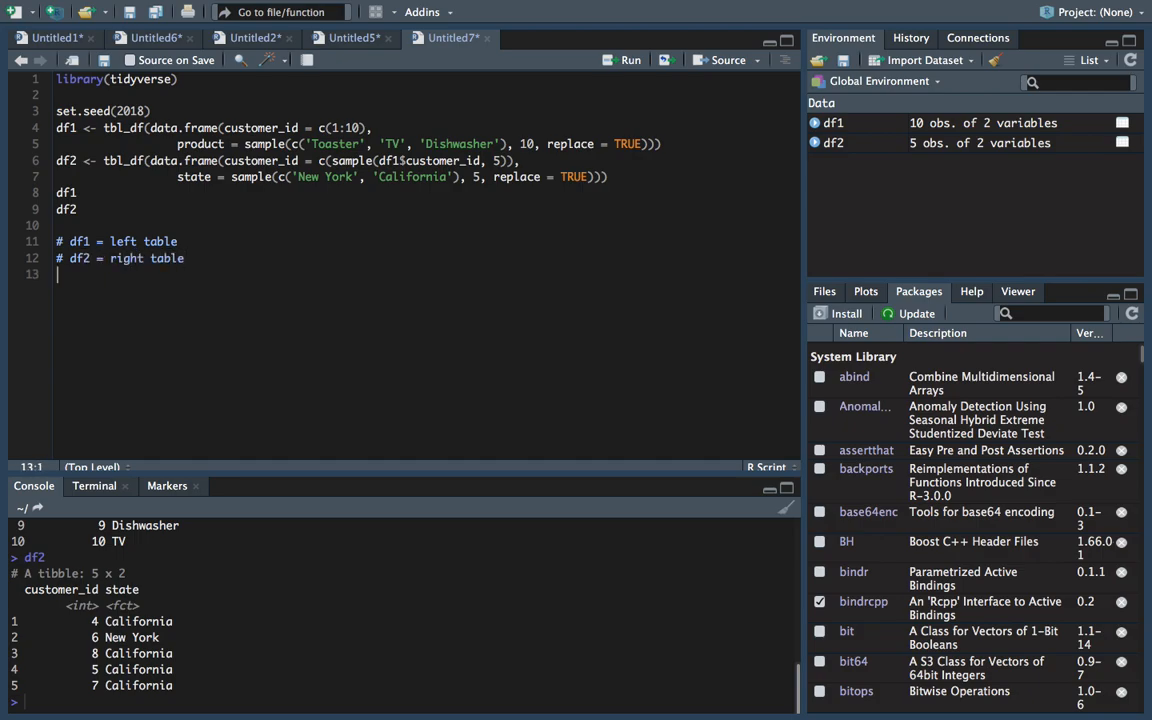
Write the comment '# inner join - returns only what is in both dfs'
text(#)
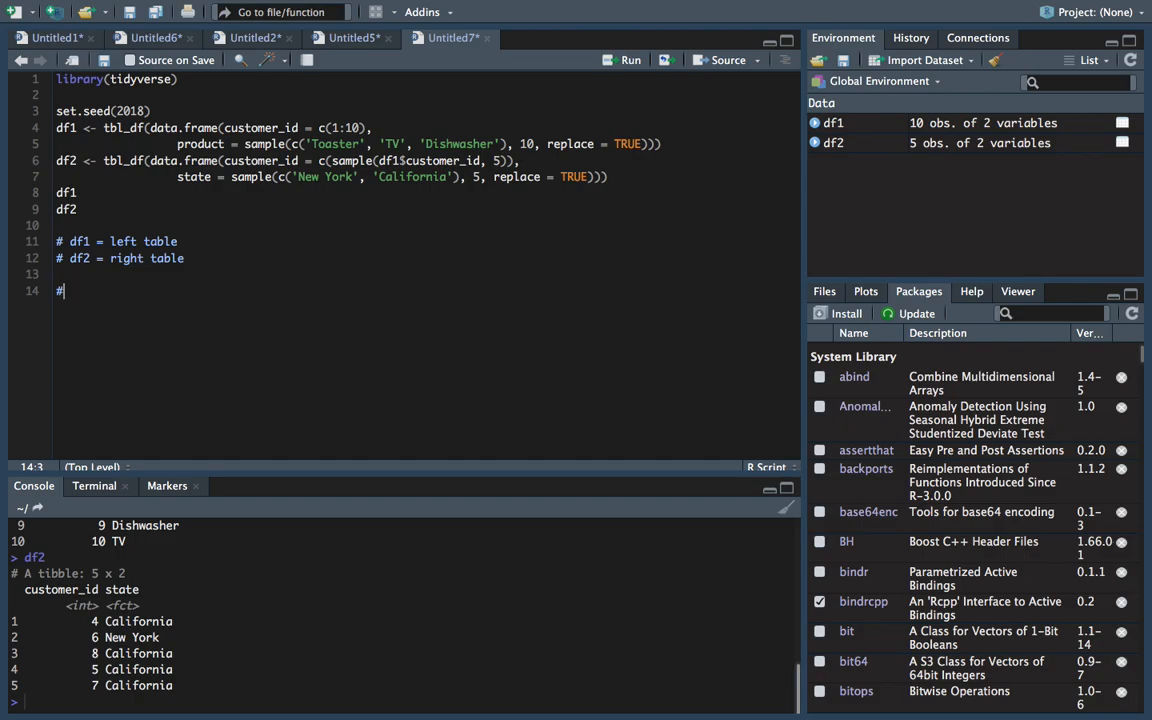
text(inner join)
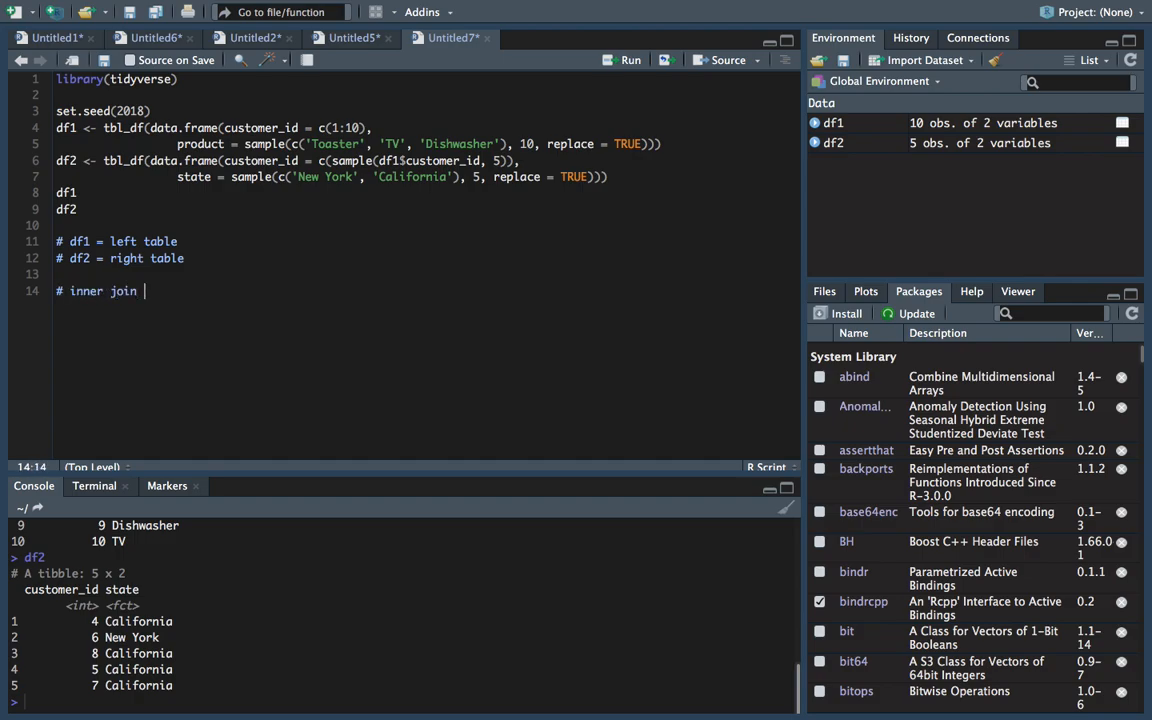
text(- returns only w)
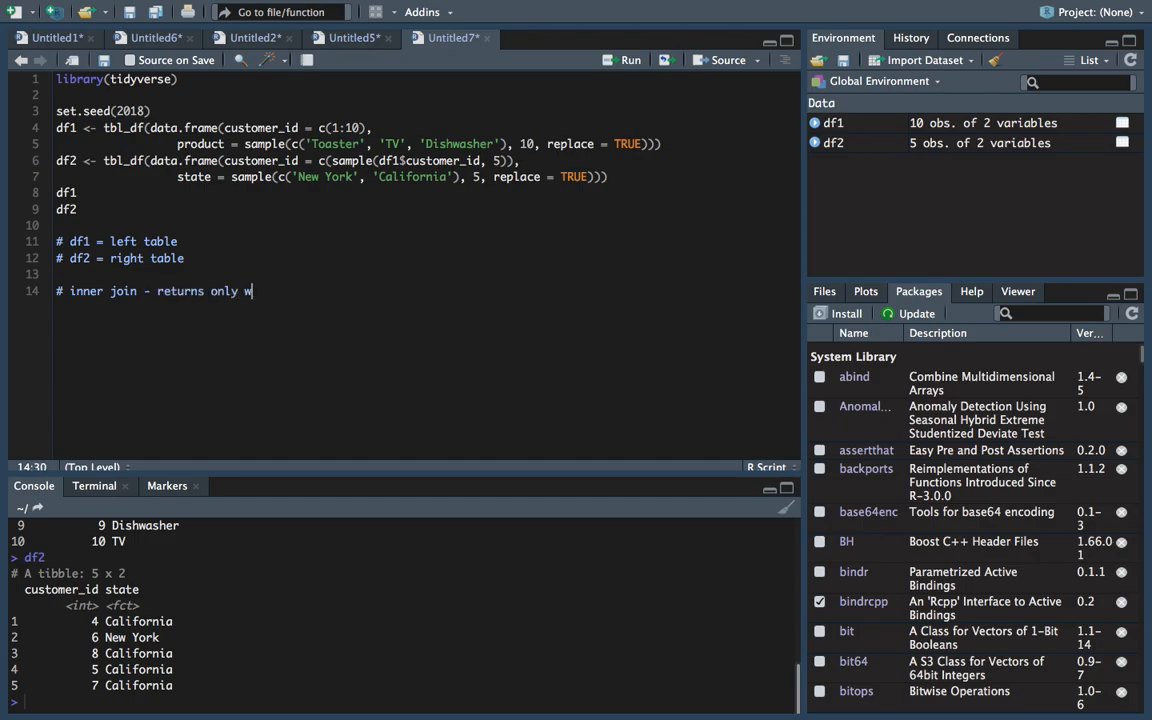
text(hat is in b)
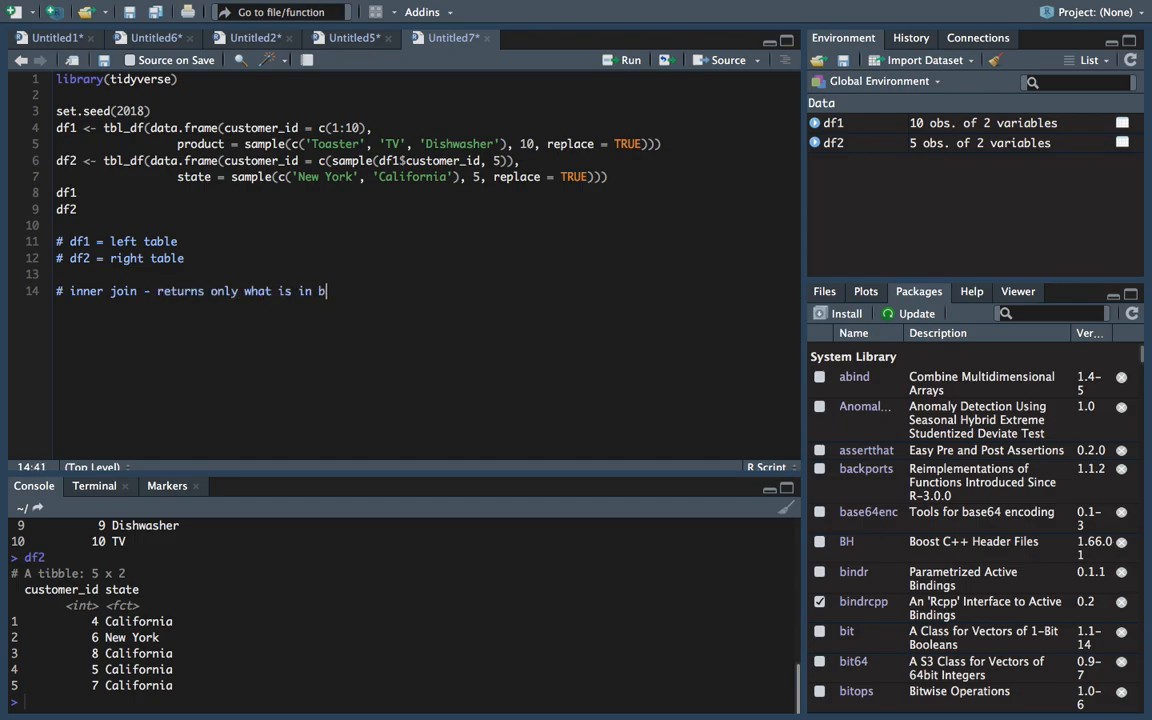
text(oth da)
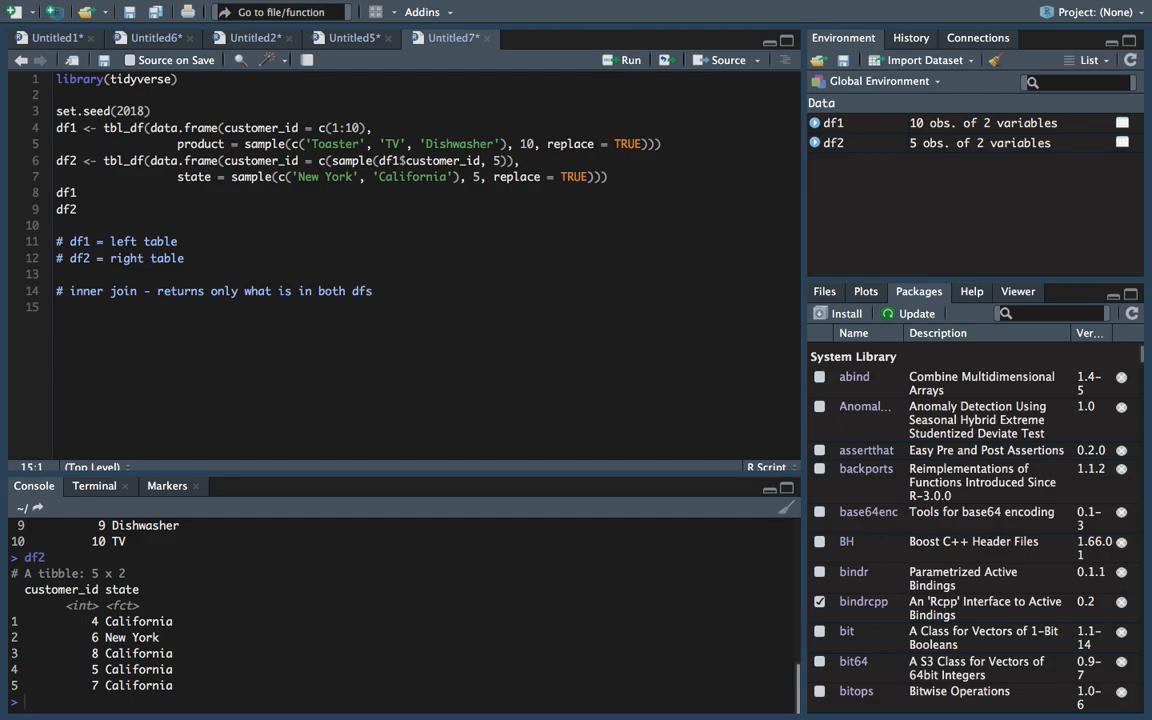
text(df1 %>%)
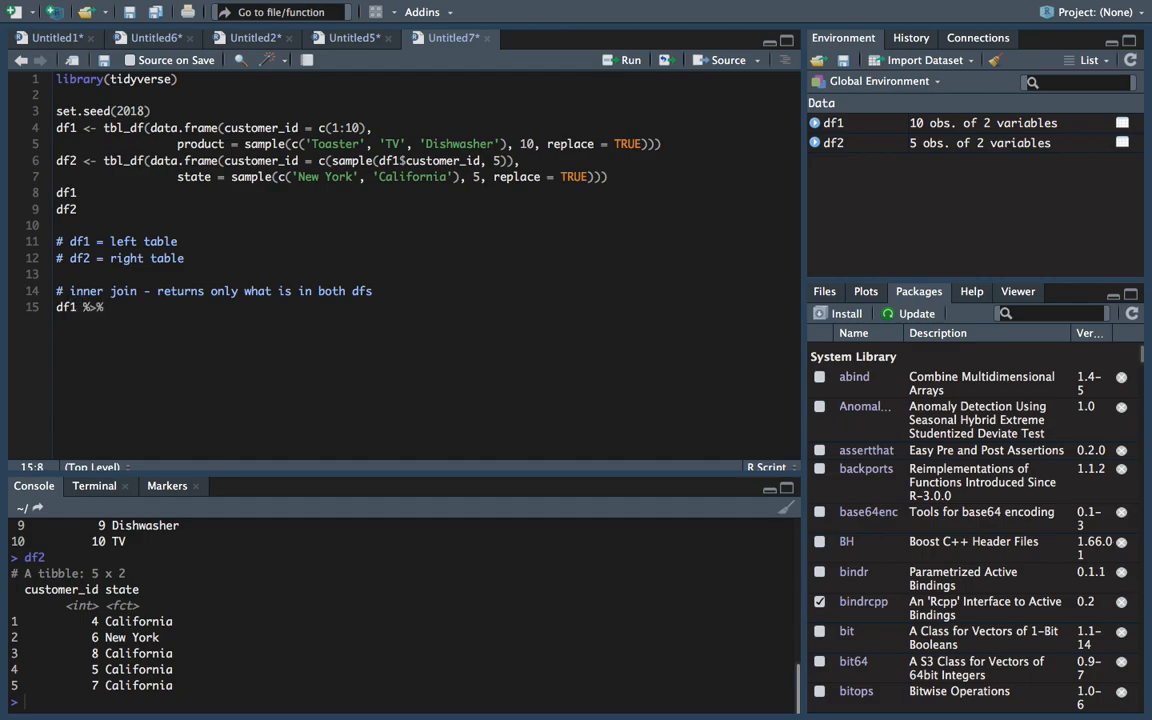
Write df1 %>% inner_join(df2, by = 'customer_id') and run it
key(Return)
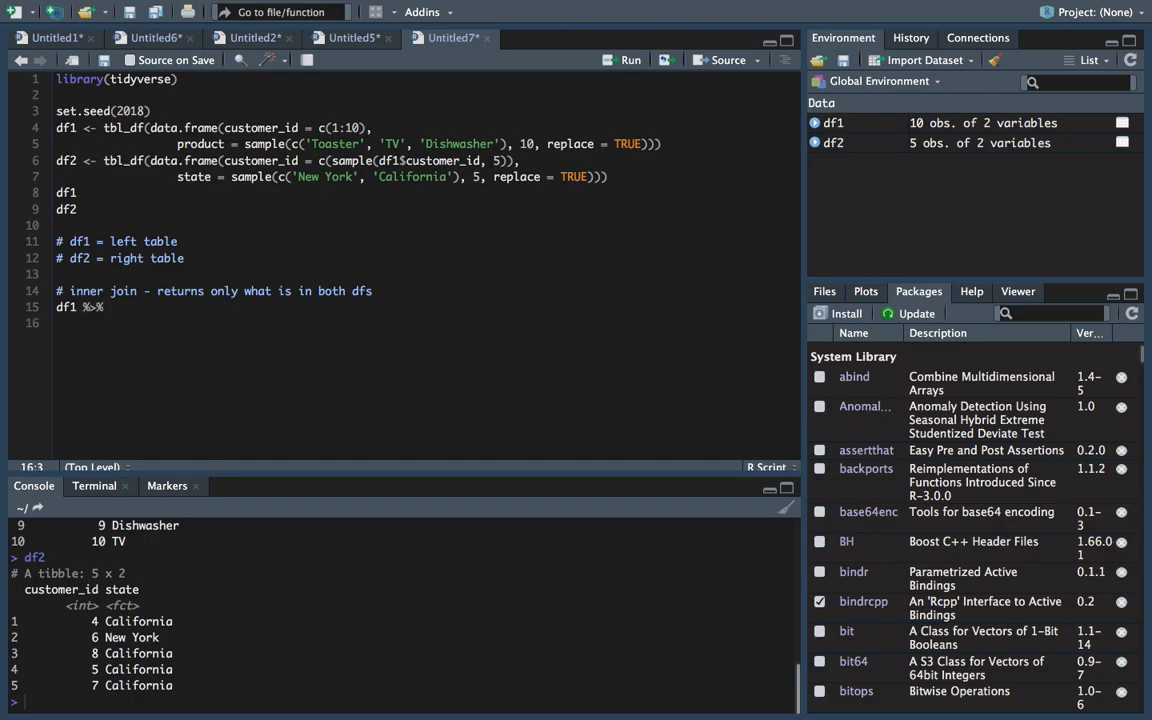
text(inner)
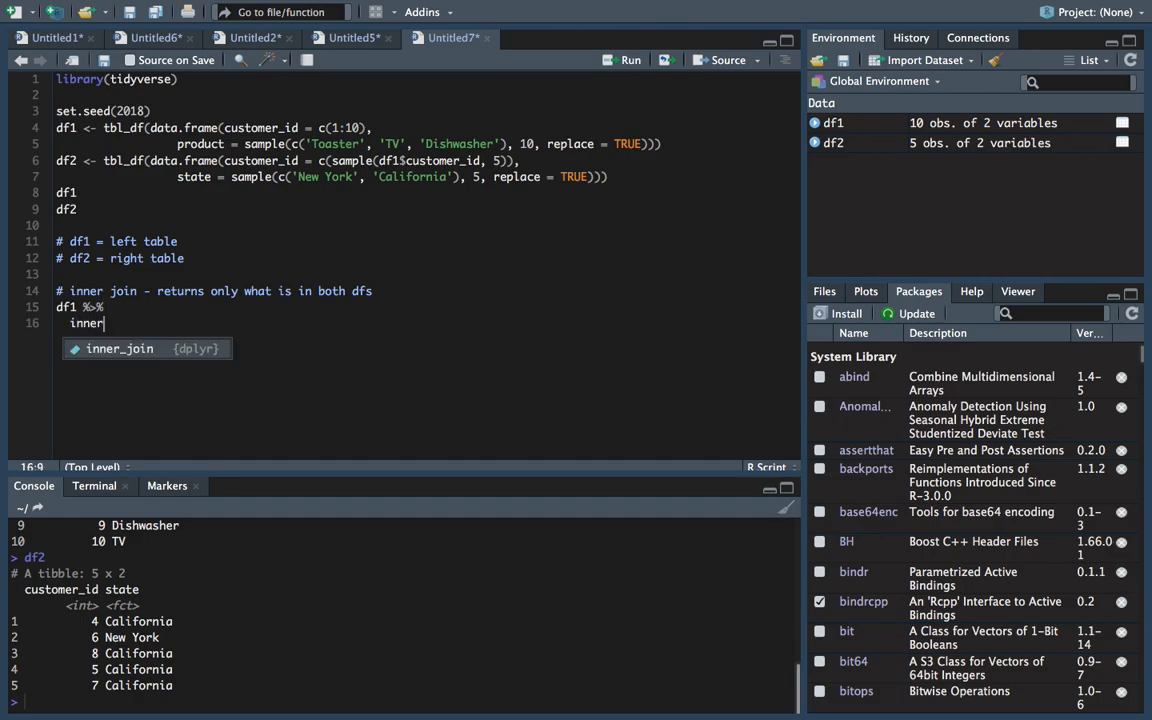
text(_join())
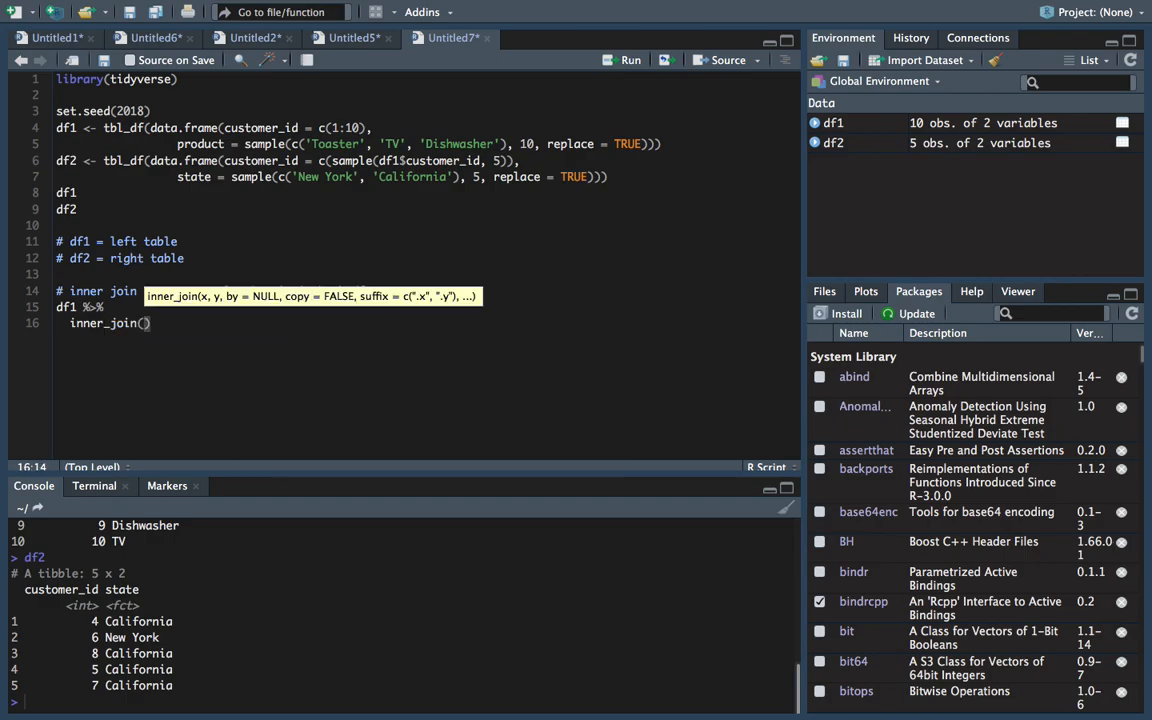
text(df2, by =)
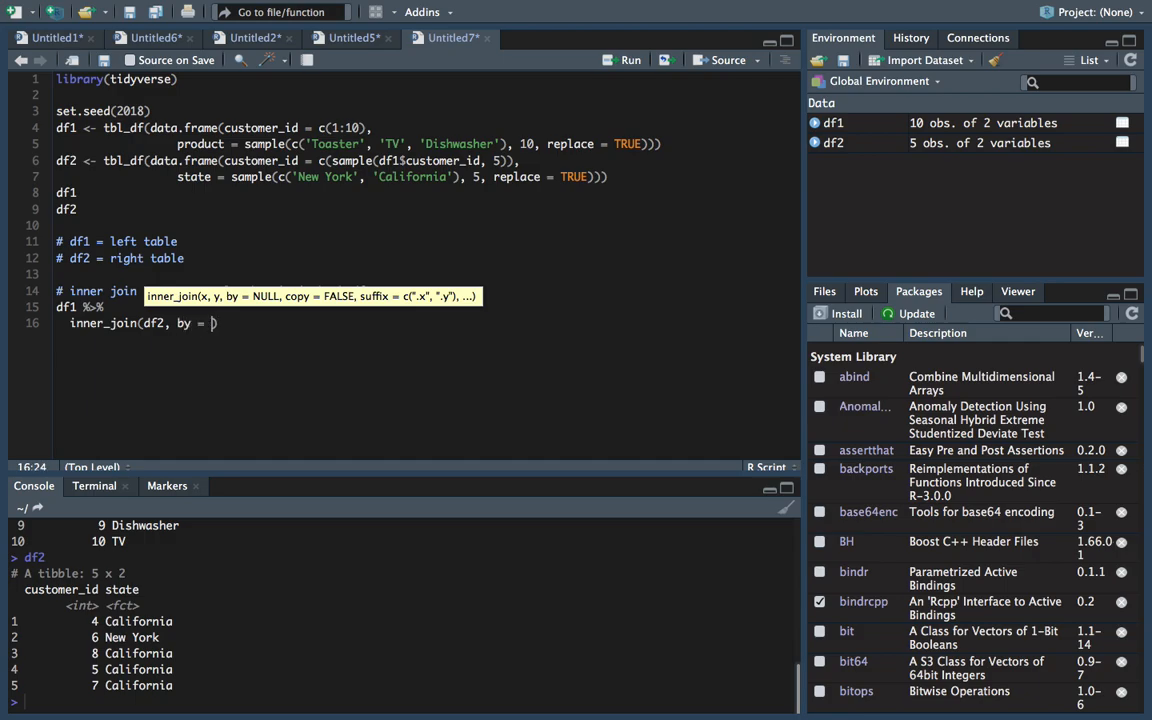
text(')
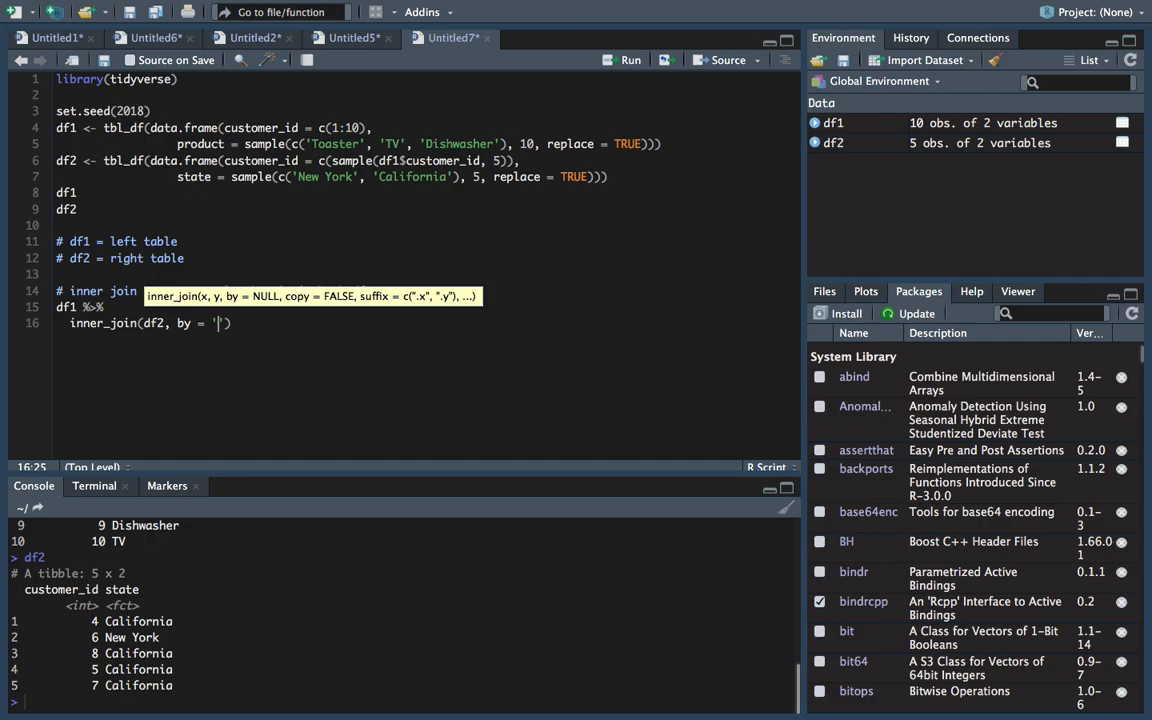
text(customer_id)
text(#)
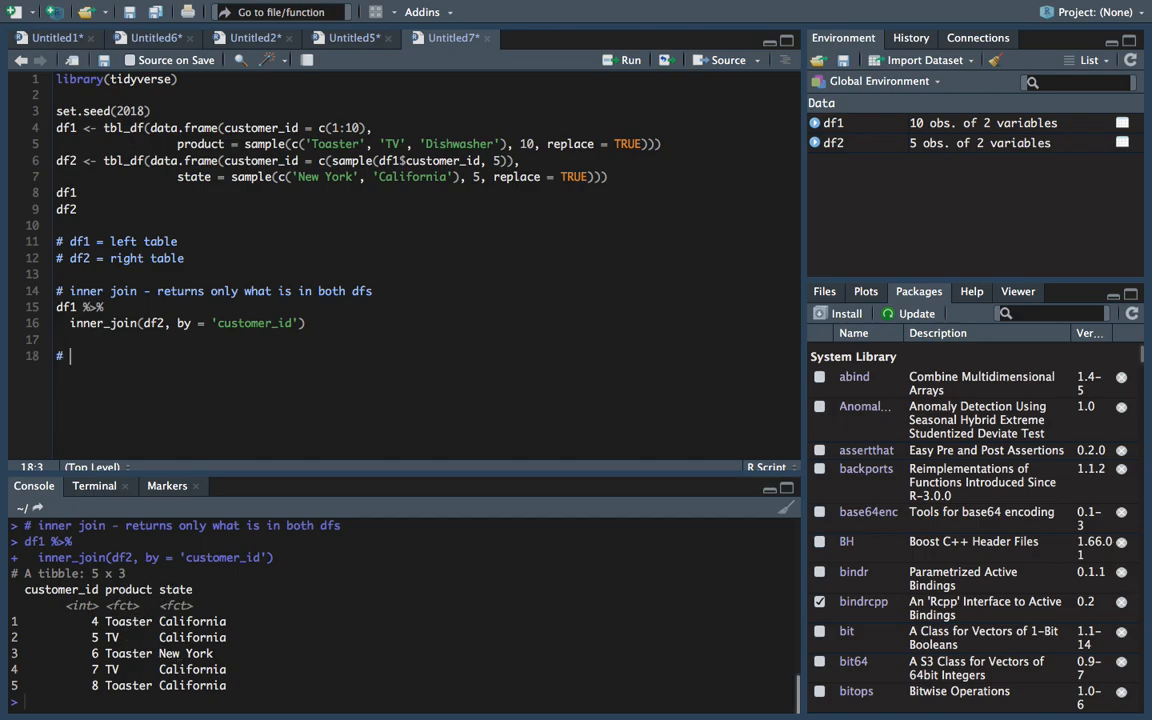
Write a left join comment about returning the left table with matching keys in right
text(left join)
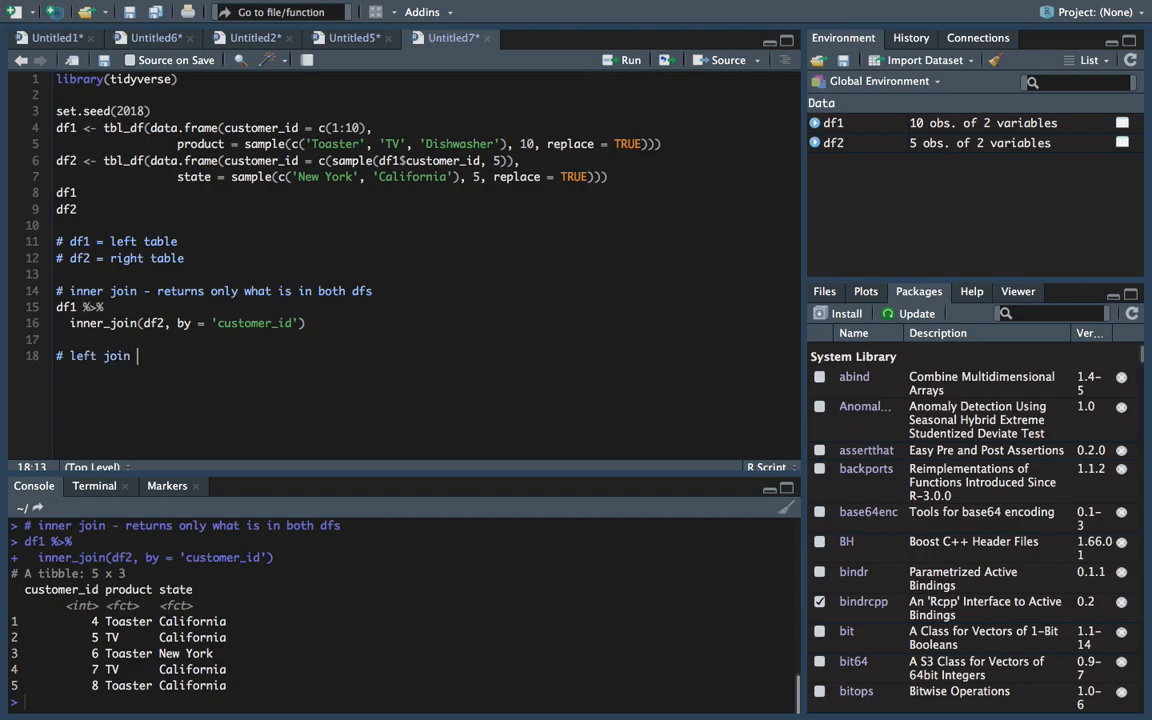
text(returns everything in the left, and rows)
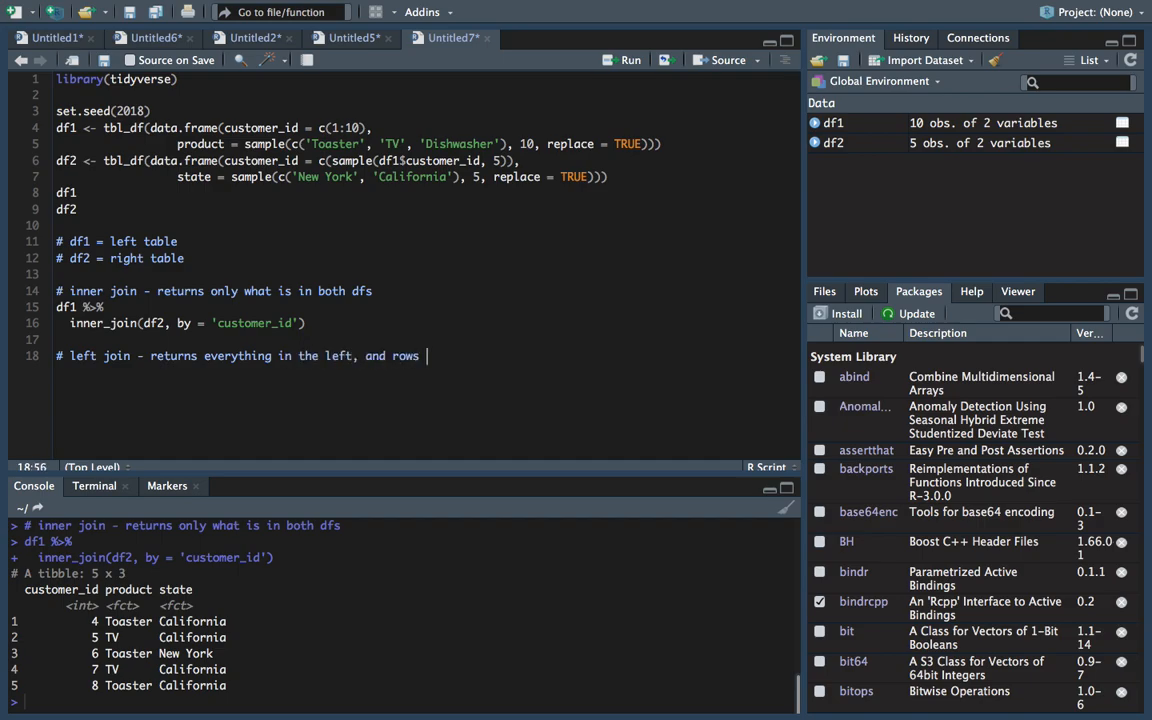
text(with matching)
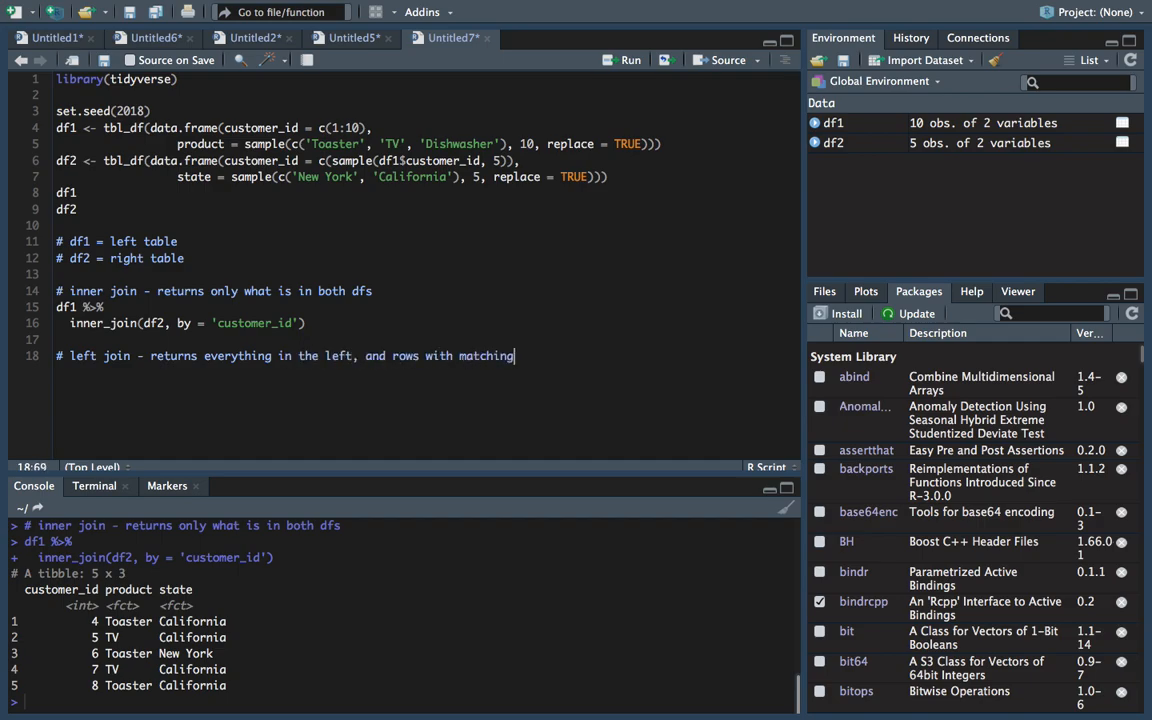
text(keys in right)
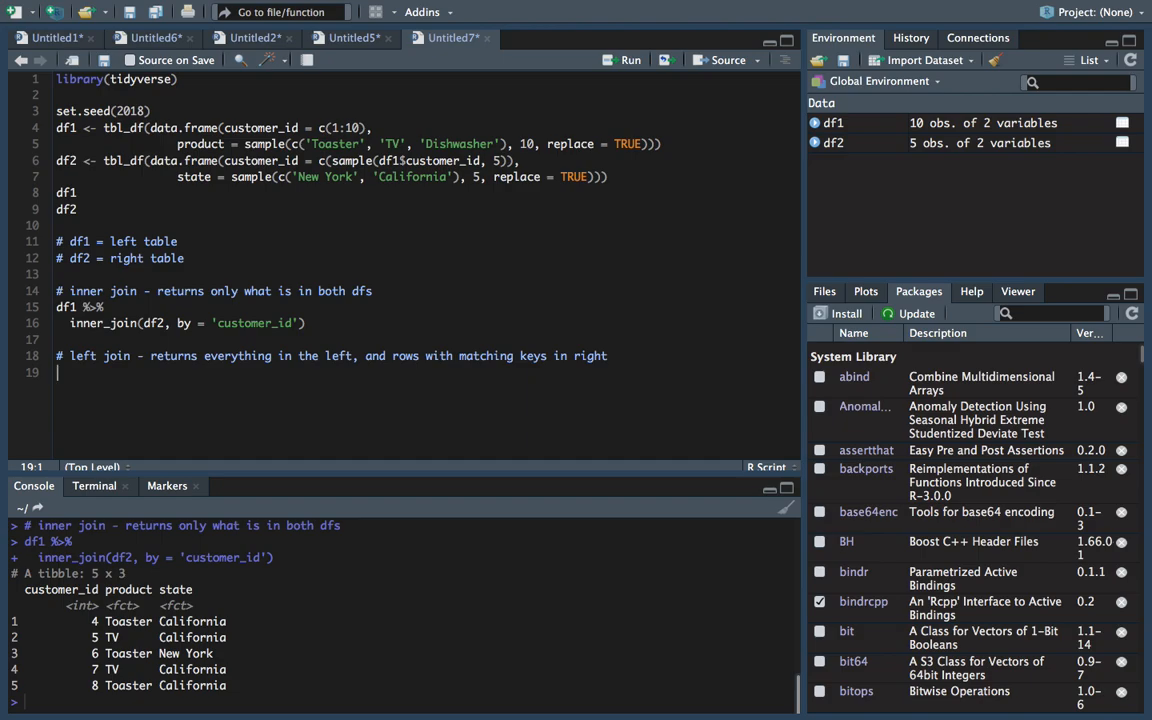
Write df1 %>% left_join(df2, by = 'customer_id') and run it
text(df1 %>%)
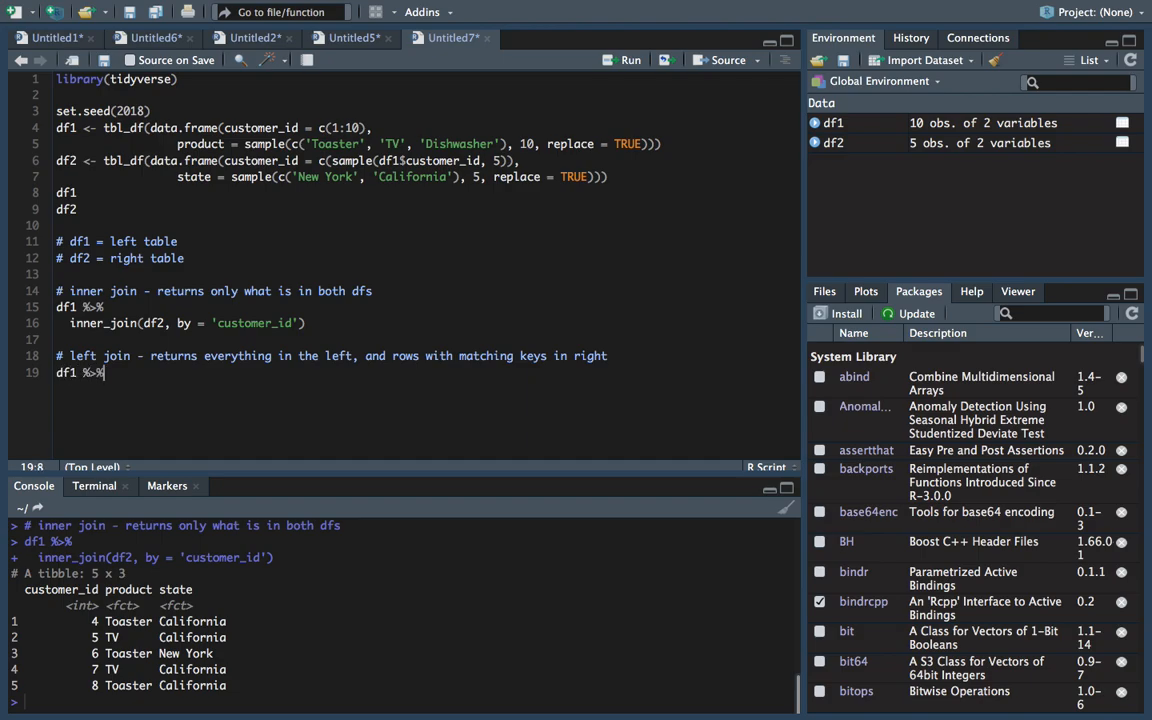
text(left_join()
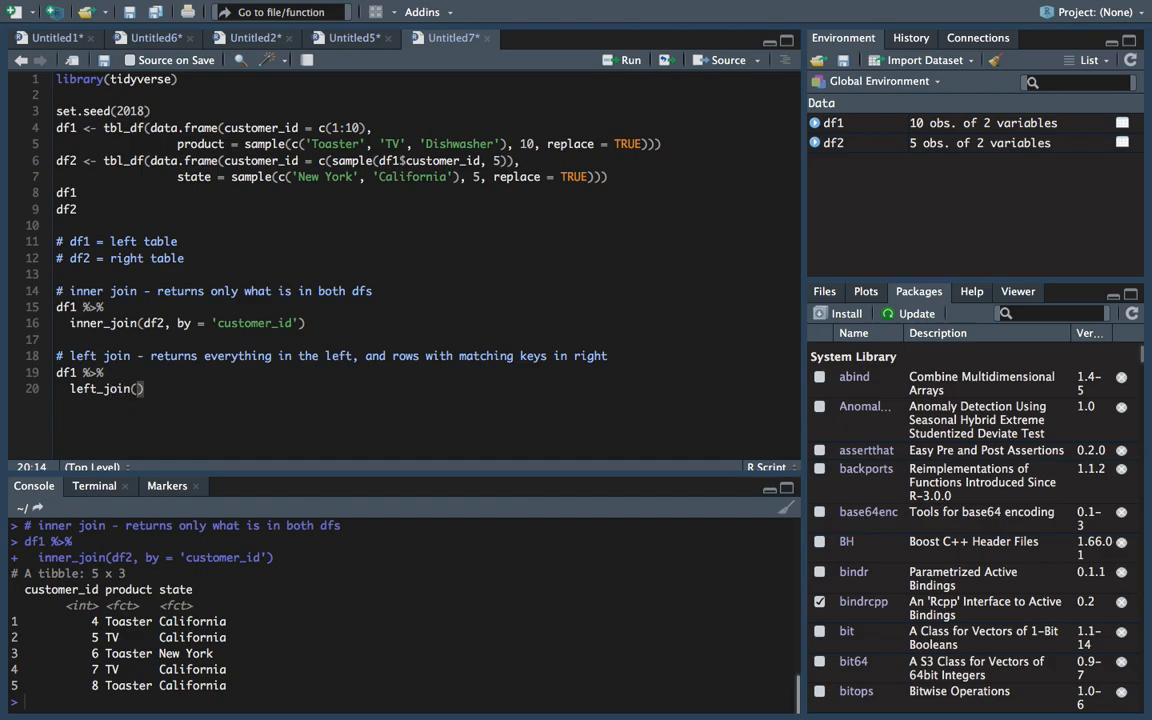
text(df2, by =)
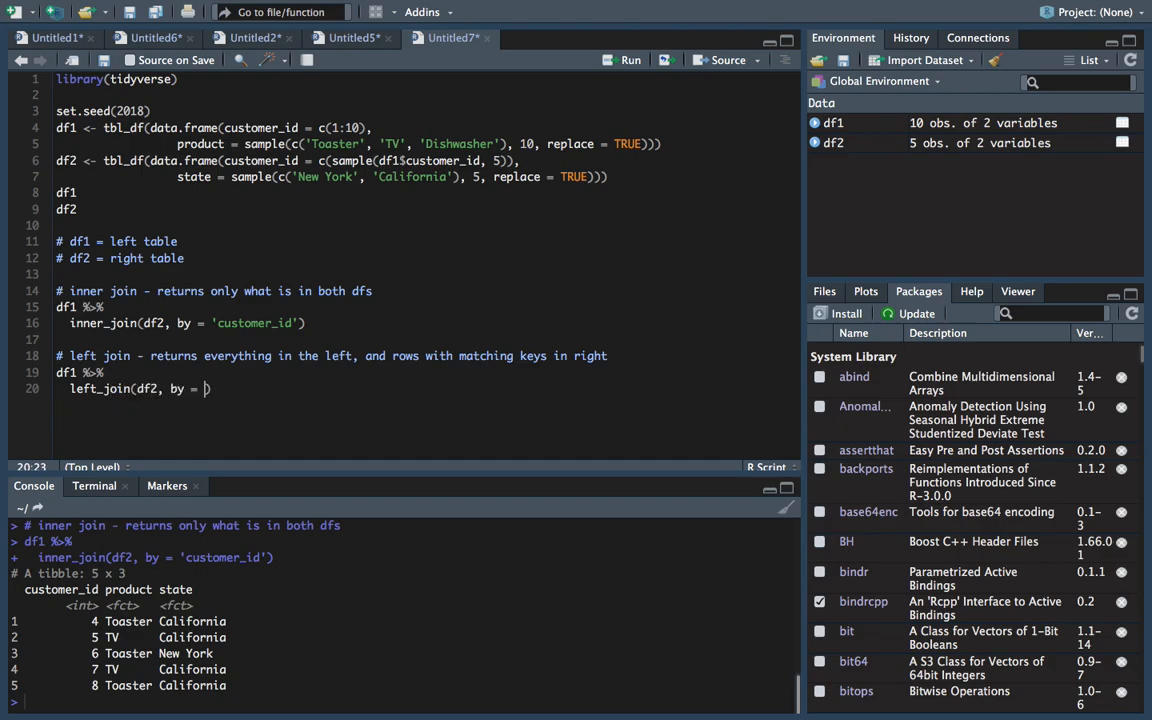
text(customer_id)
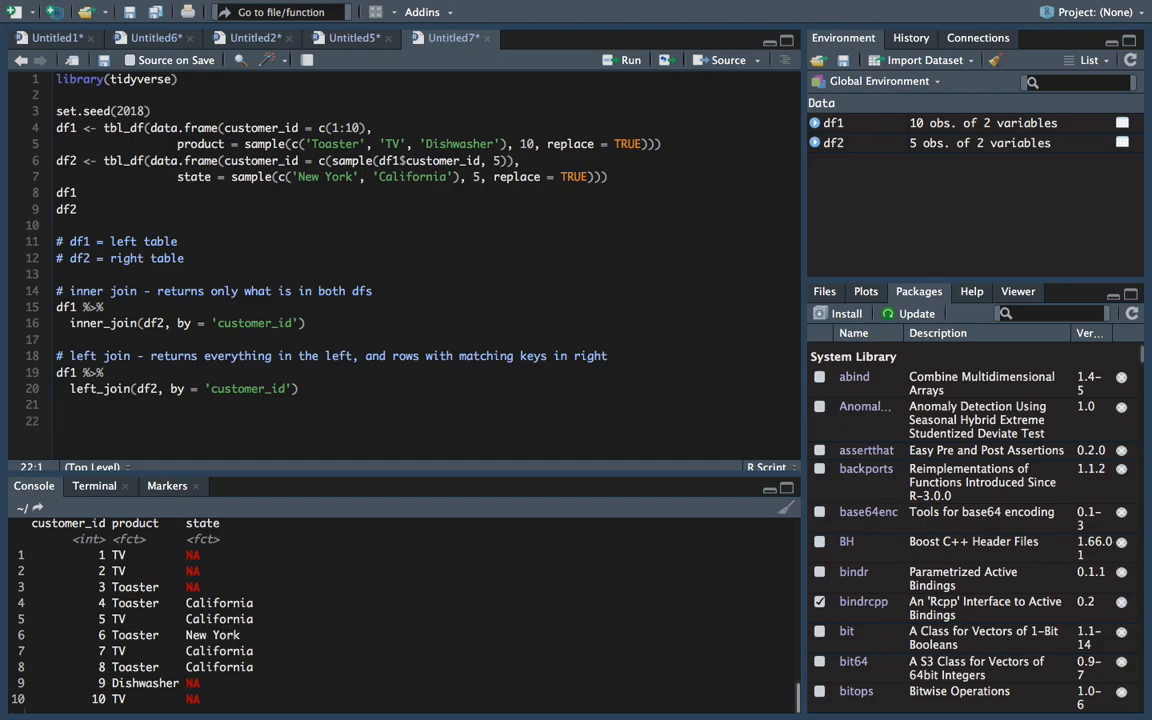
Write a right join comment about returning everything in the right plus matching rows
text(#)
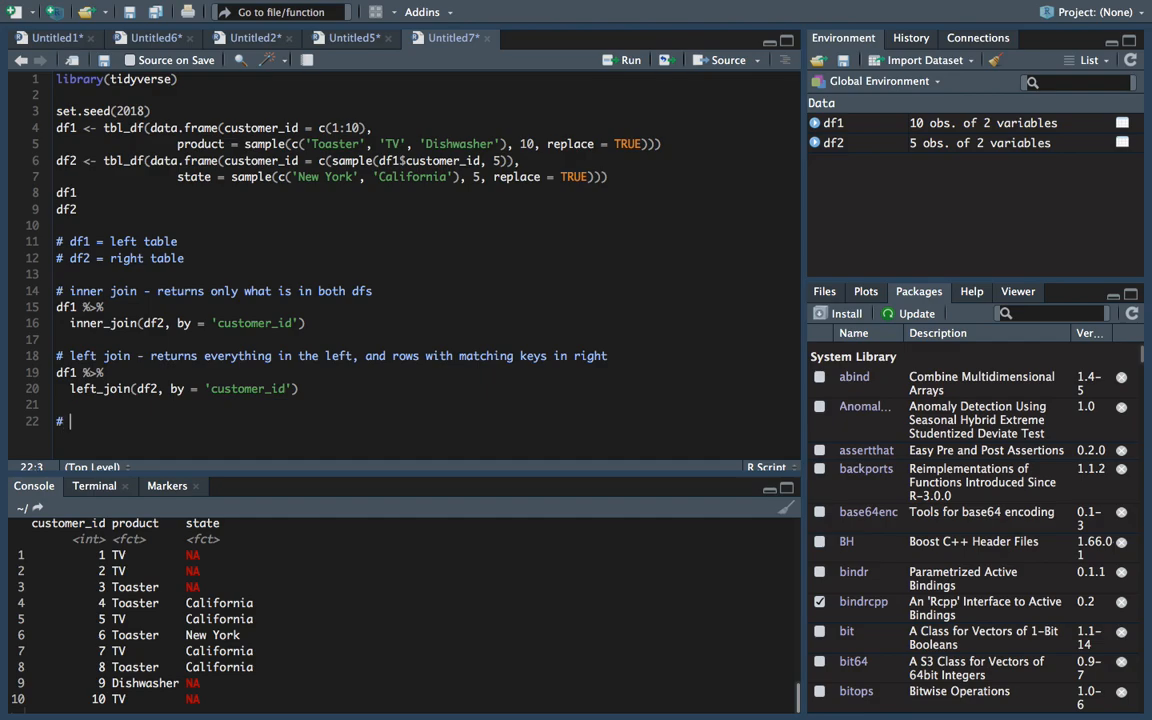
text(right join)
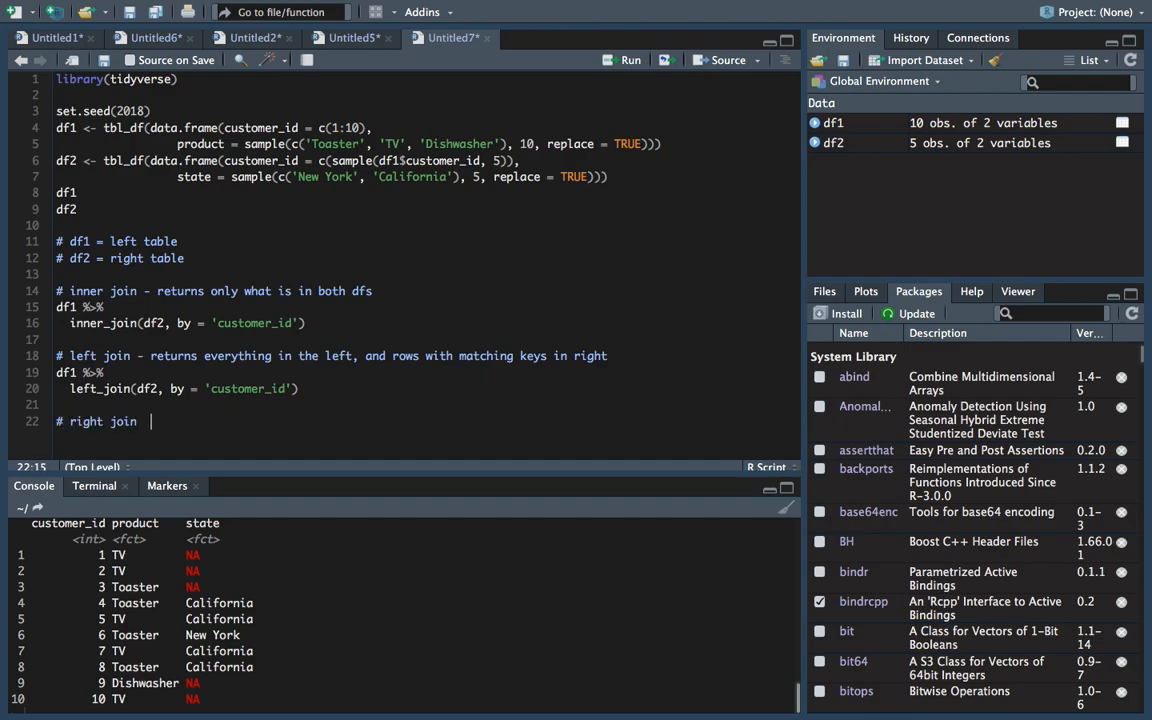
text(returns everything in the right, and)
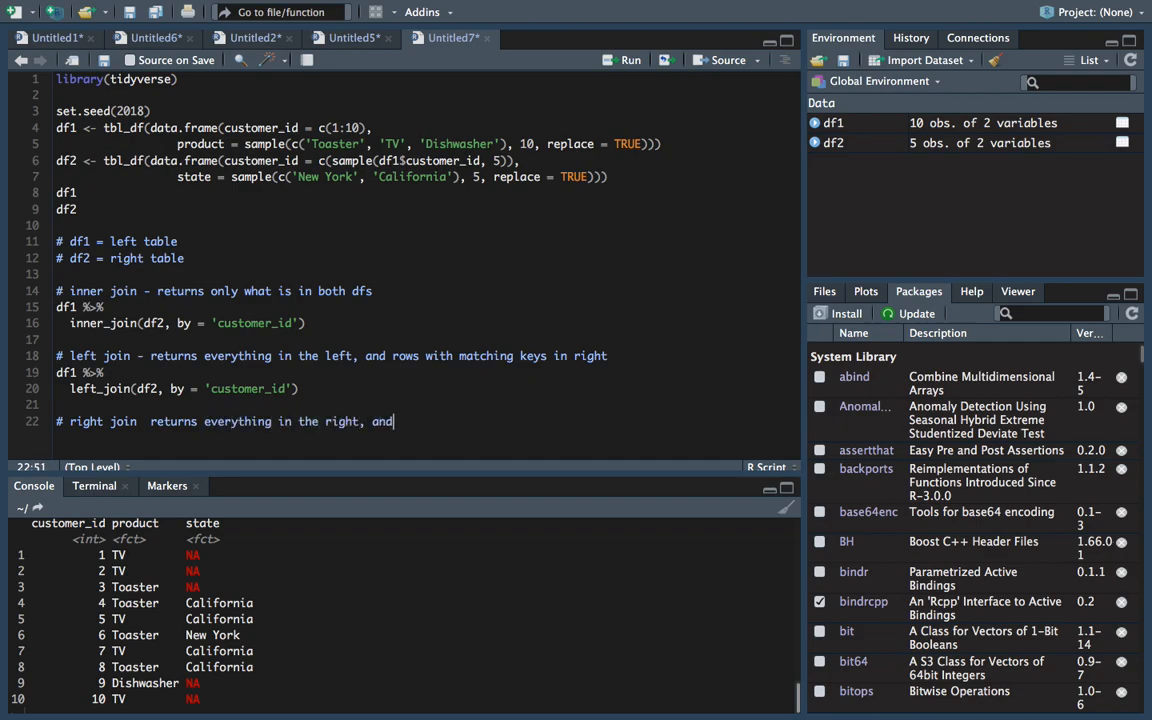
text(rows with matching keys in left)
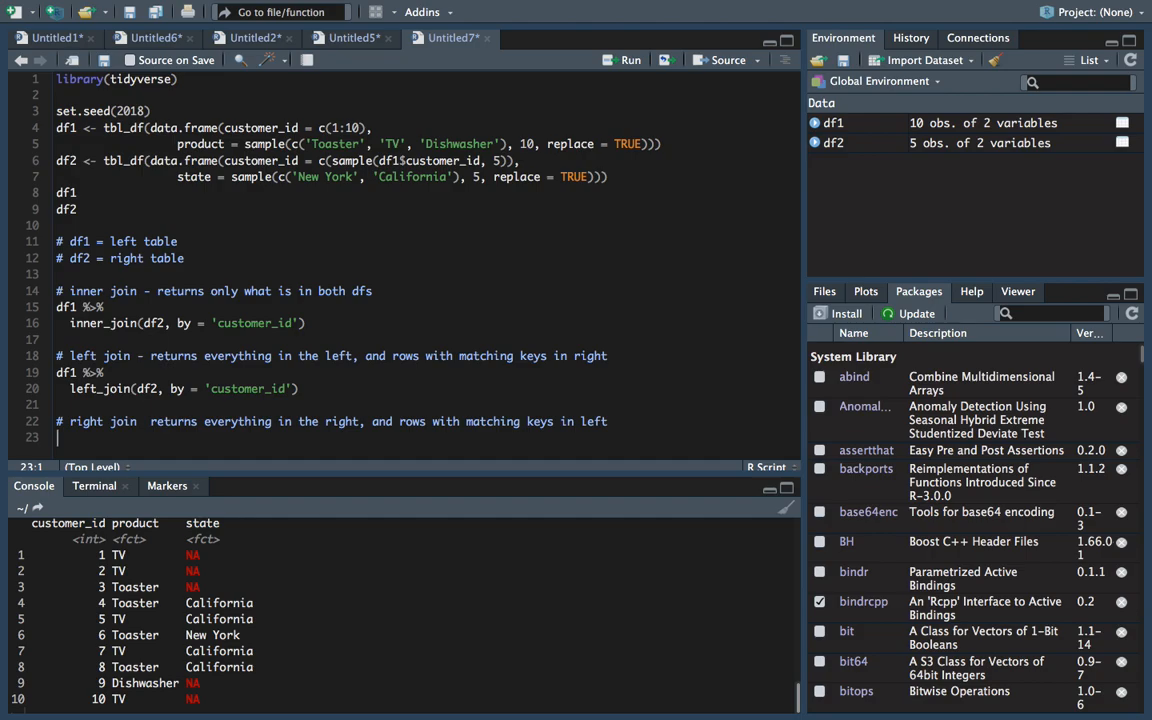
Write df1 %>% right_join(df2, by = 'customer_id') and run it
text(df1 %>%)
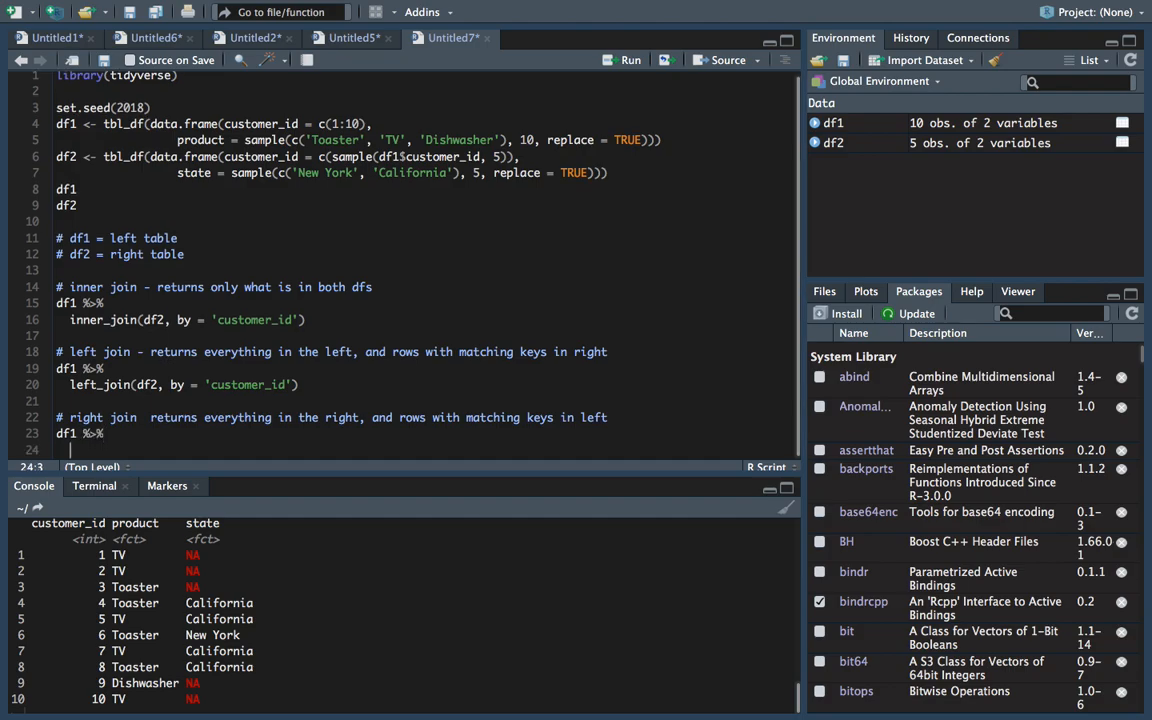
text(right_)
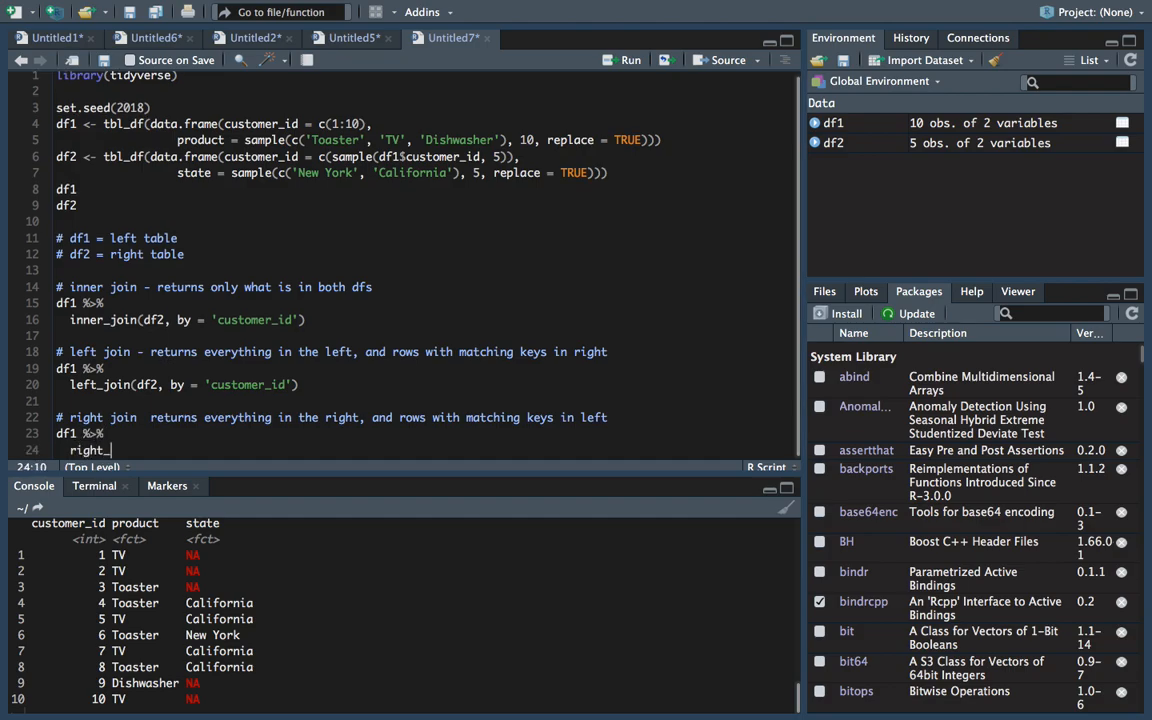
text(join(df2)
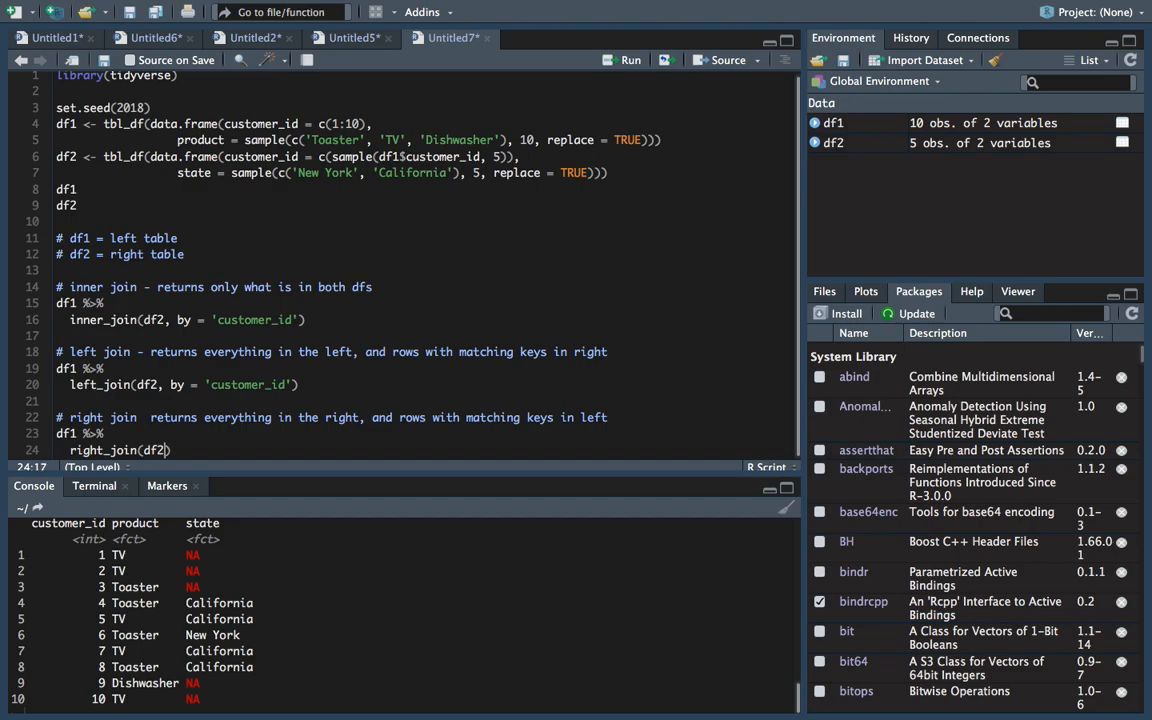
text(, by = 'cus')
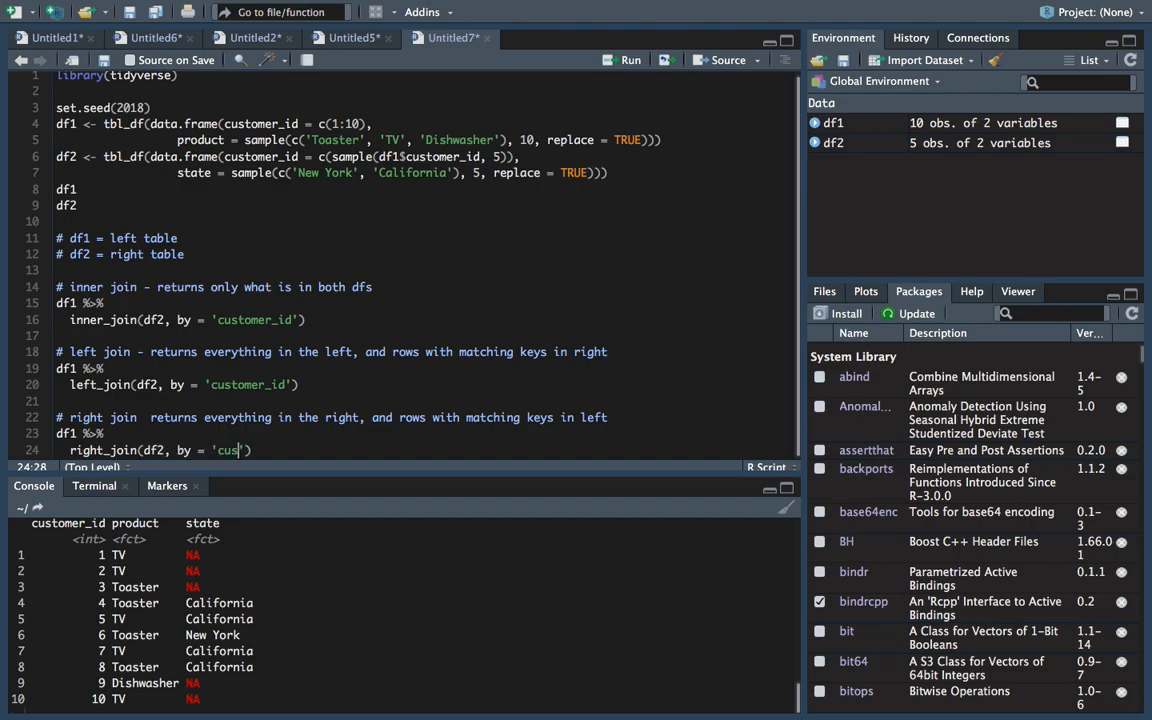
text(t)
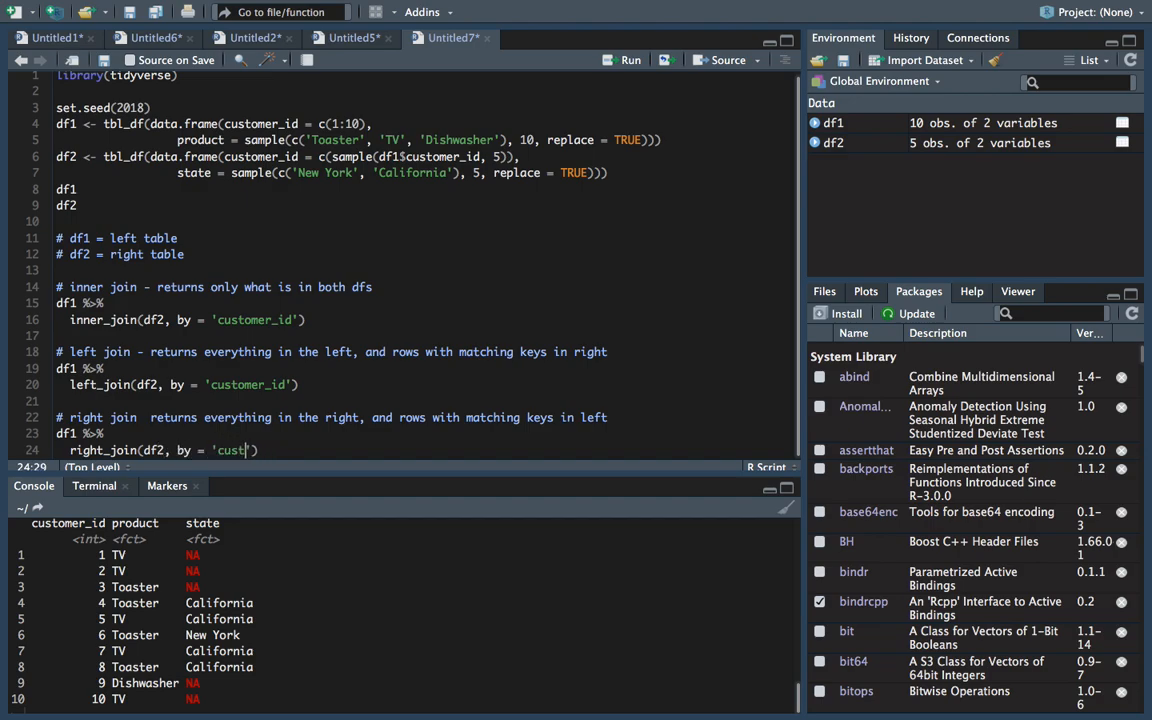
text(omer_id)
text(# Outer join)
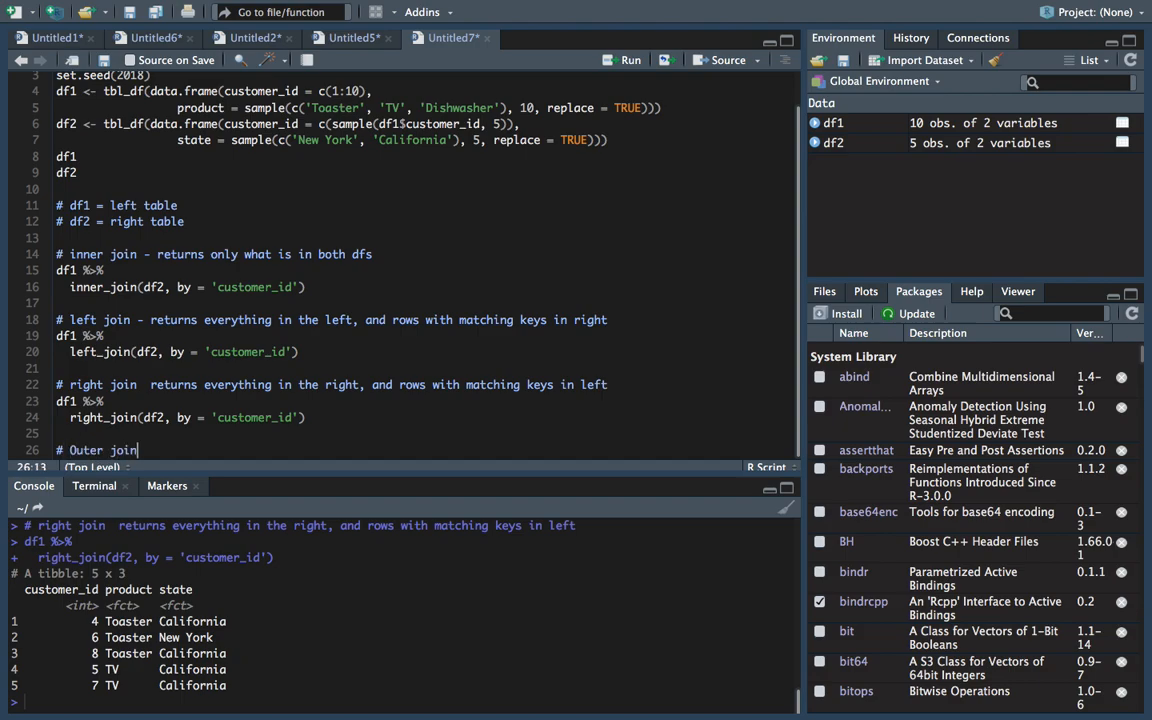
Finish the outer join comment about returning both tables and joining matching rows
text(- return all rows from bo)
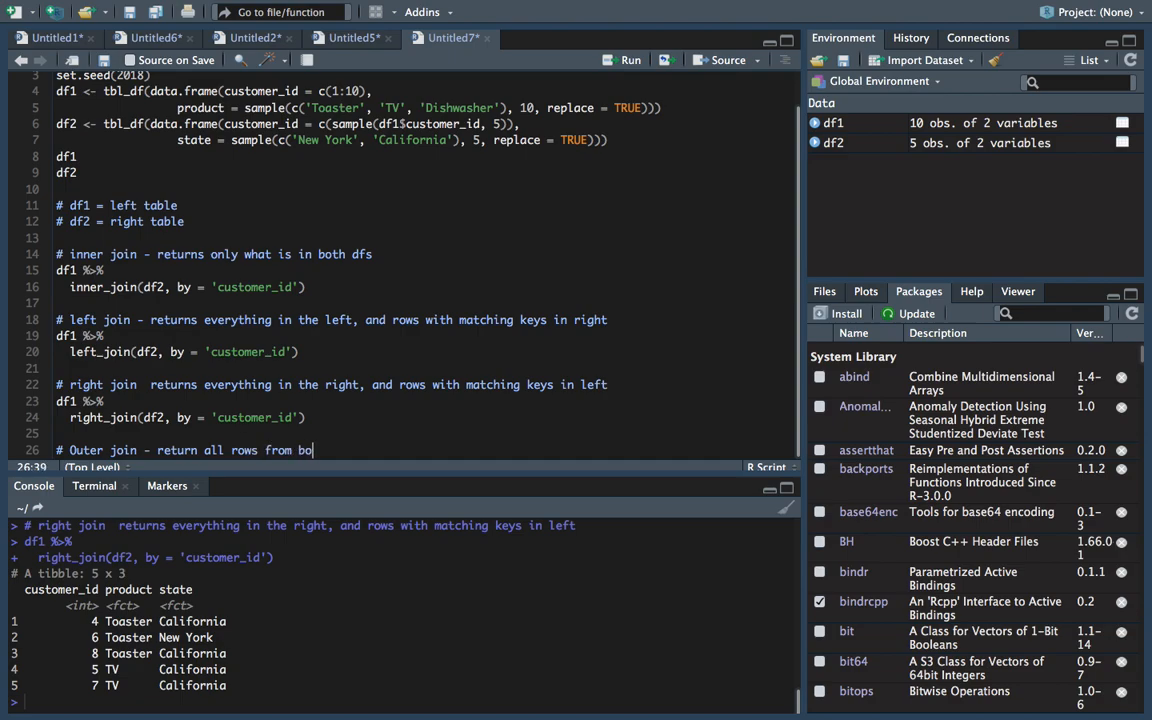
text(th tables,)
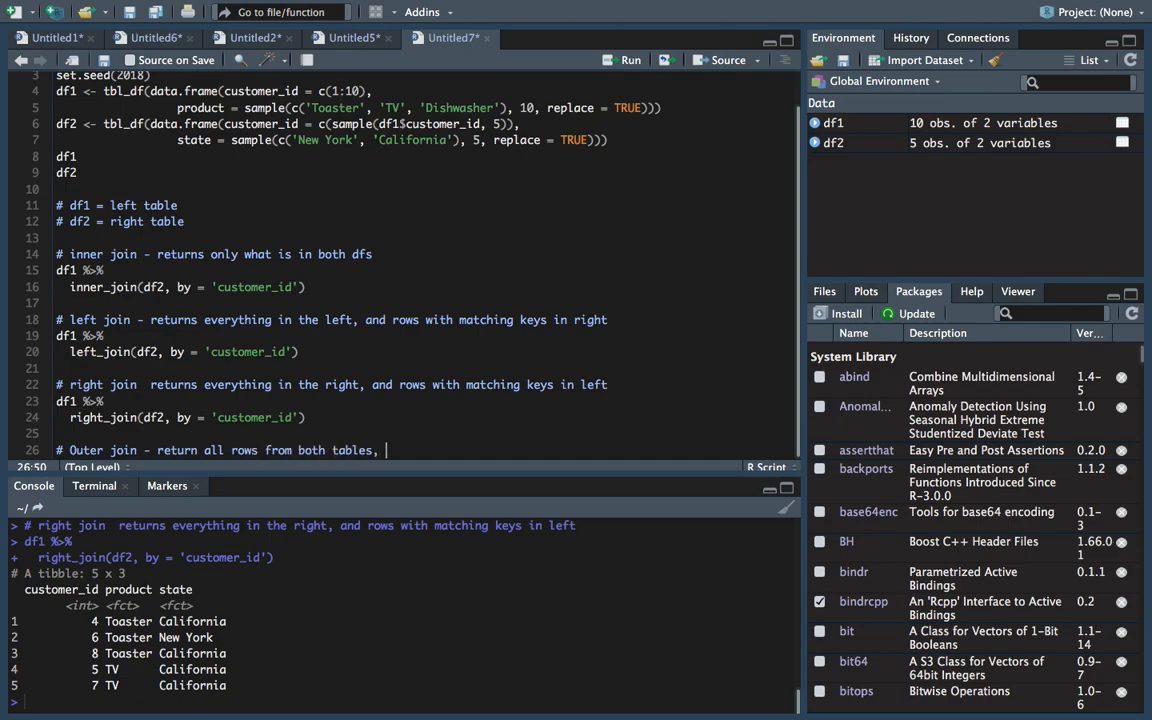
text(join matching keys in righ and left)
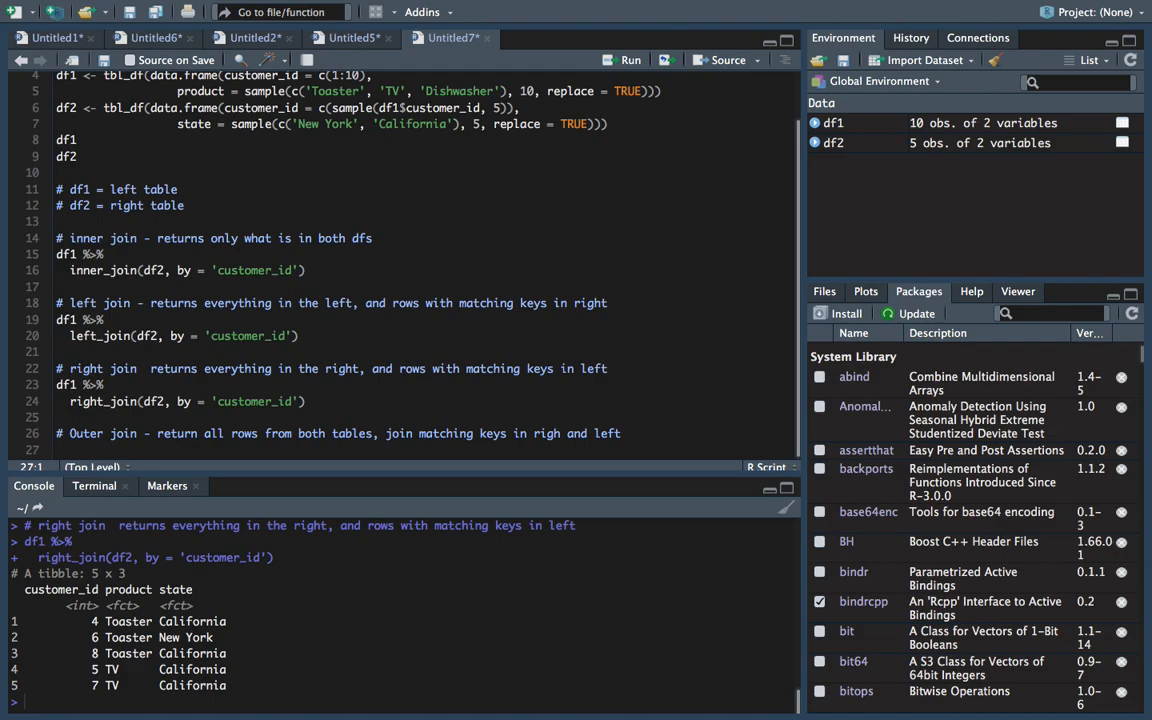
Write df1 %>% full_join(df2, by = 'customer_id'), run it, and begin an anti join comment
text(df1 %>%)
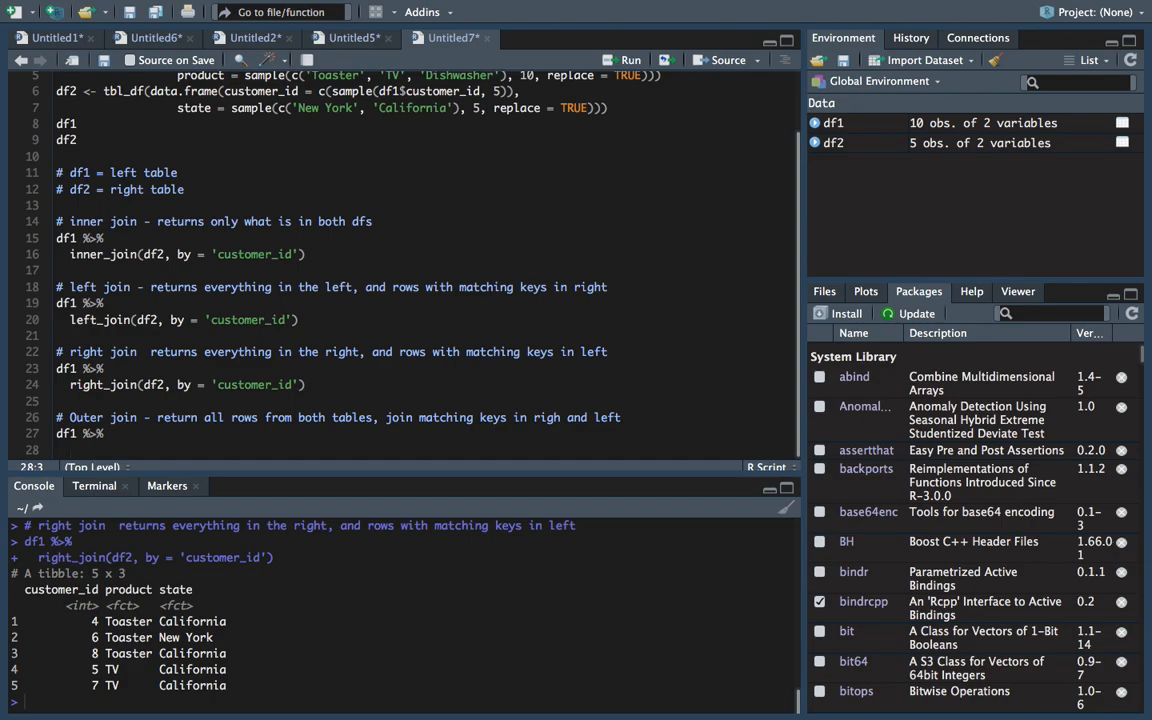
text(full_join(df2, by = 'customer_id')
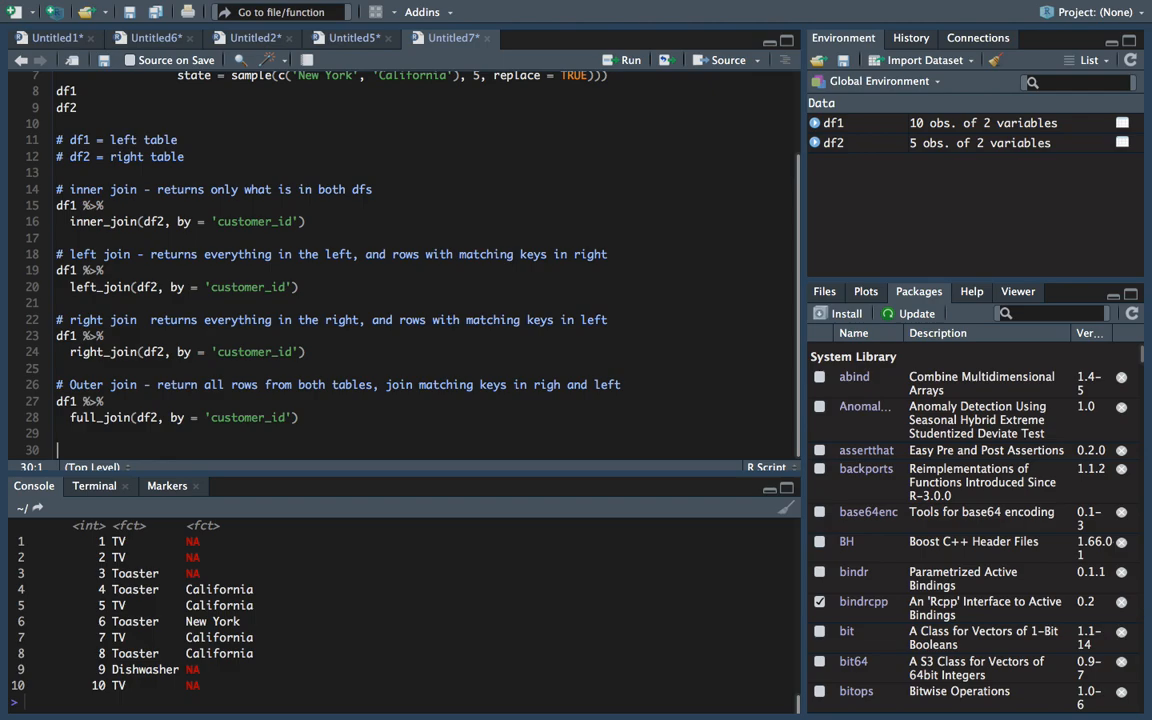
text(# Anti joi)
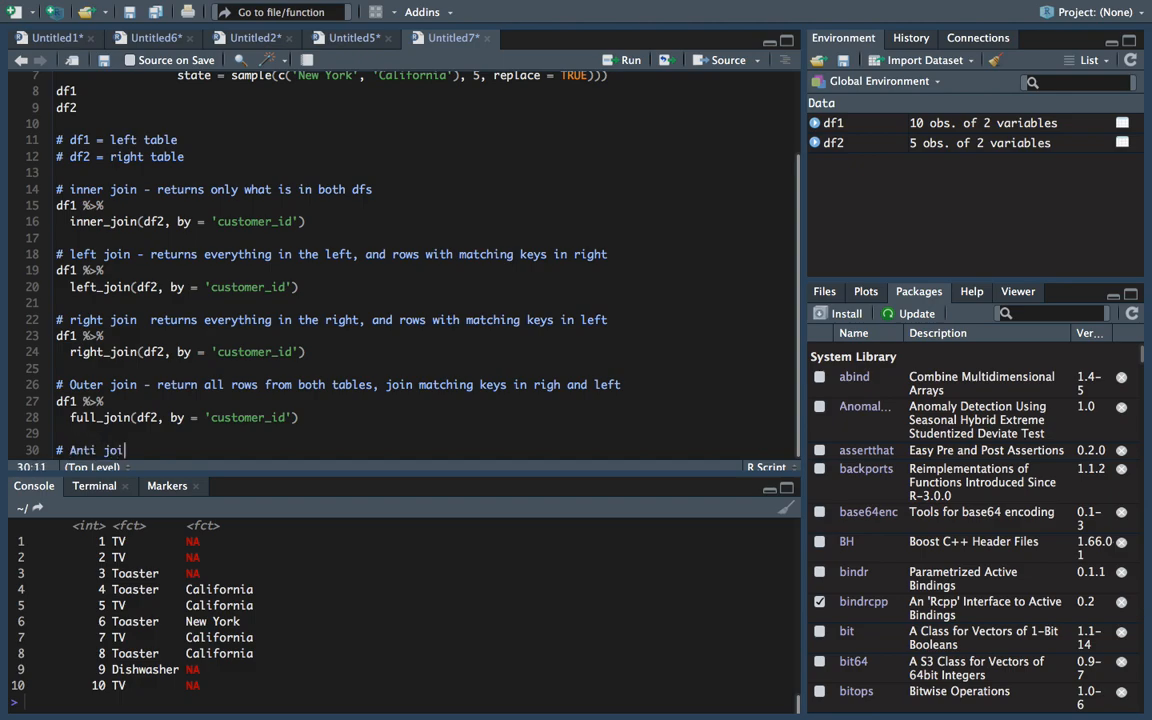
Write the anti join comment describing rows in the left table without a matching key
text(- returns all)
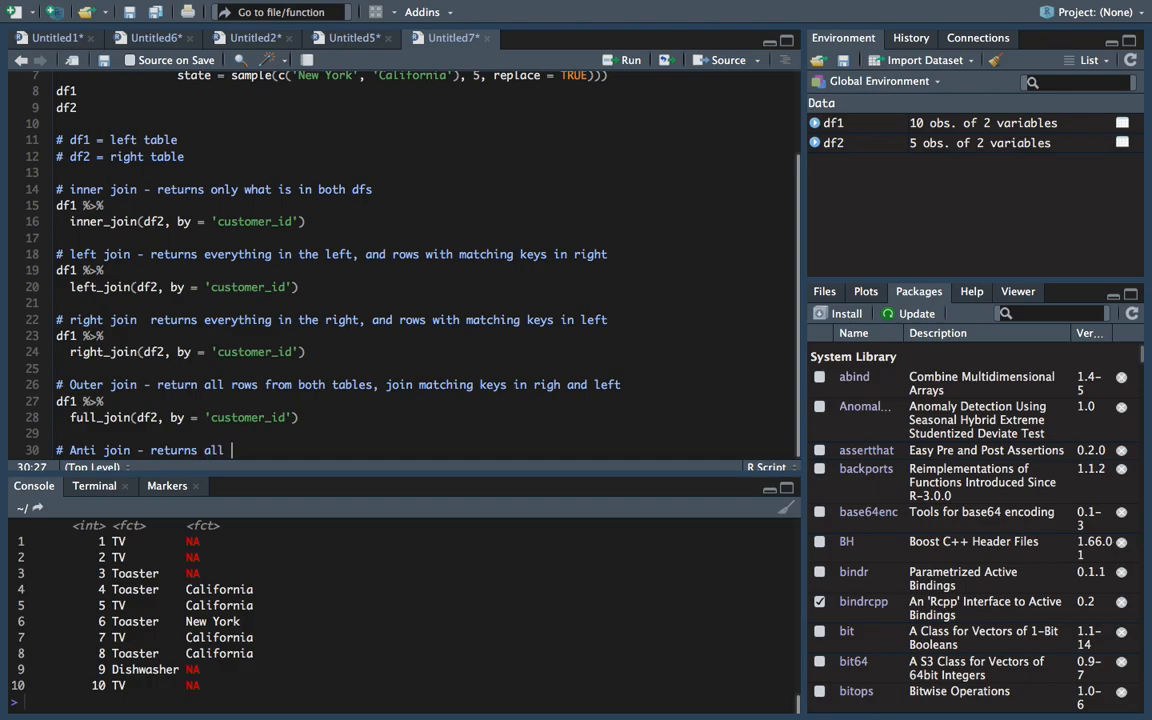
text(rows)
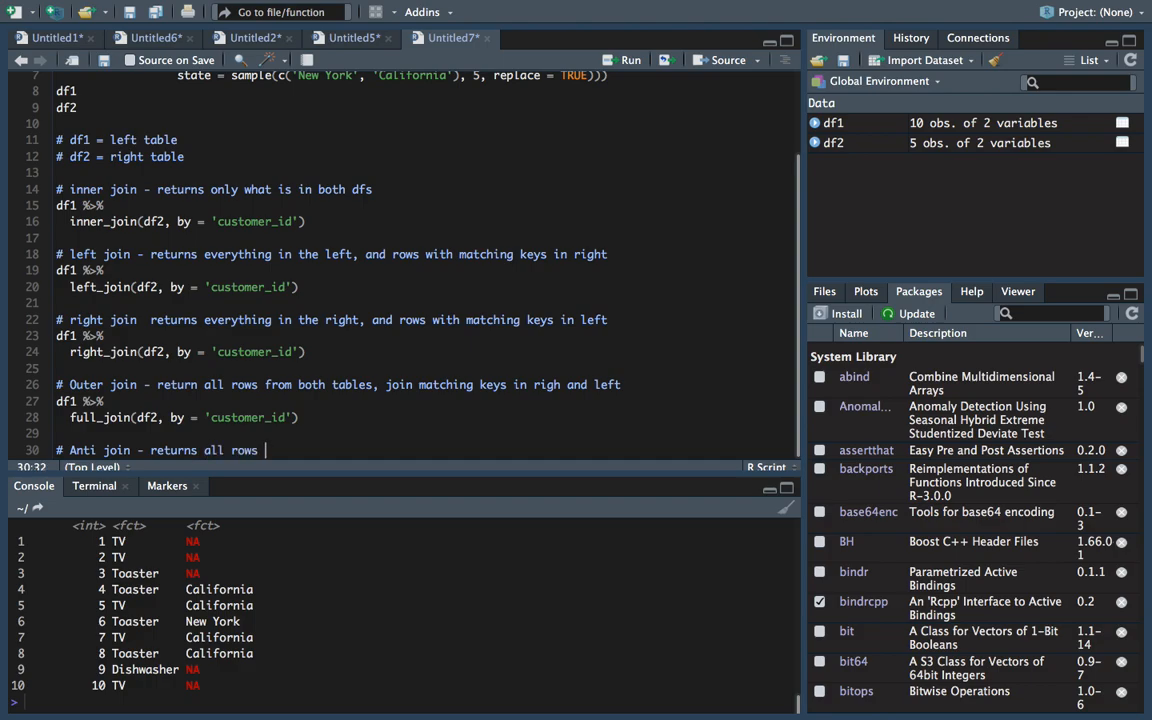
text(in)
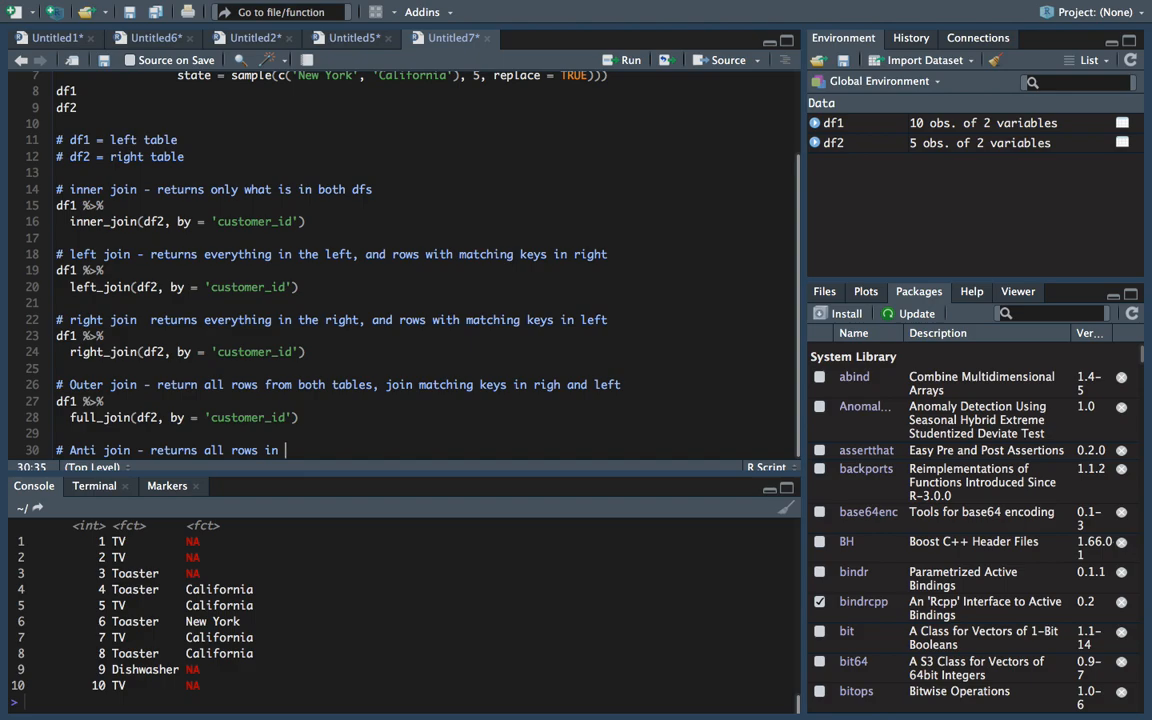
text(the left that do not ha)
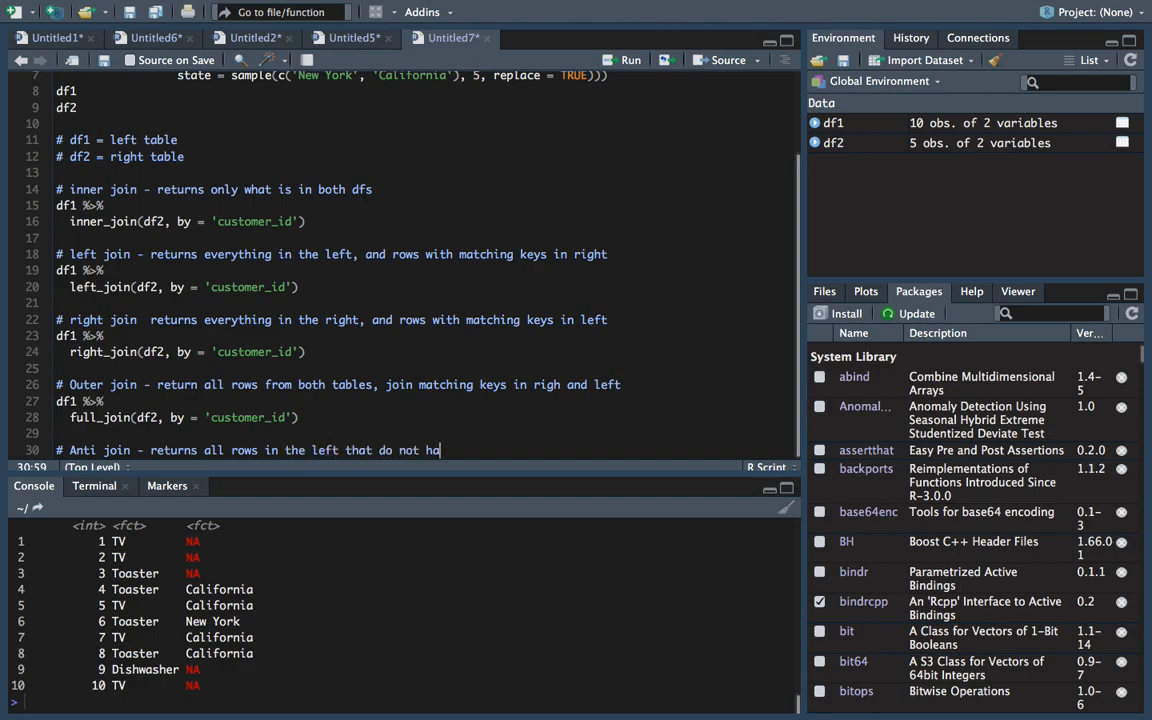
text(ve matching keys in right)
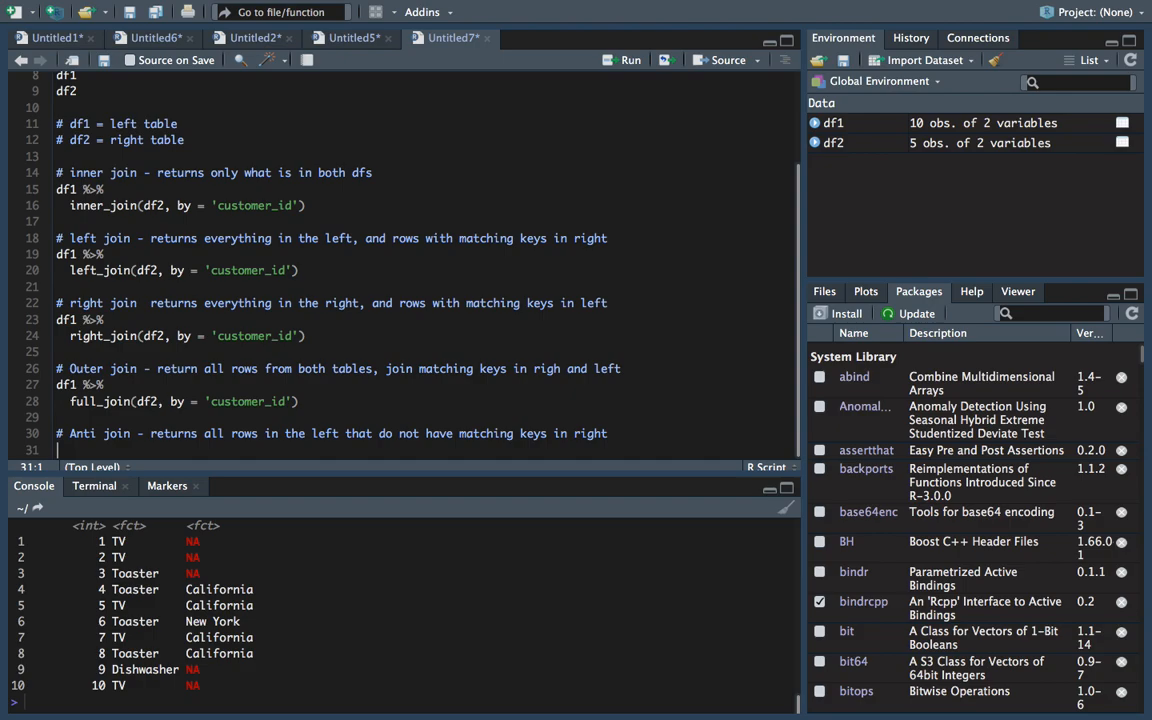
Add df1 %>% anti_join(df2, by = 'customer_id') and run it to get the 5-row result
text(df1 %>%)
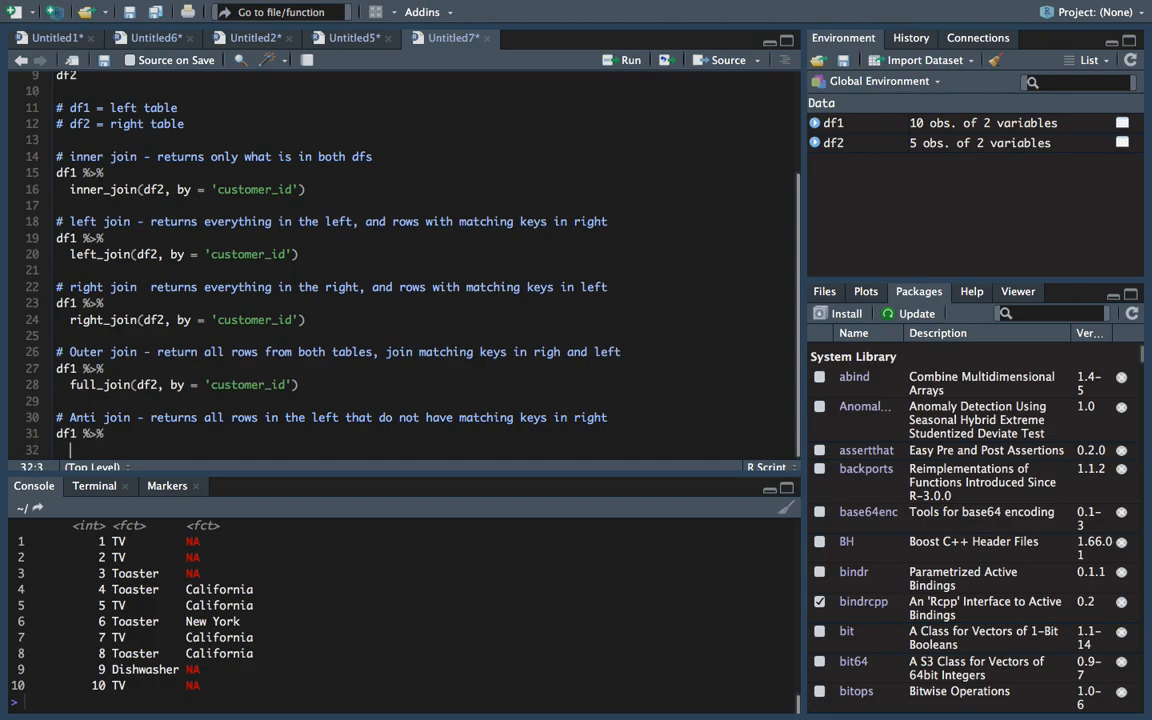
text(anti_join())
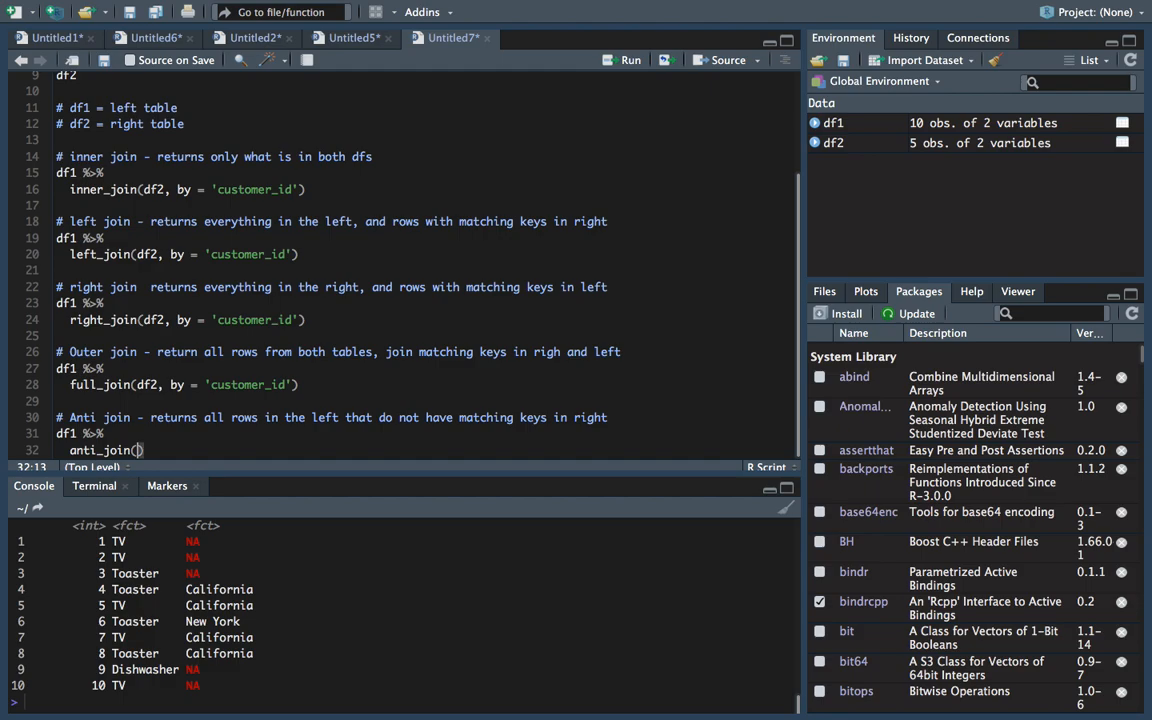
text(df2, by = 'customer_id')
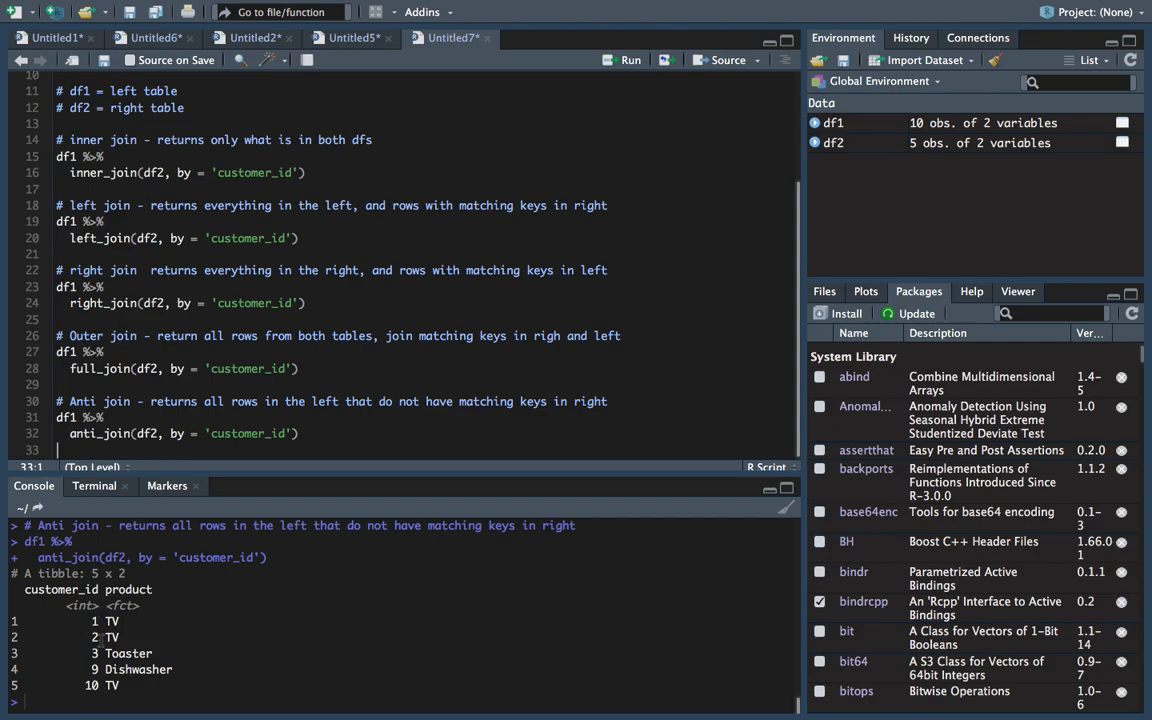
mouse_move(80, 676)
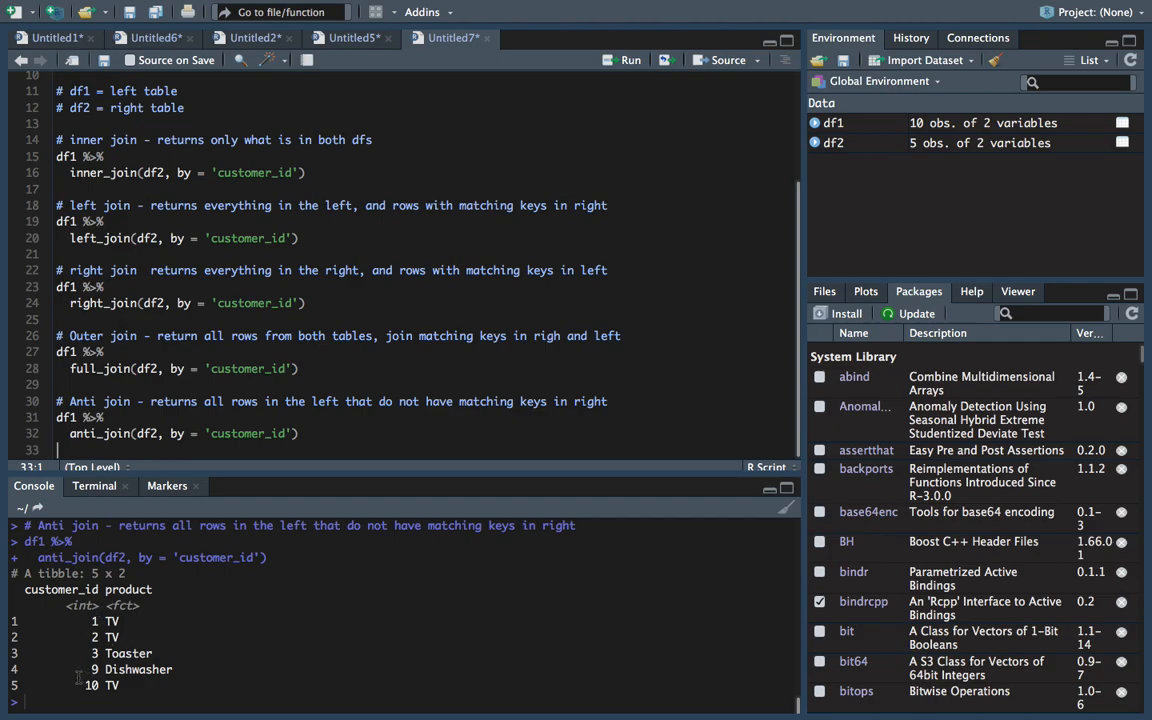